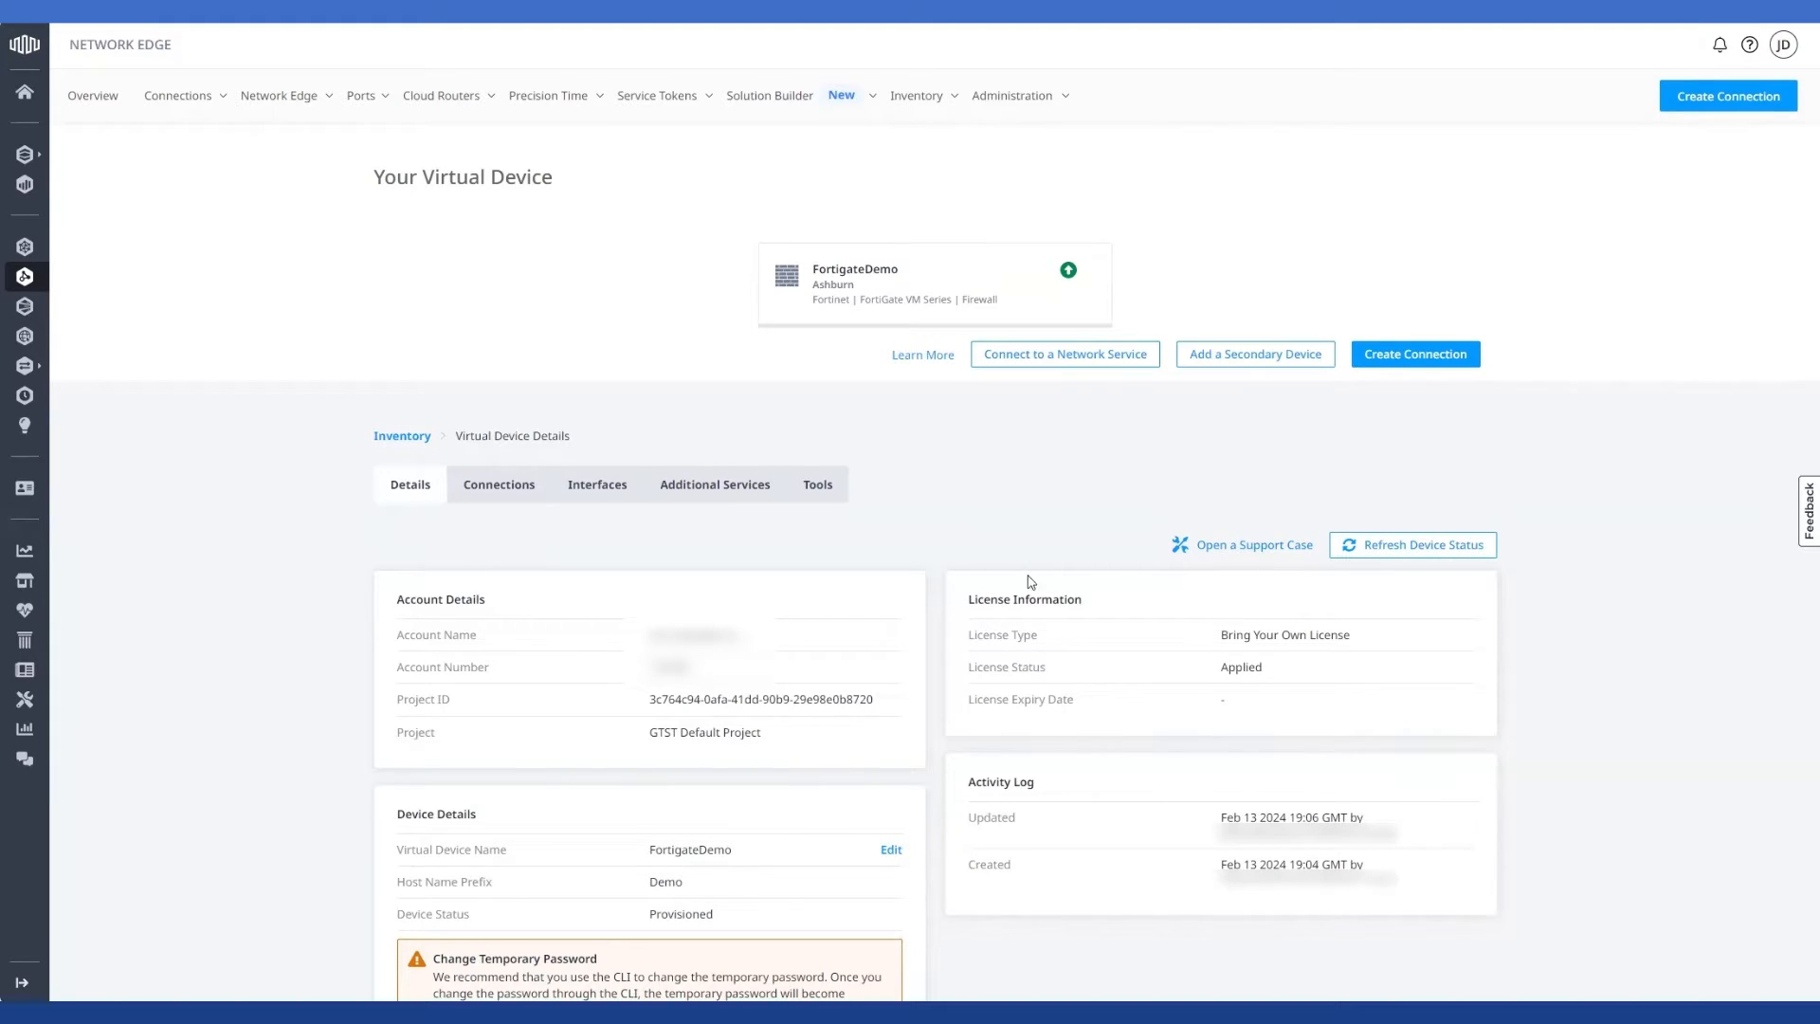
mouse_move(299, 491)
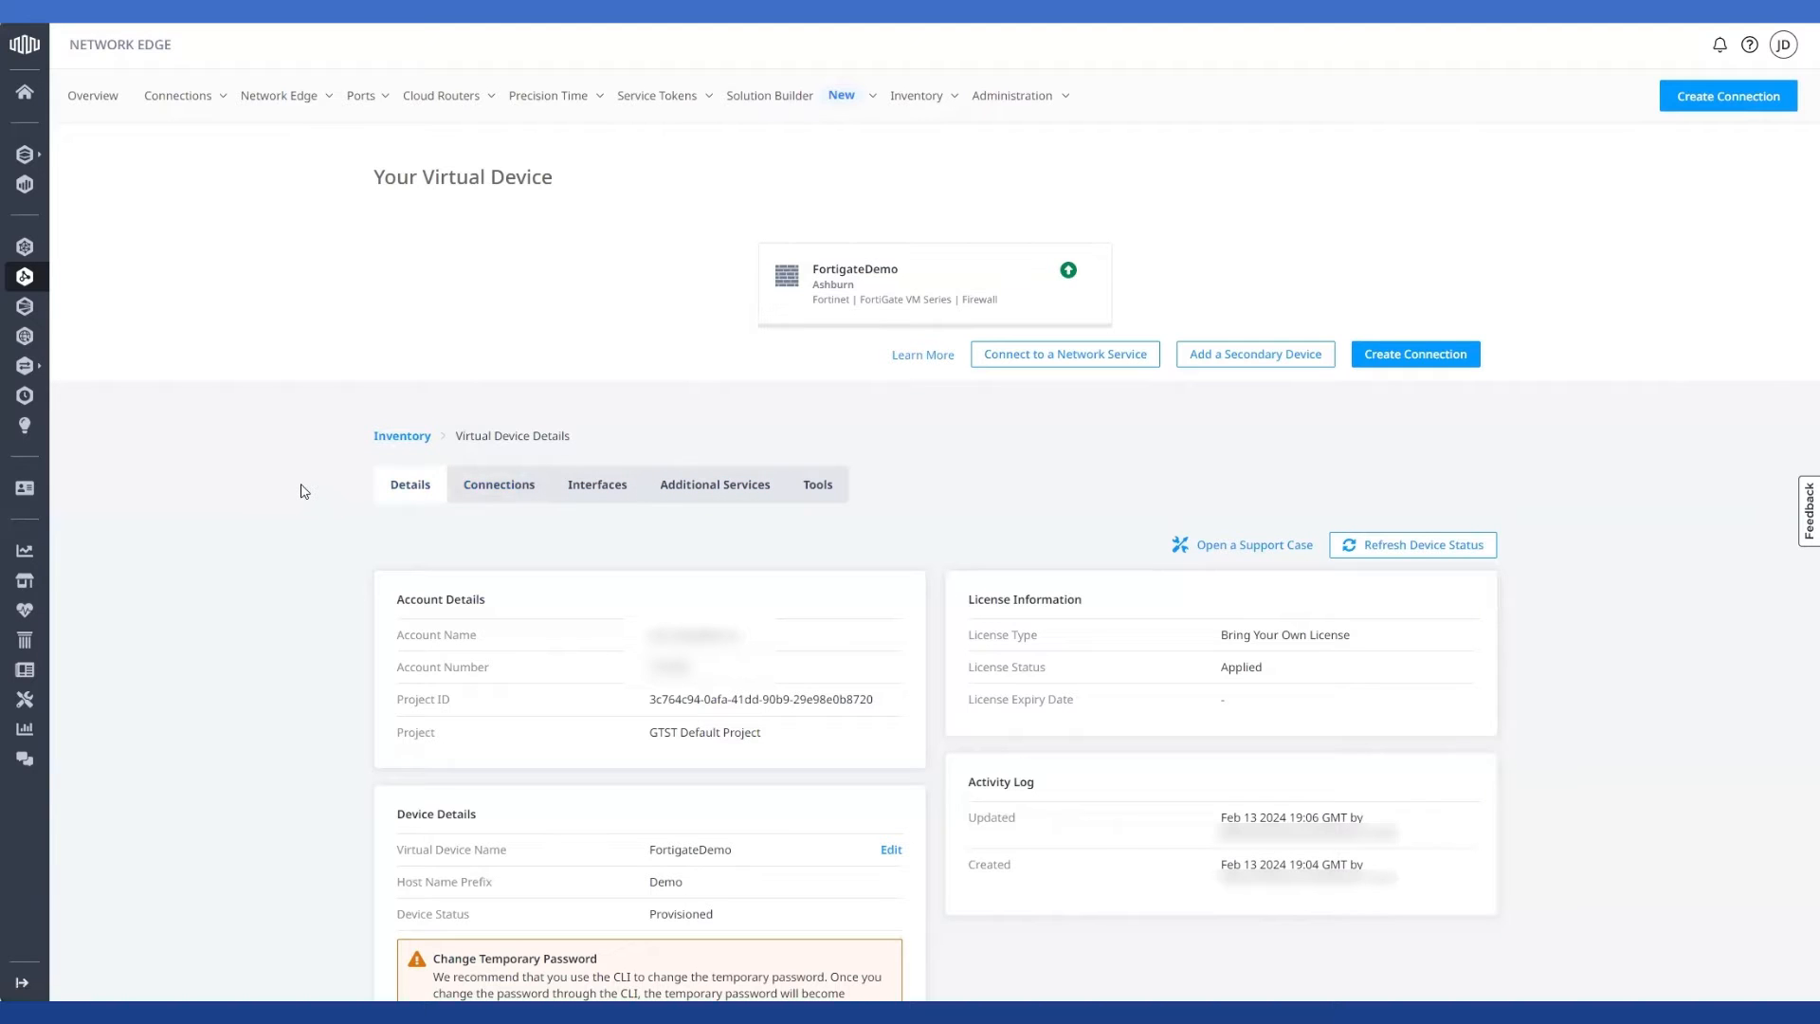
Scroll FortigateDemo's Virtual Device Details down to its IP address 155.204.115.43.
scroll("down", 3)
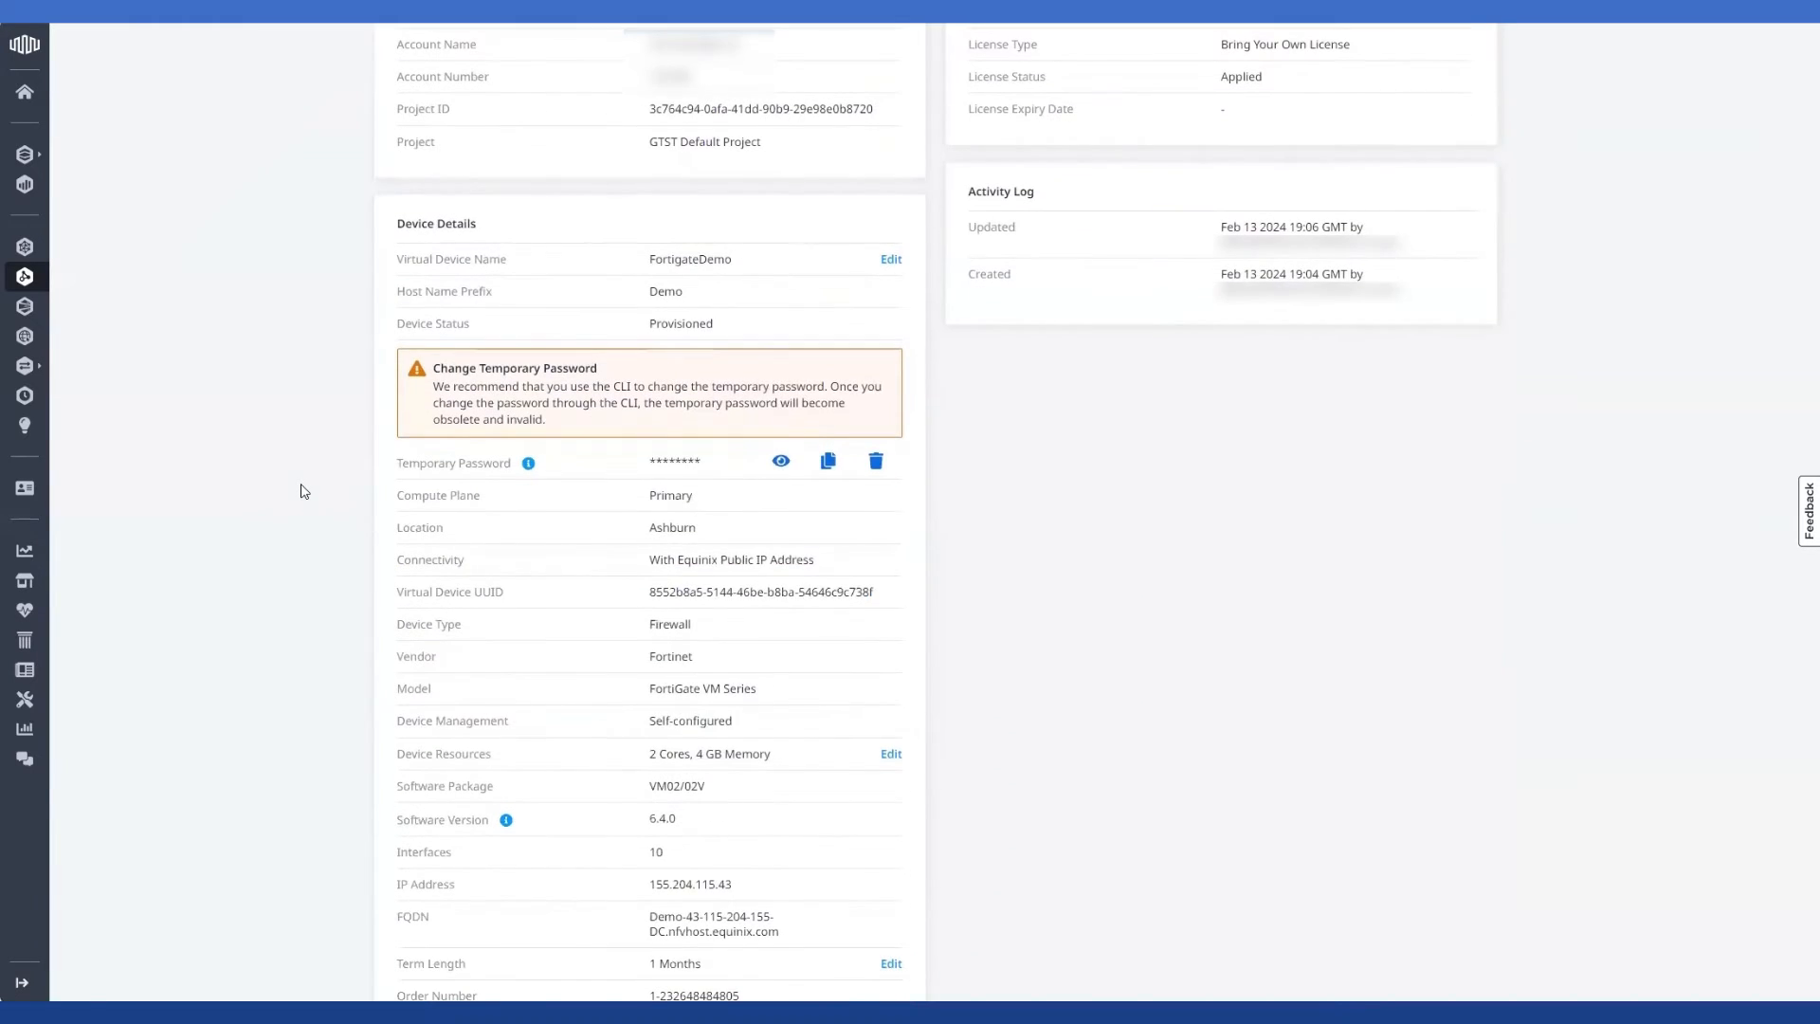
scroll("down", 3)
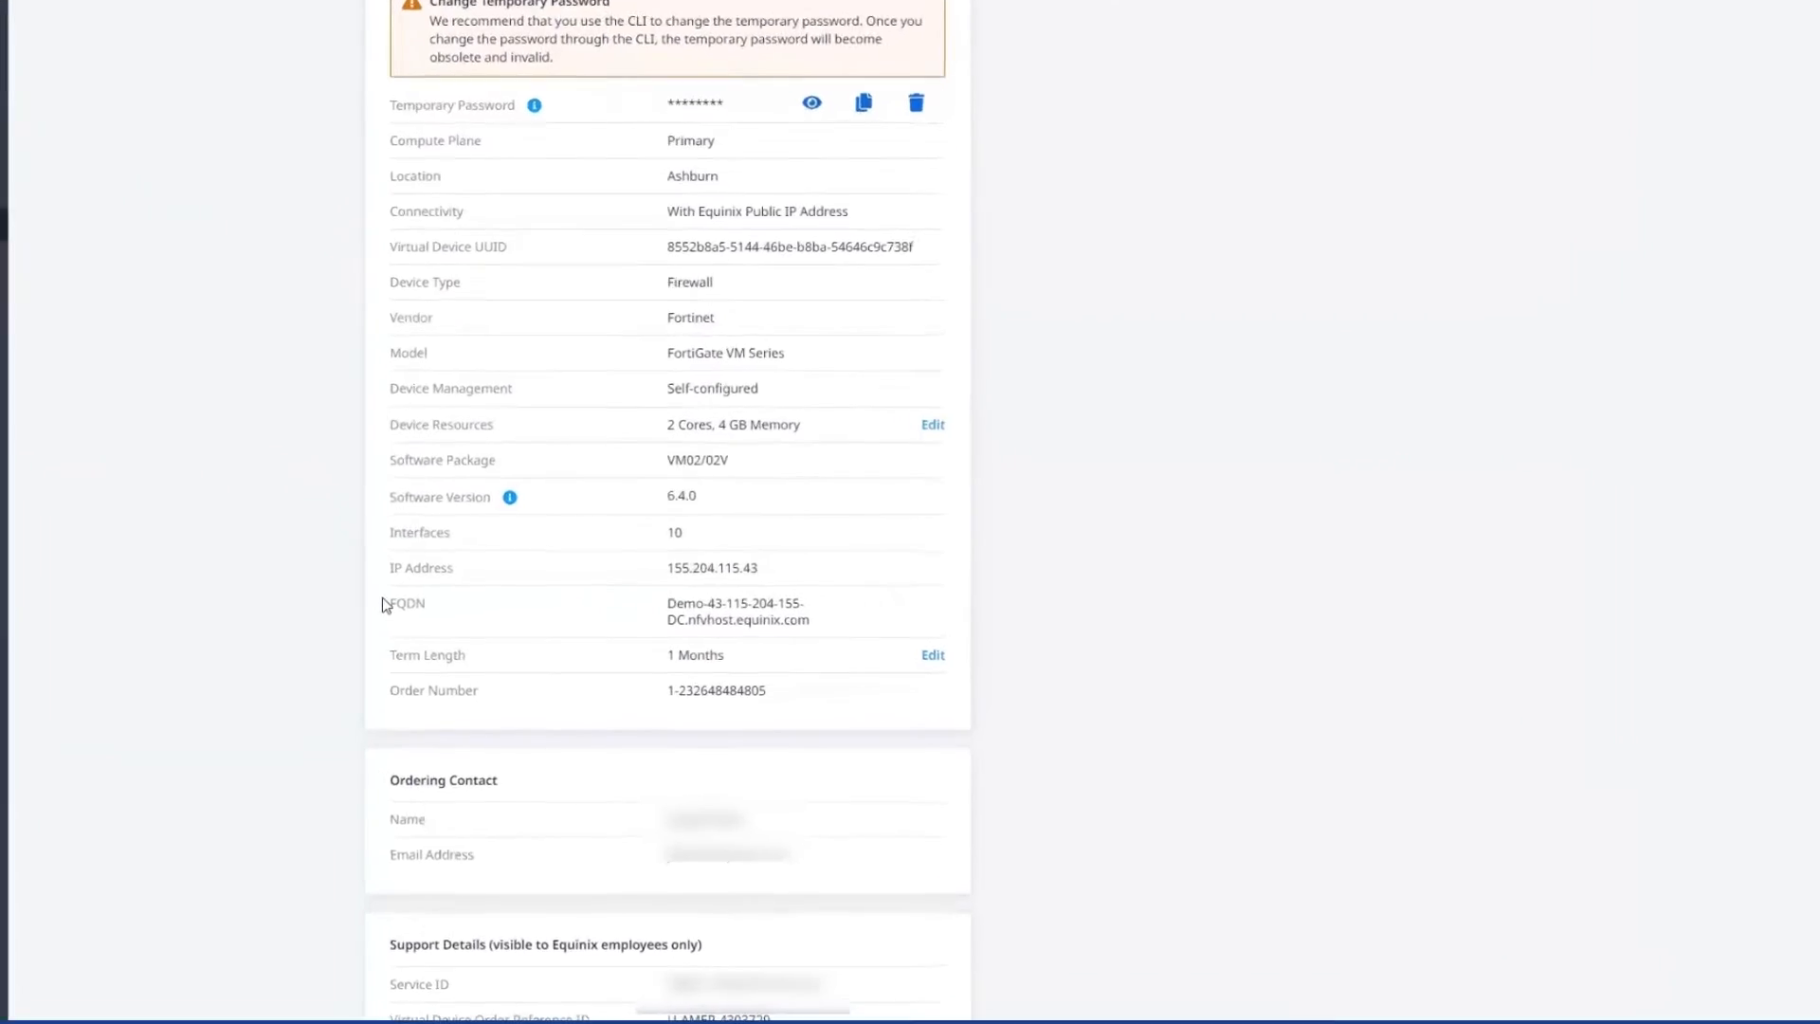
scroll("down", 3)
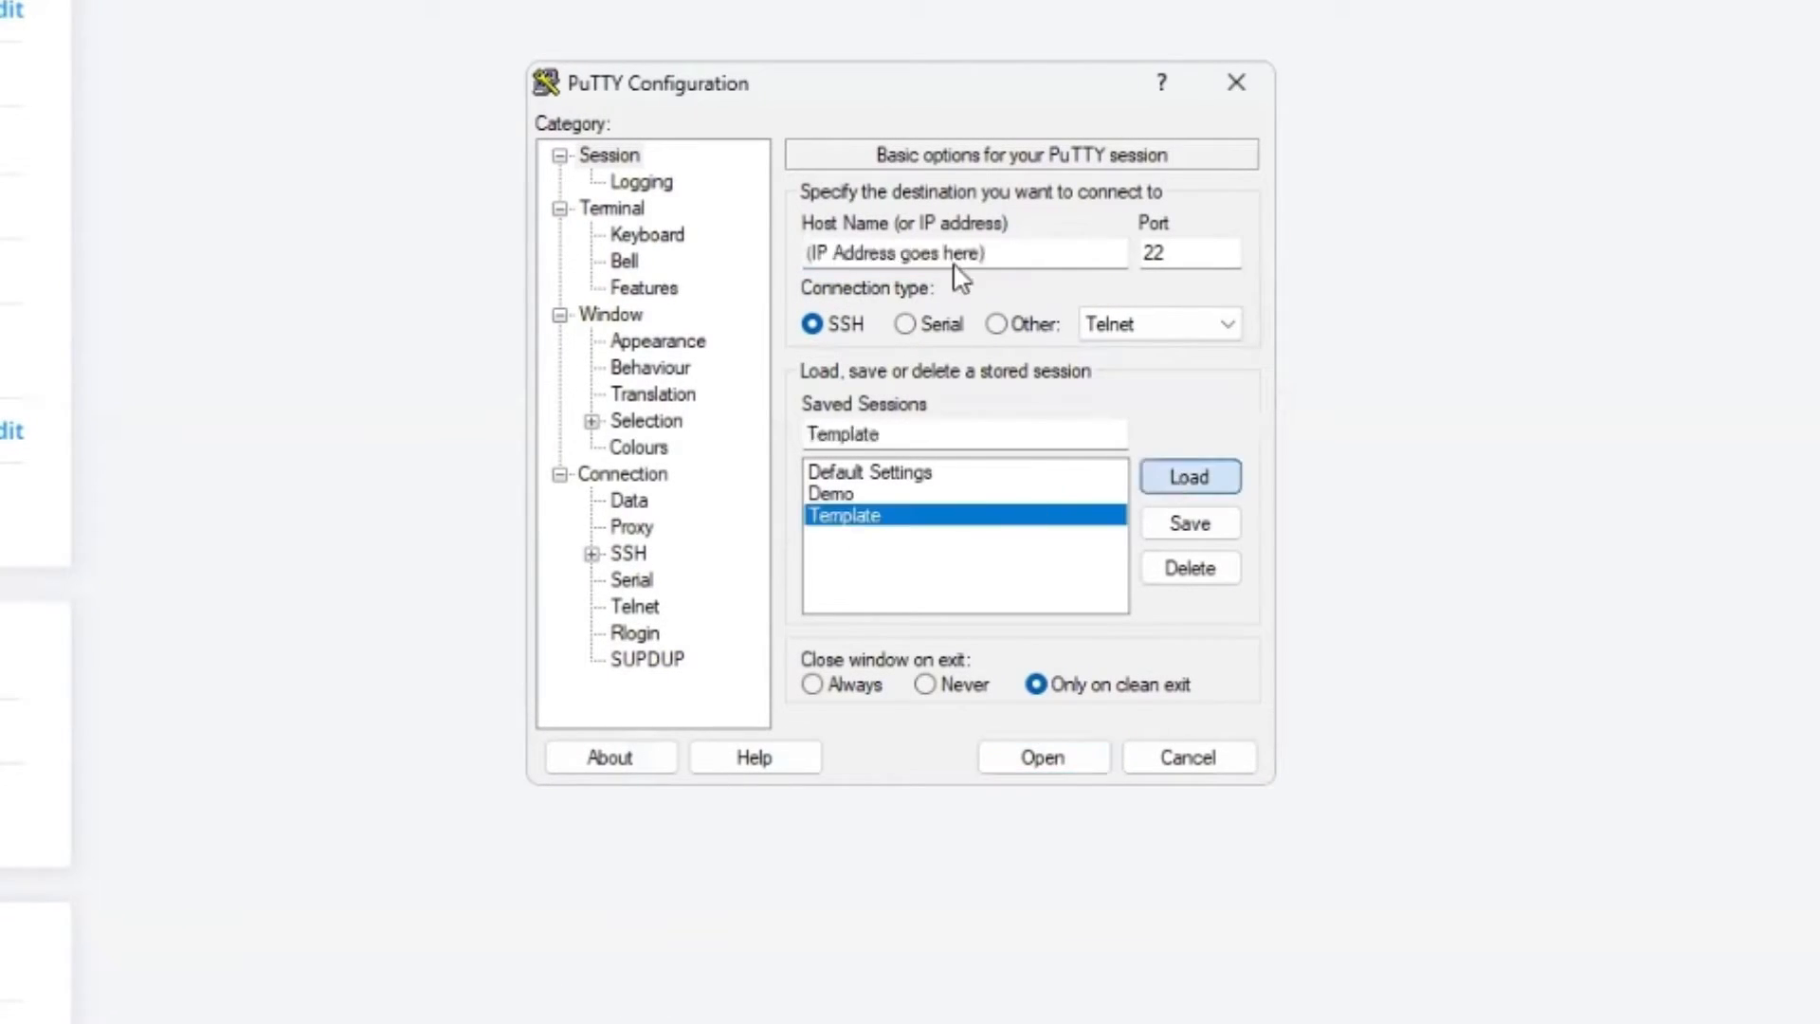
Save a PuTTY session named Fortigate with host 155.204.115.43.
type("155.204.115.43")
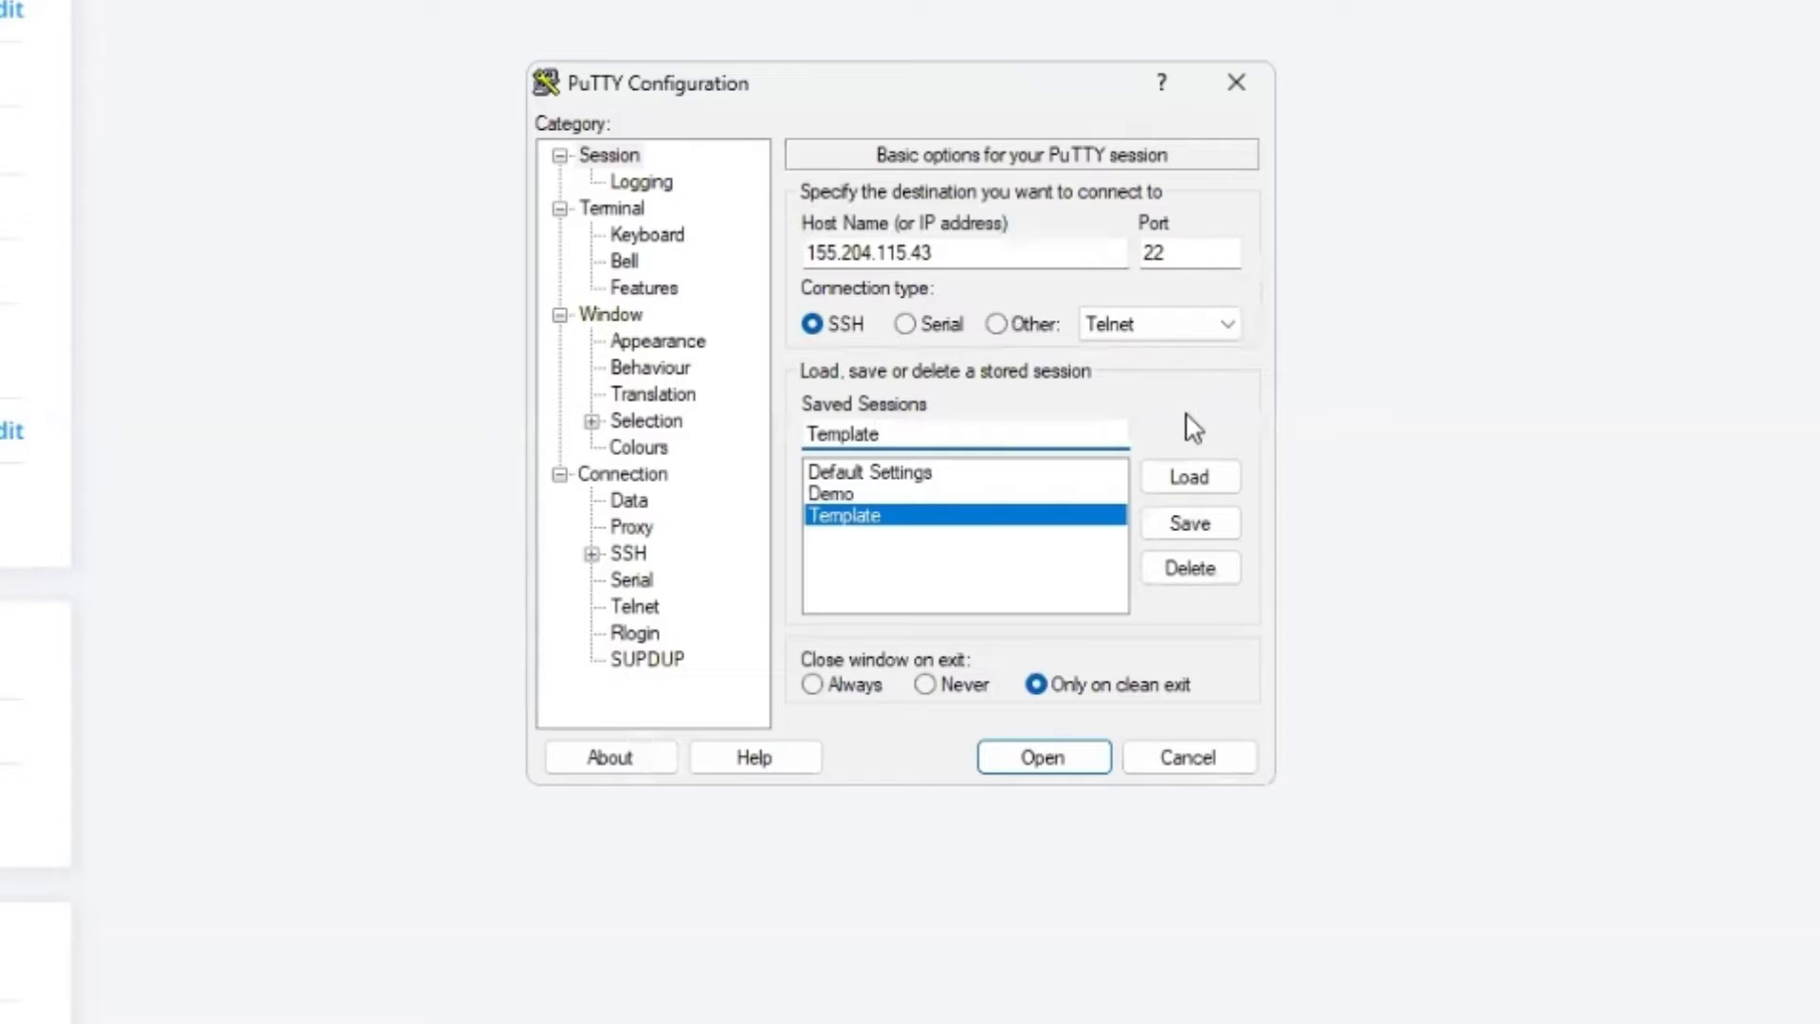
left_click(963, 434)
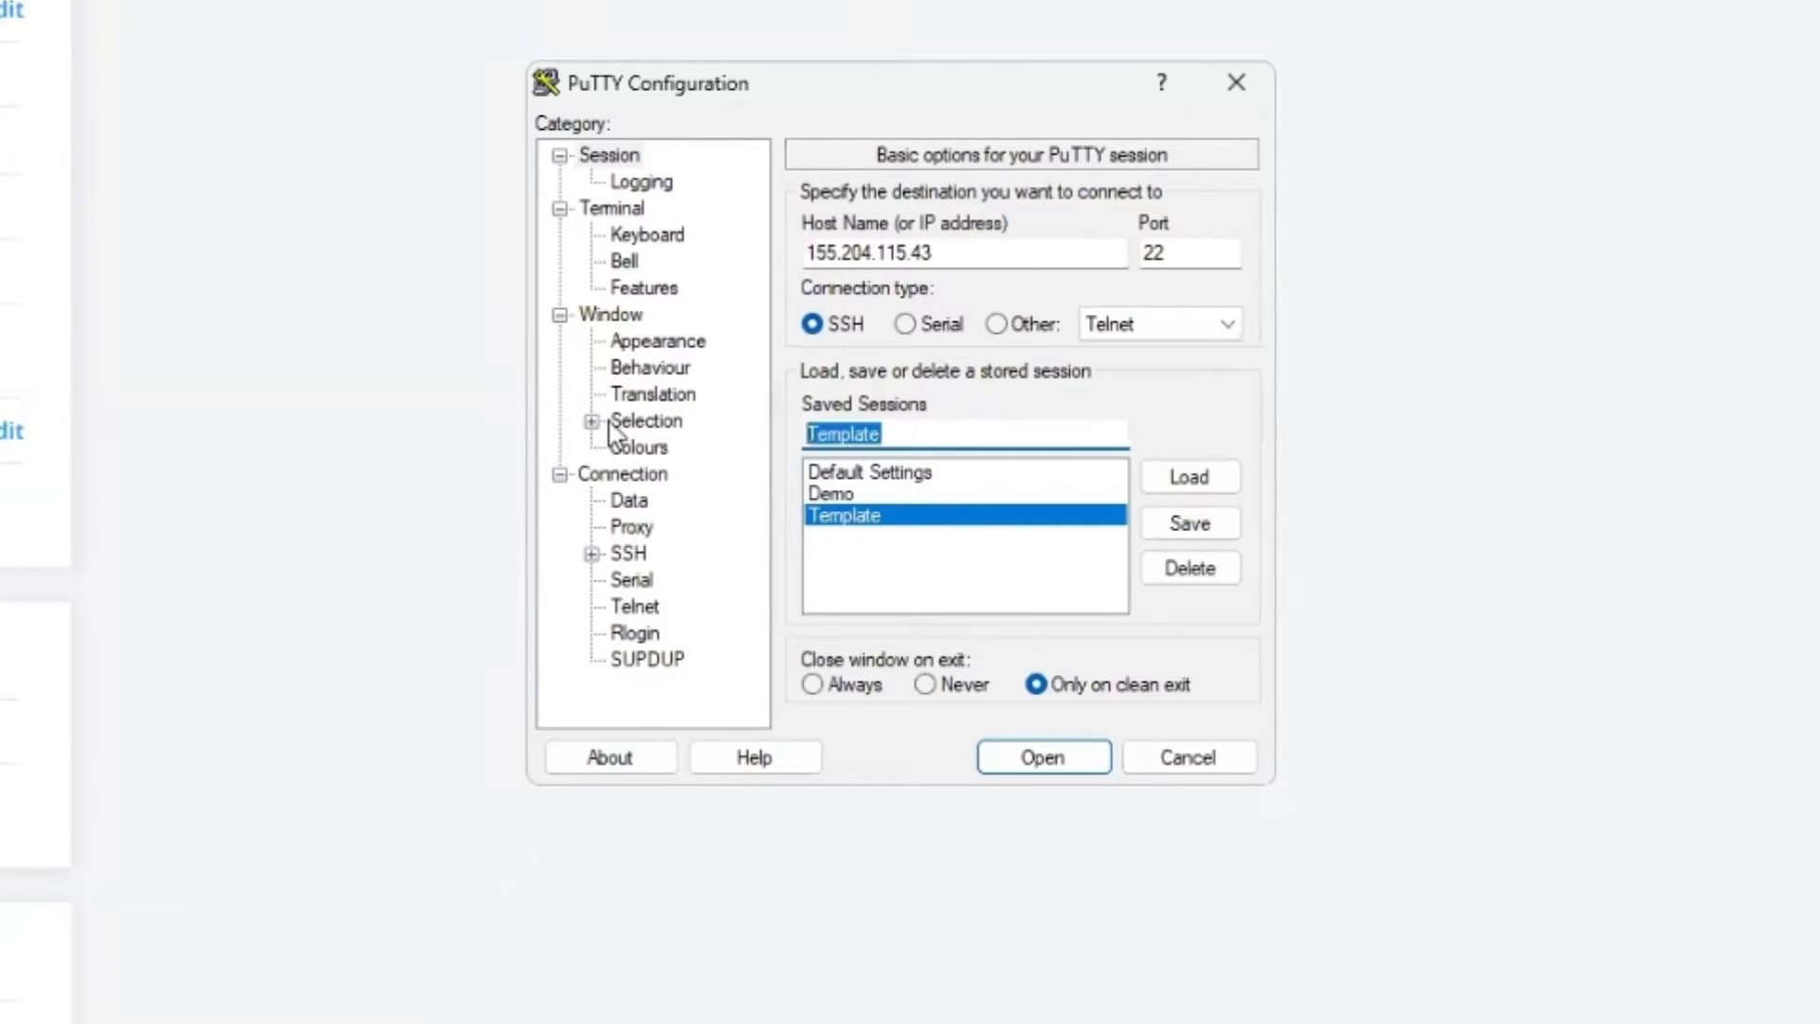
type("Fortigate")
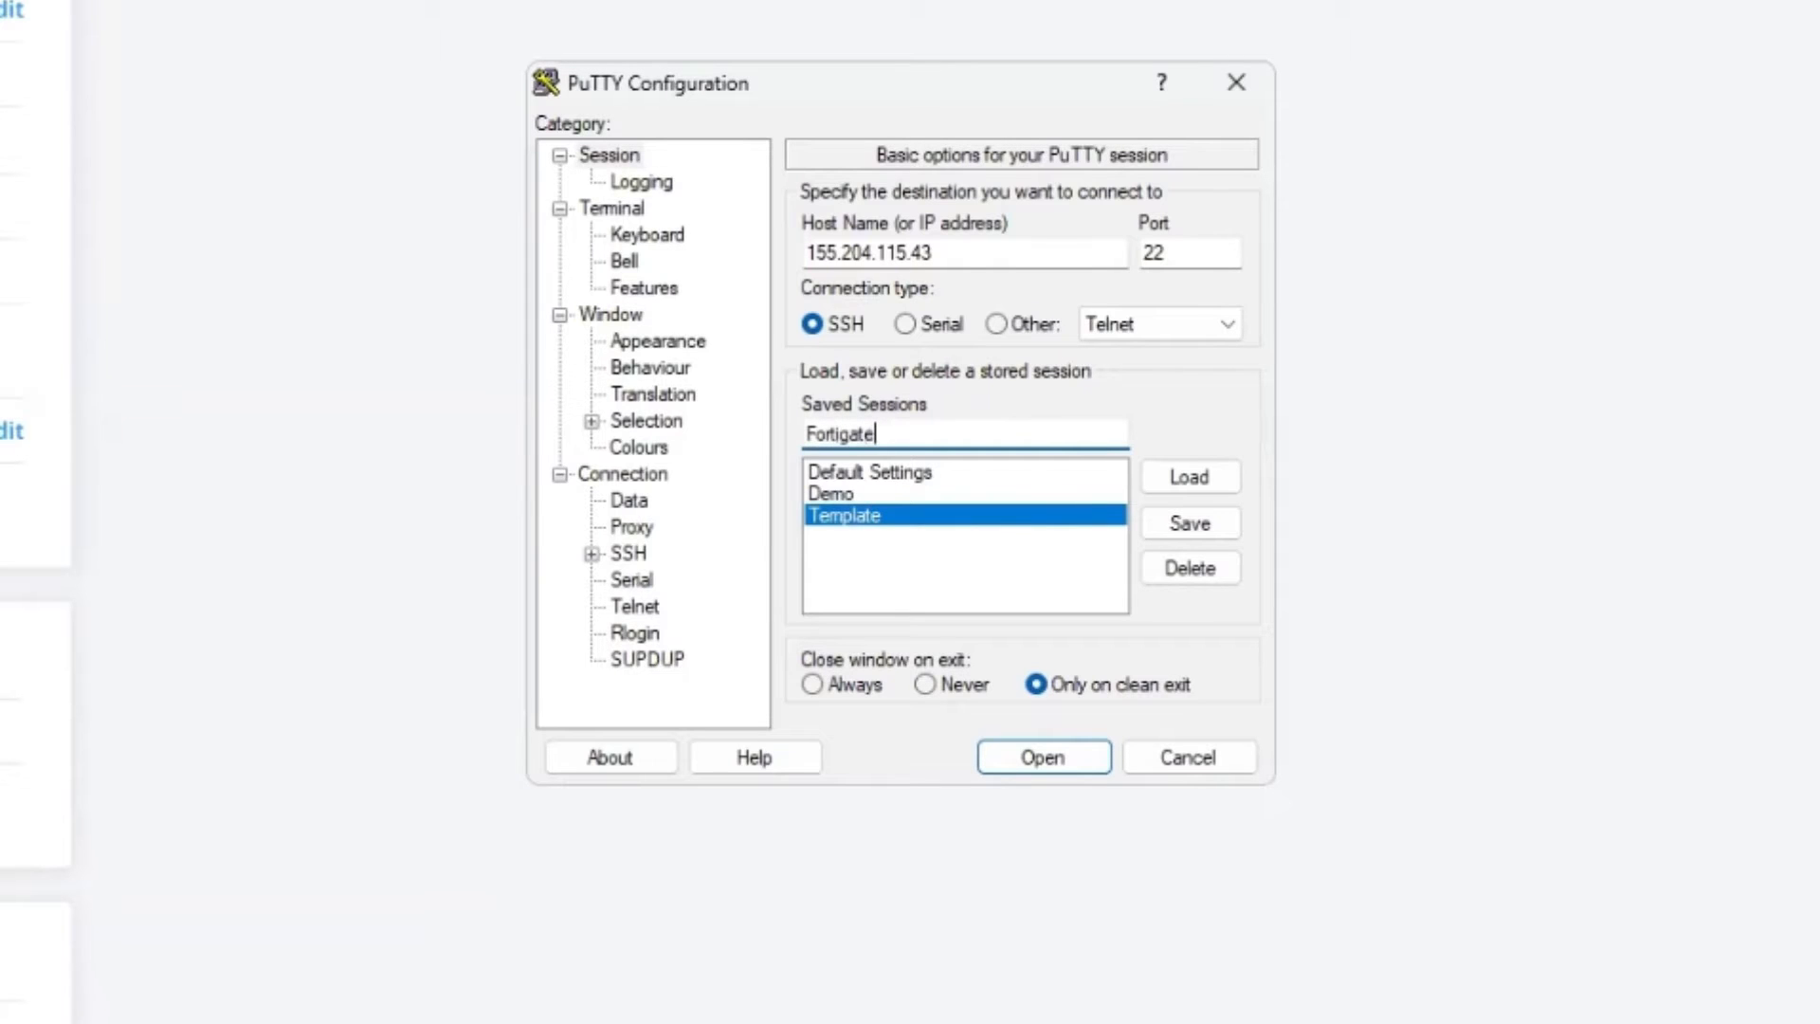
left_click(1189, 522)
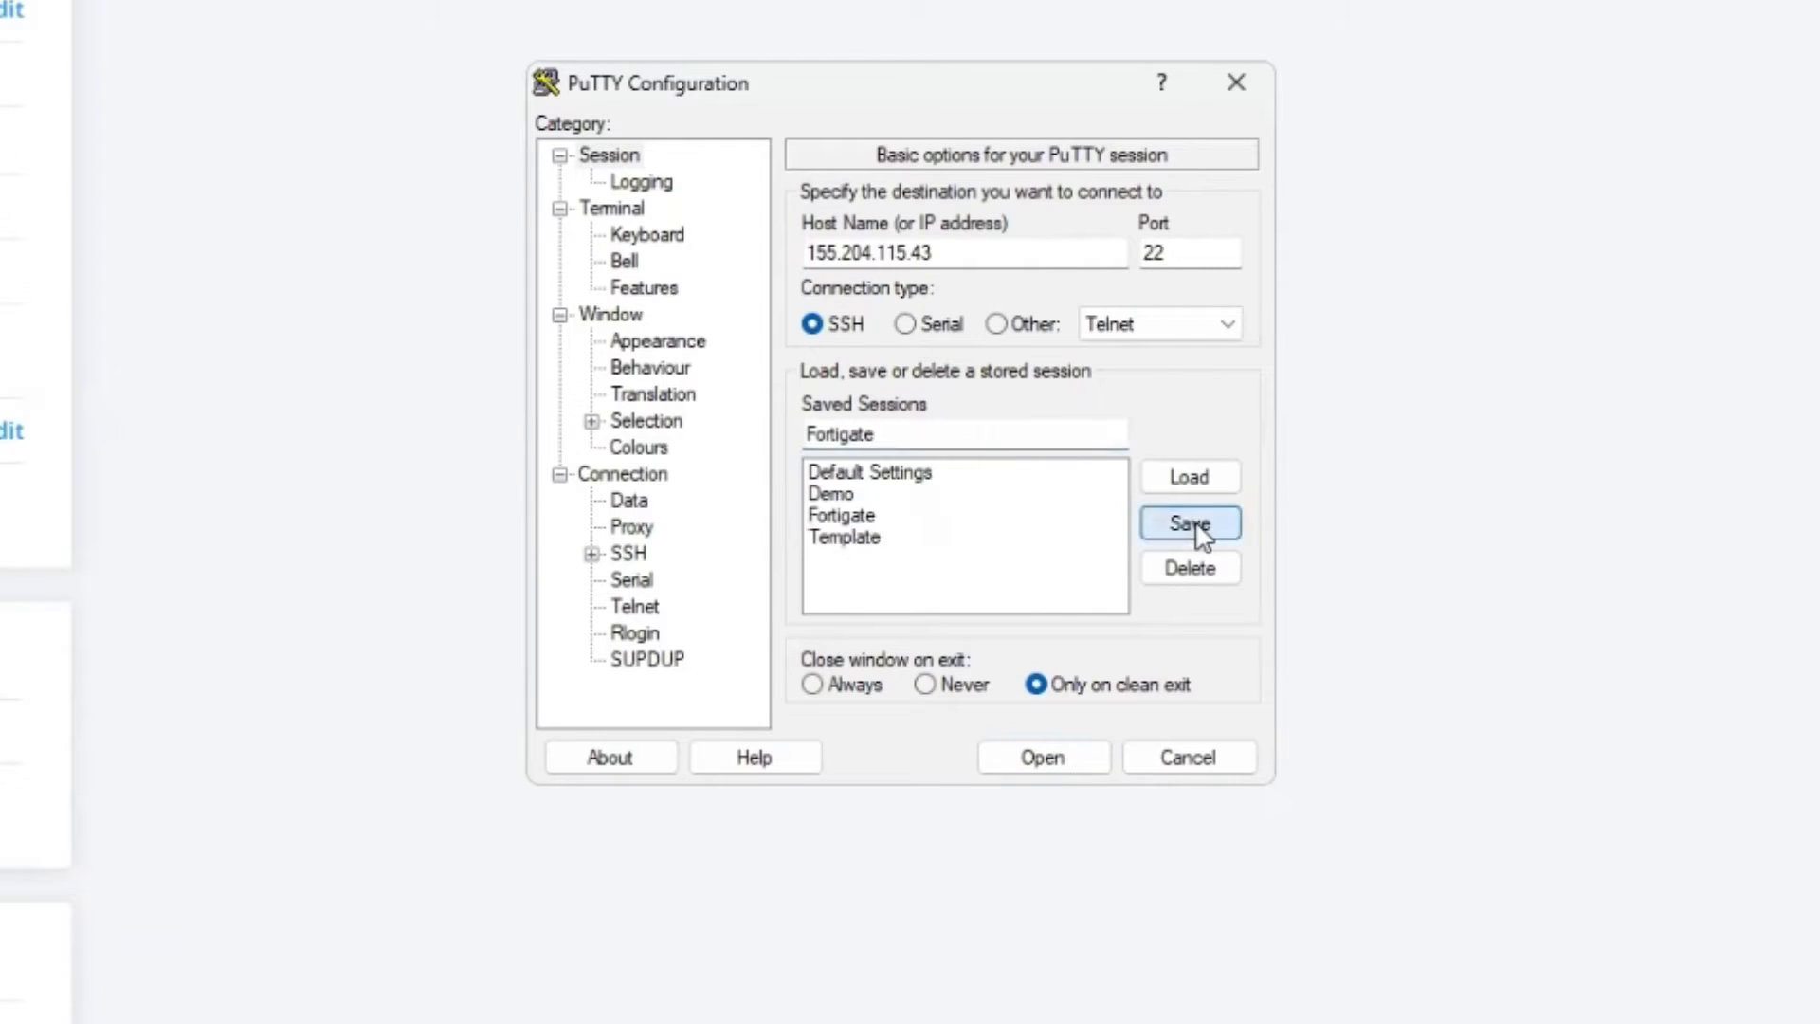
Load the Fortigate saved session and start the SSH connection.
left_click(844, 537)
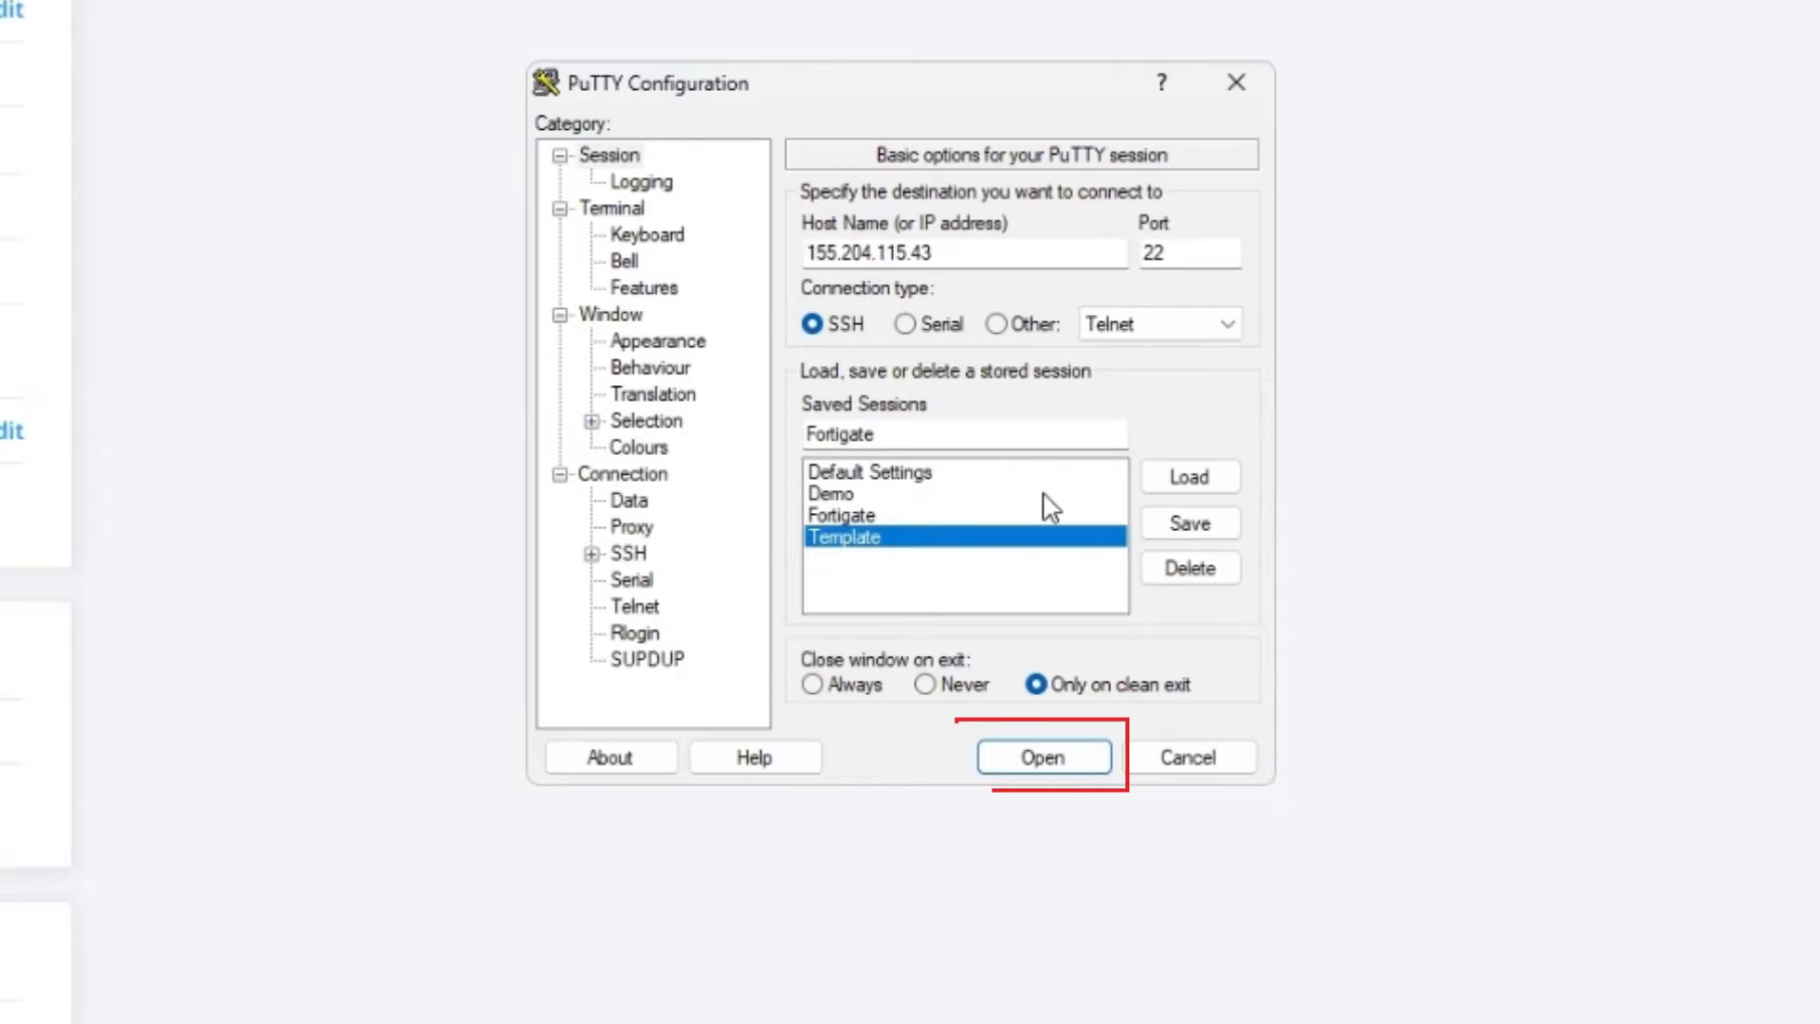
left_click(839, 514)
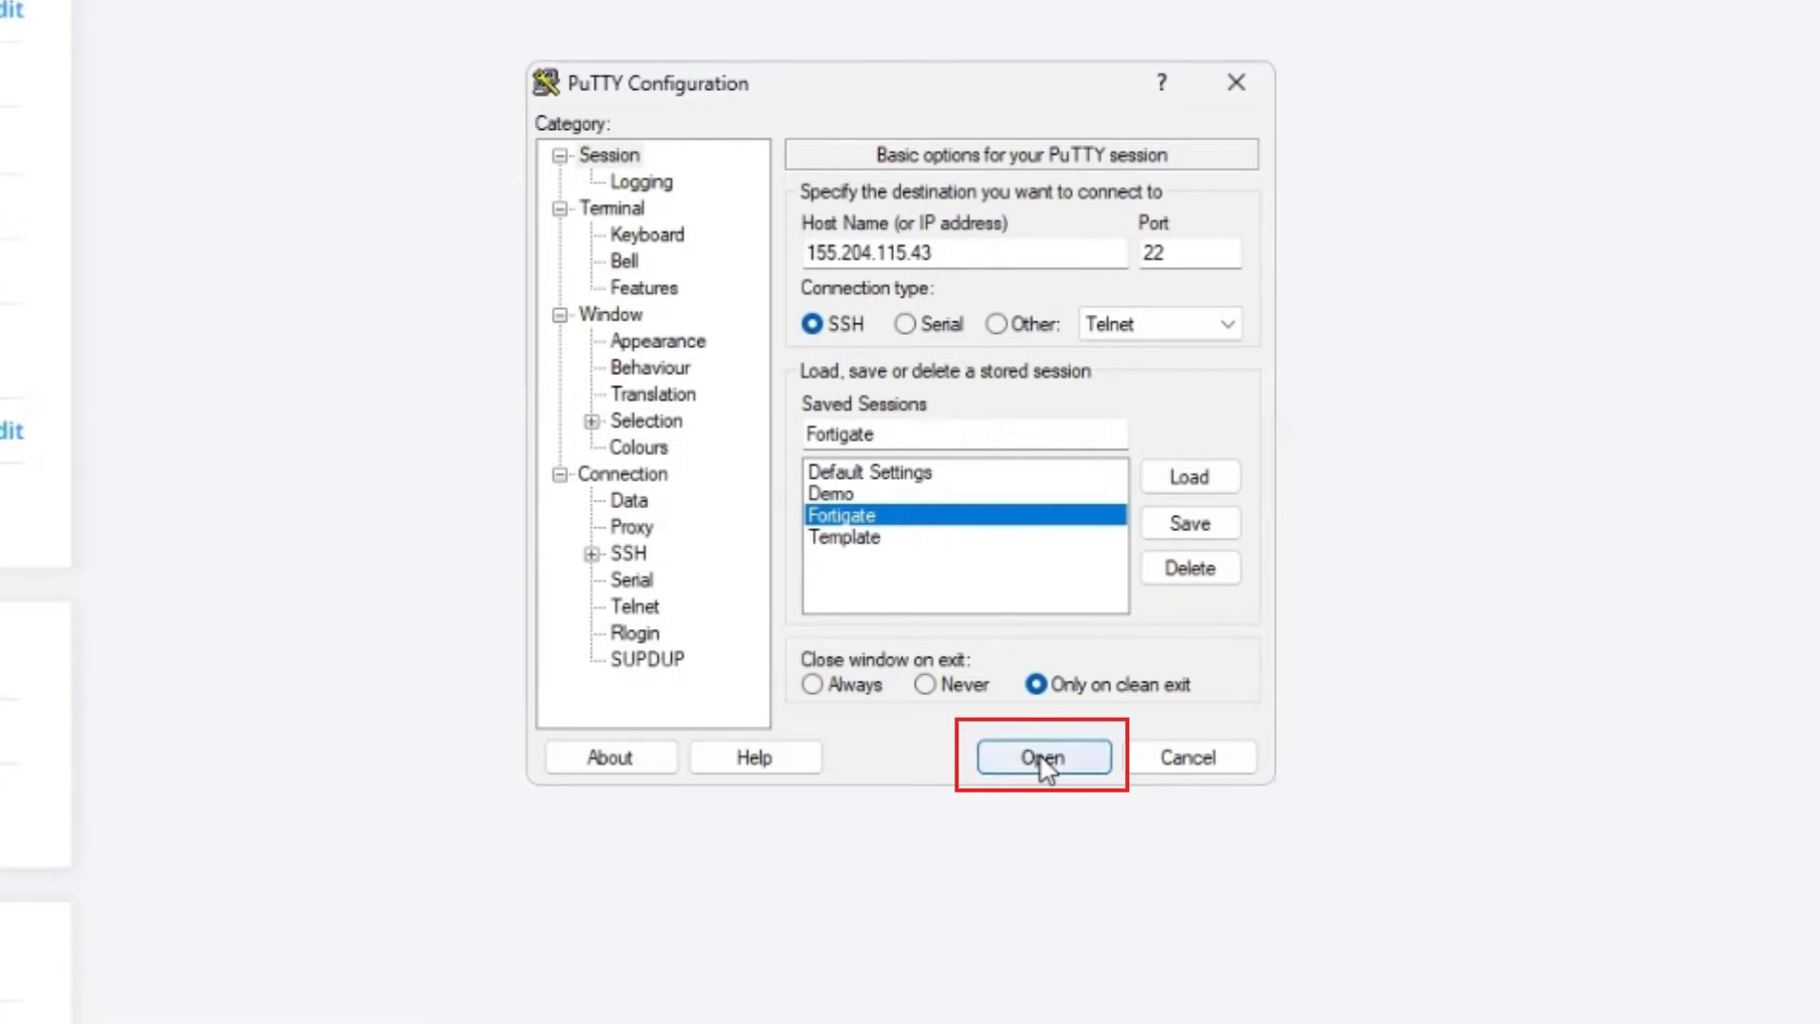
left_click(1041, 757)
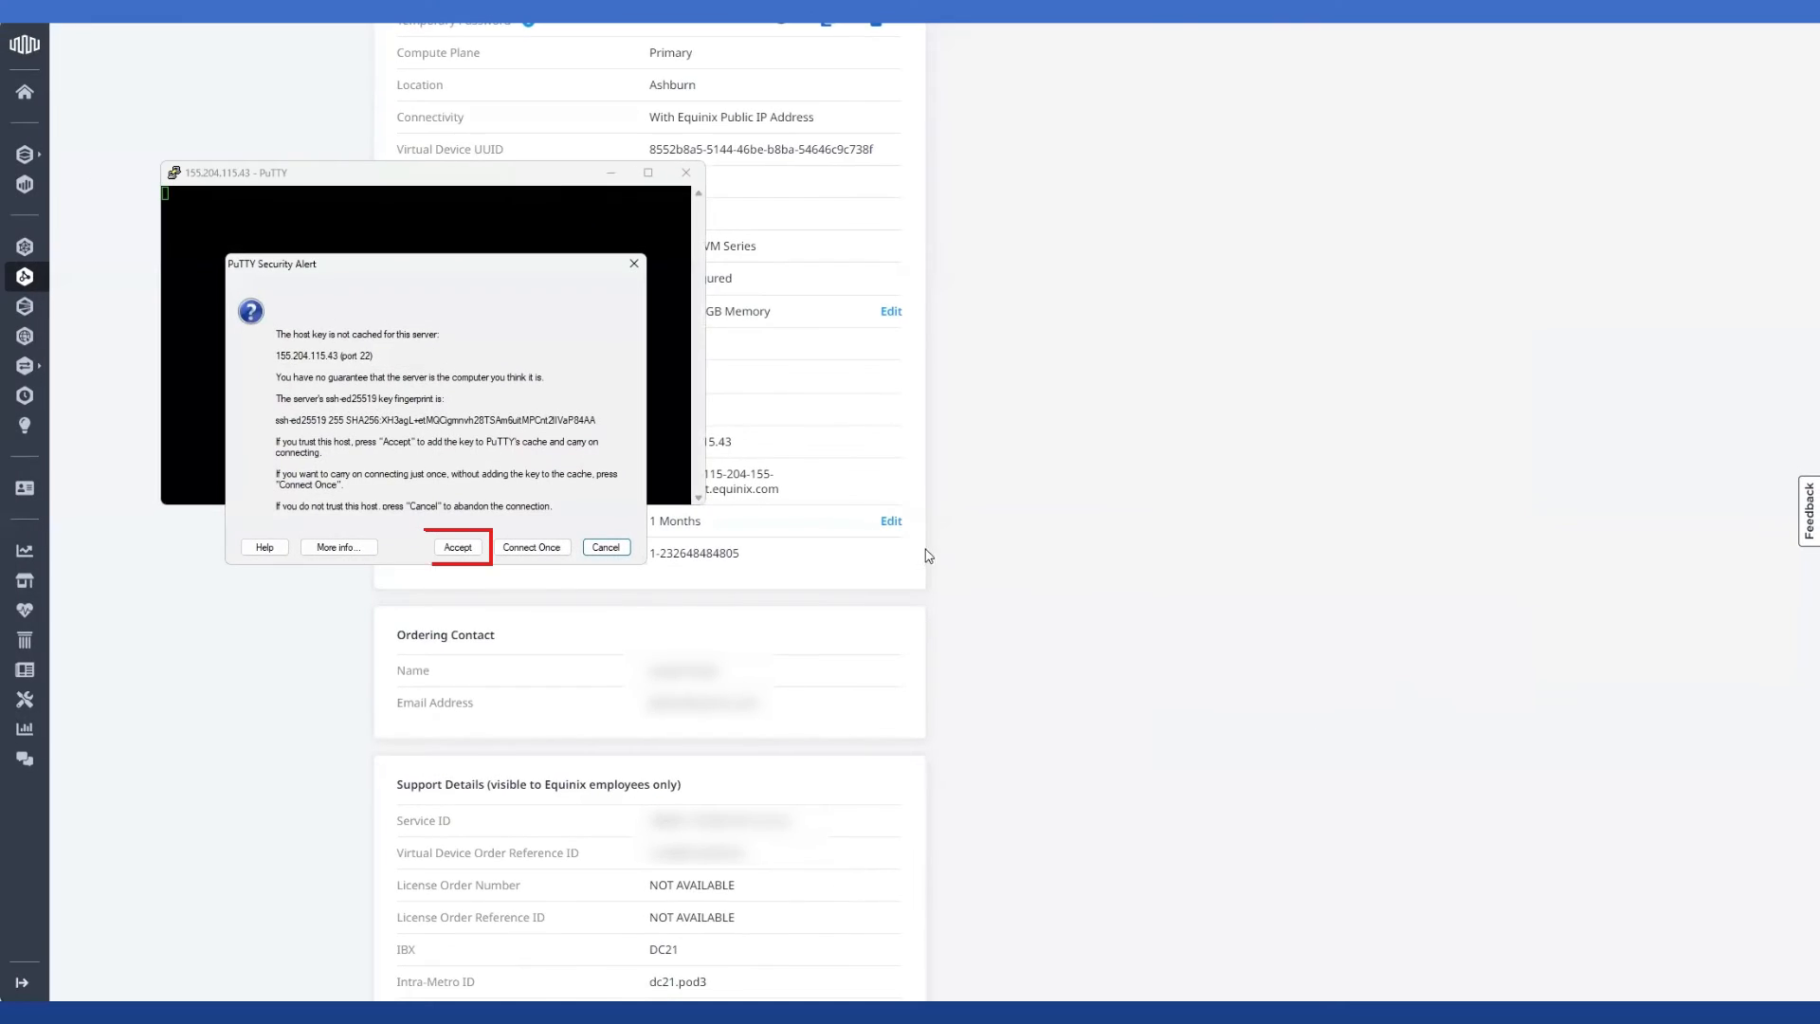
Accept the host key, log in as Demo, and page through 'show system interface' output.
left_click(457, 547)
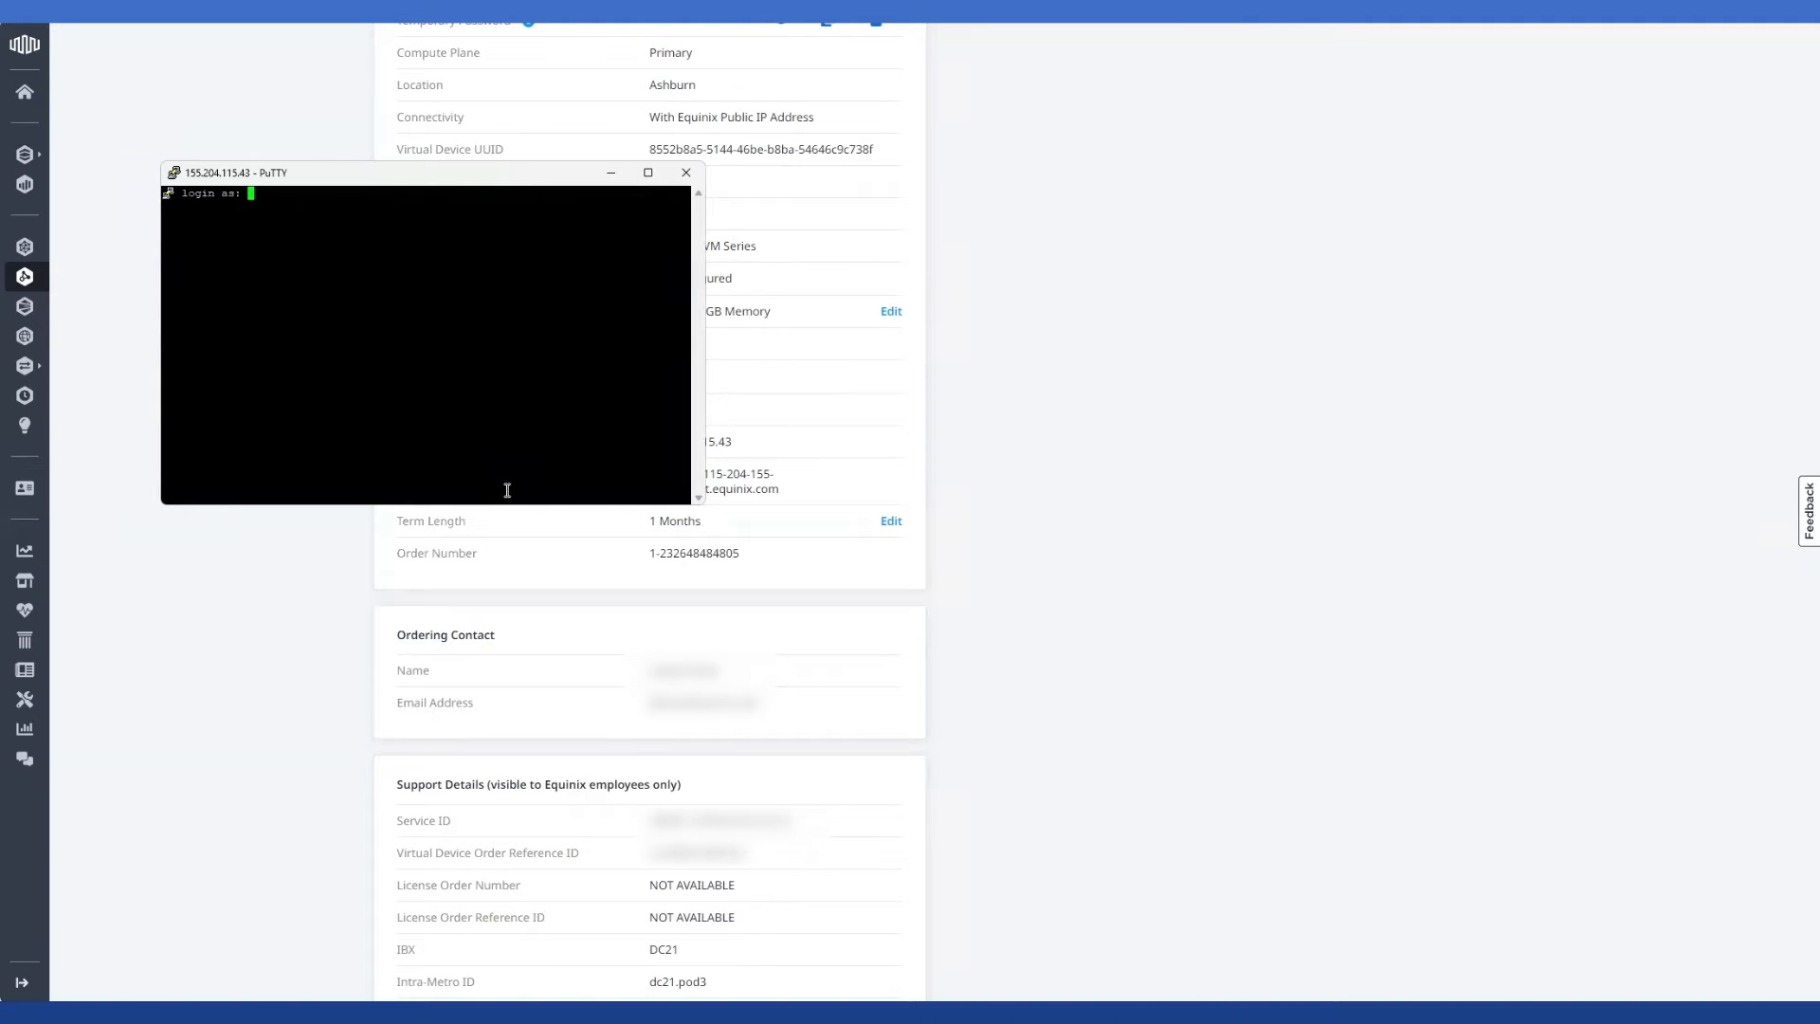
mouse_move(477, 354)
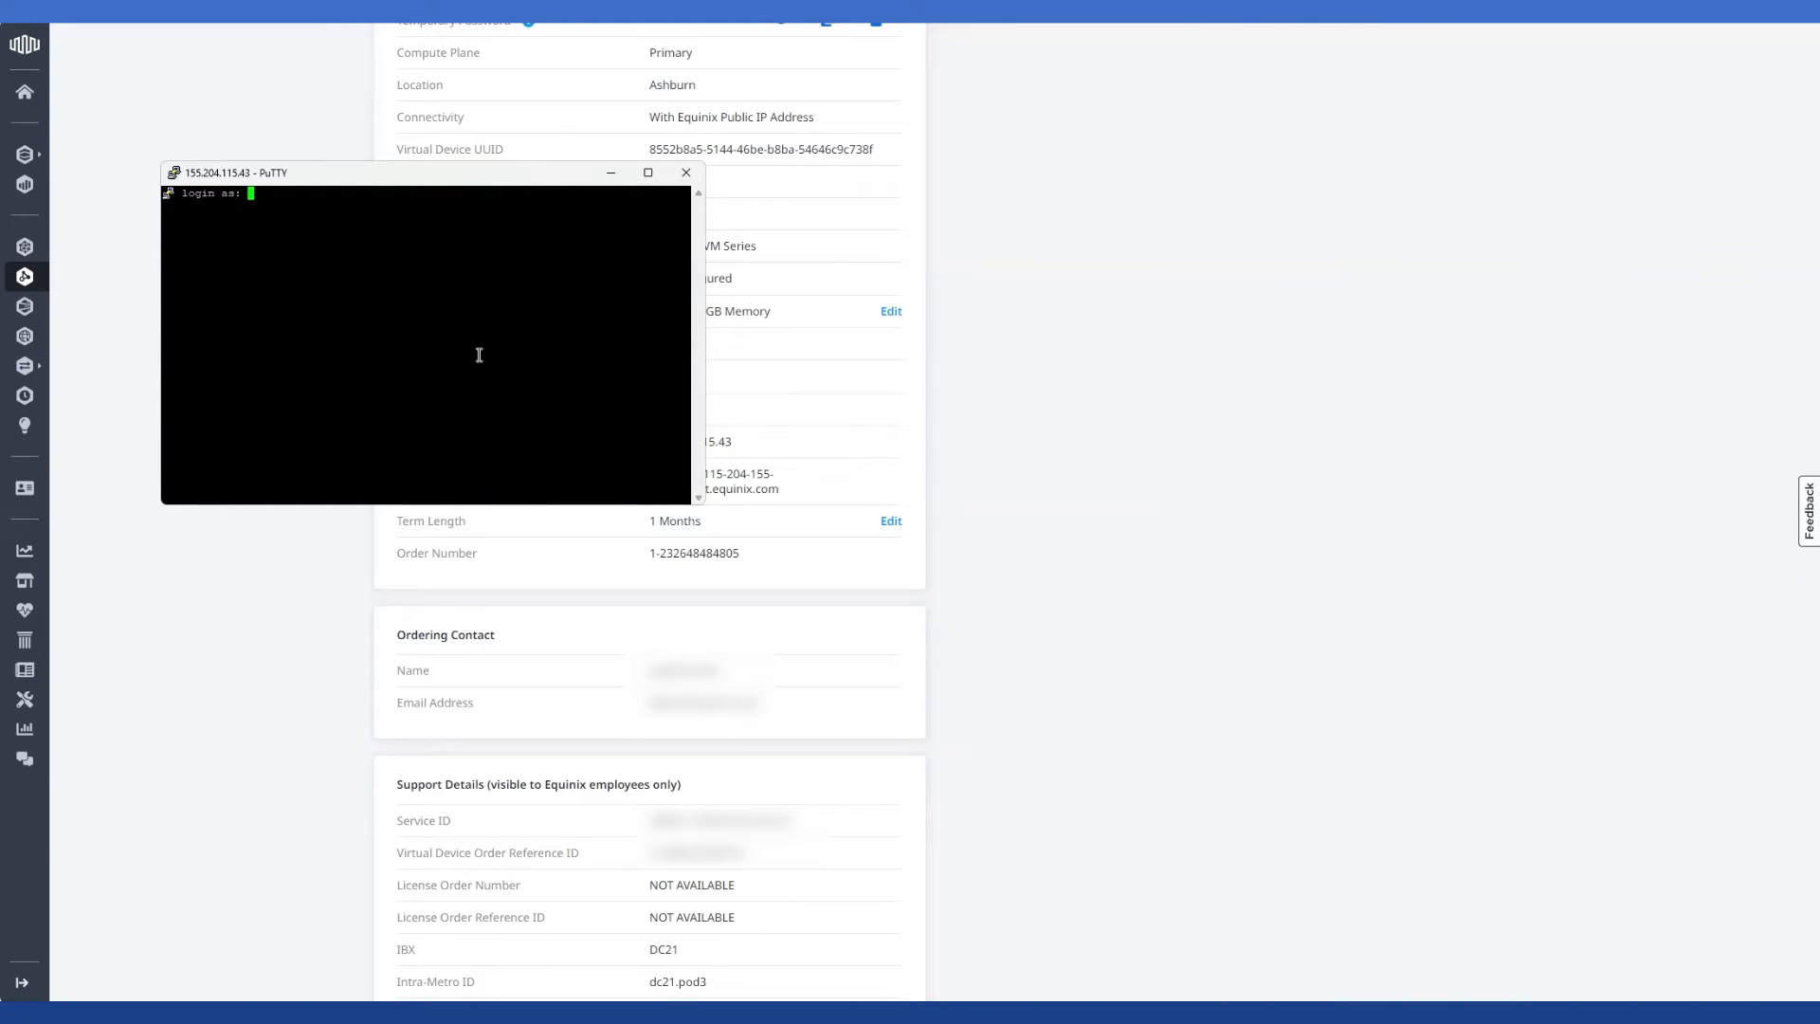
type("Demo")
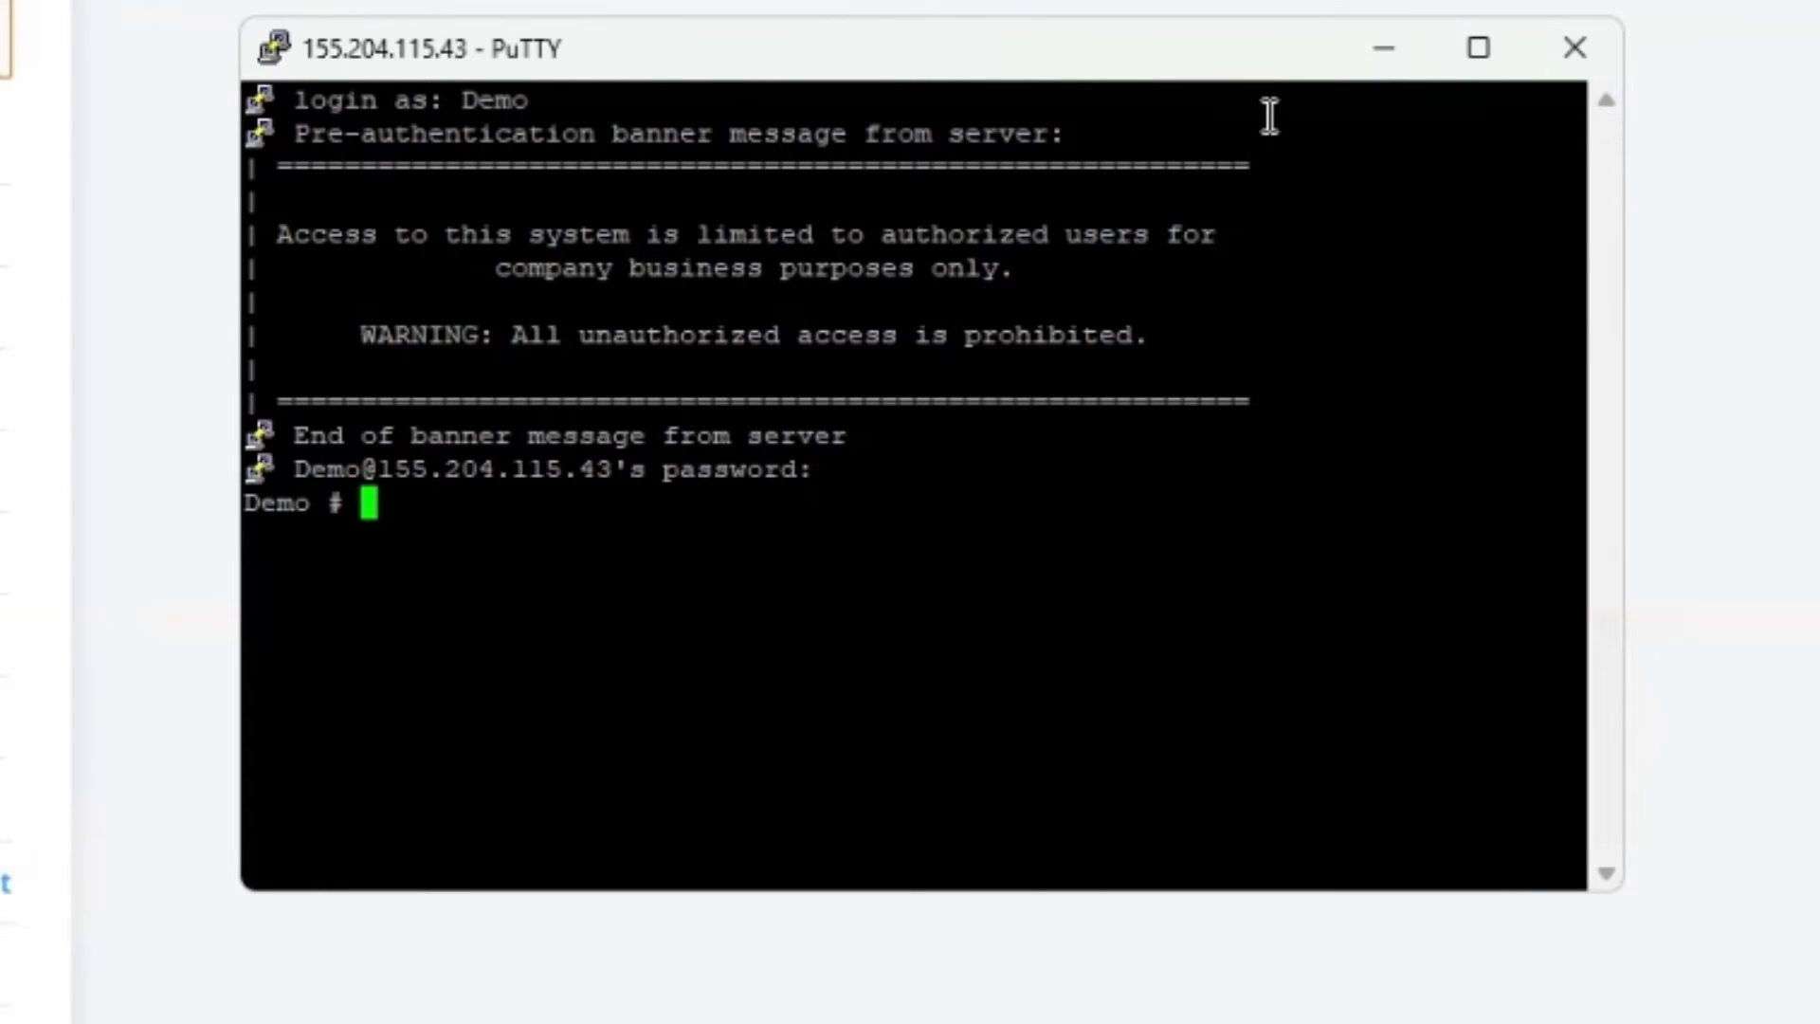
type("show system interface")
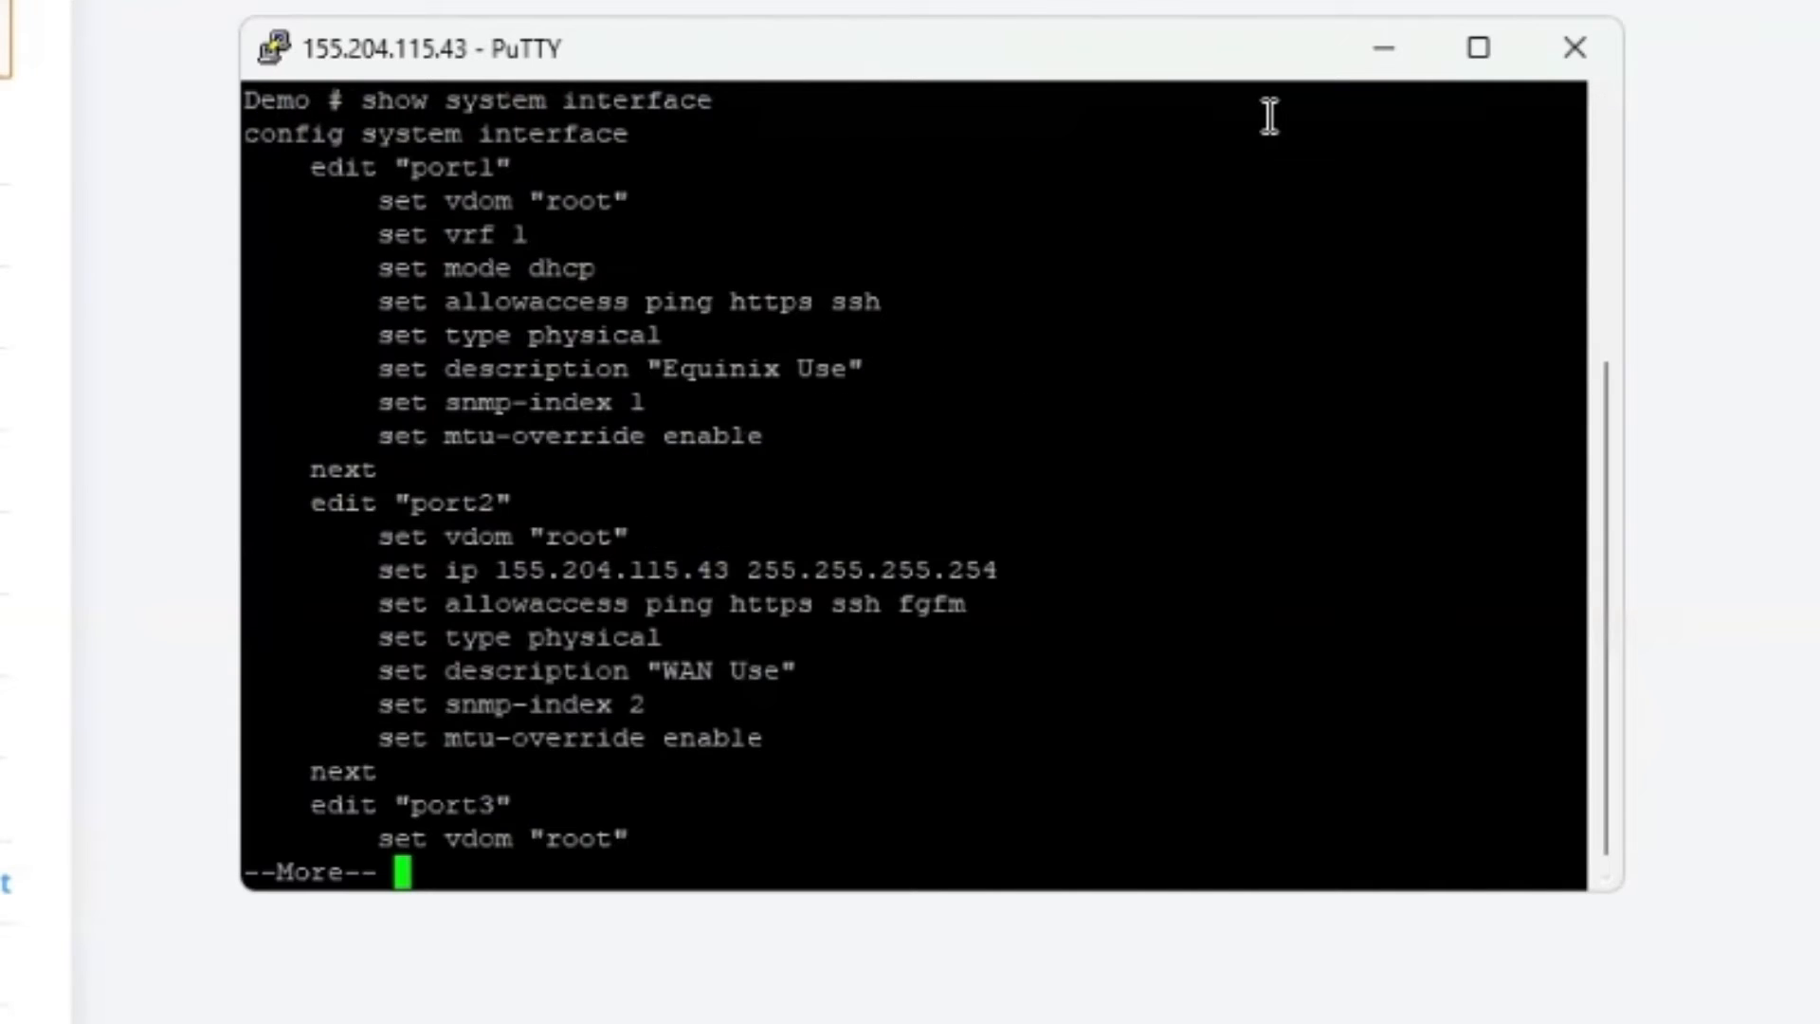
key("space")
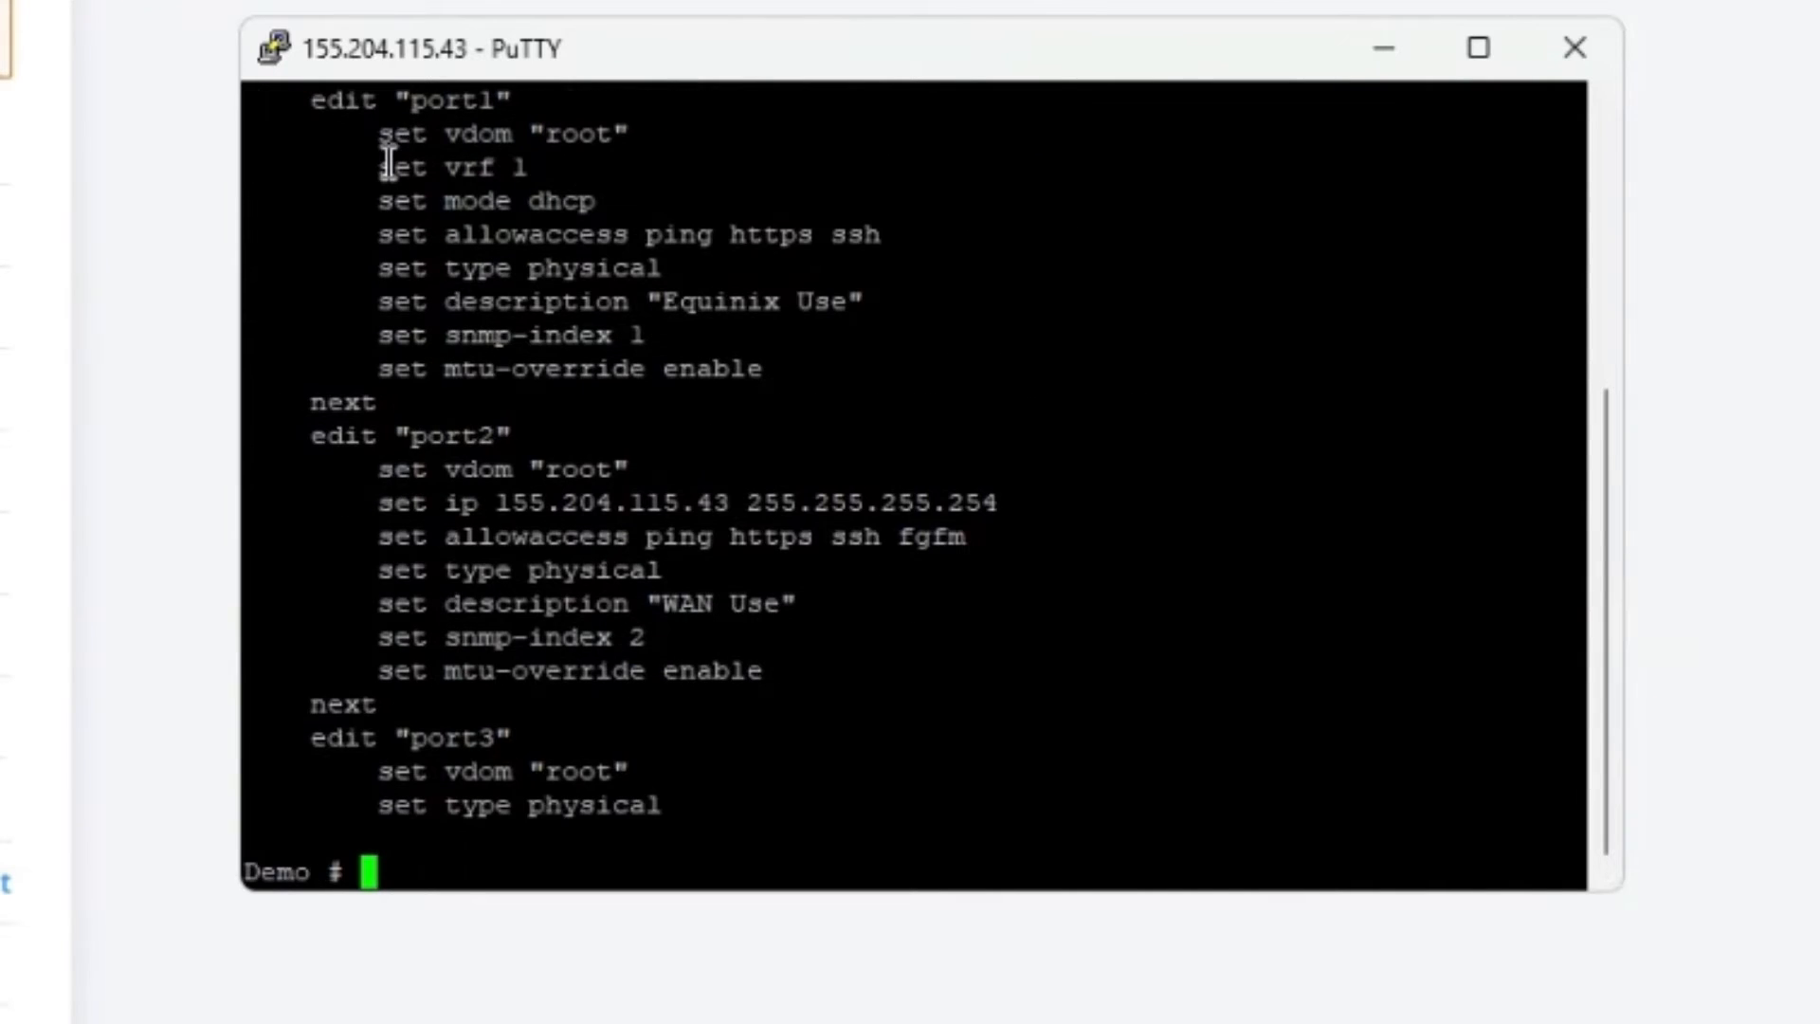
mouse_move(646, 539)
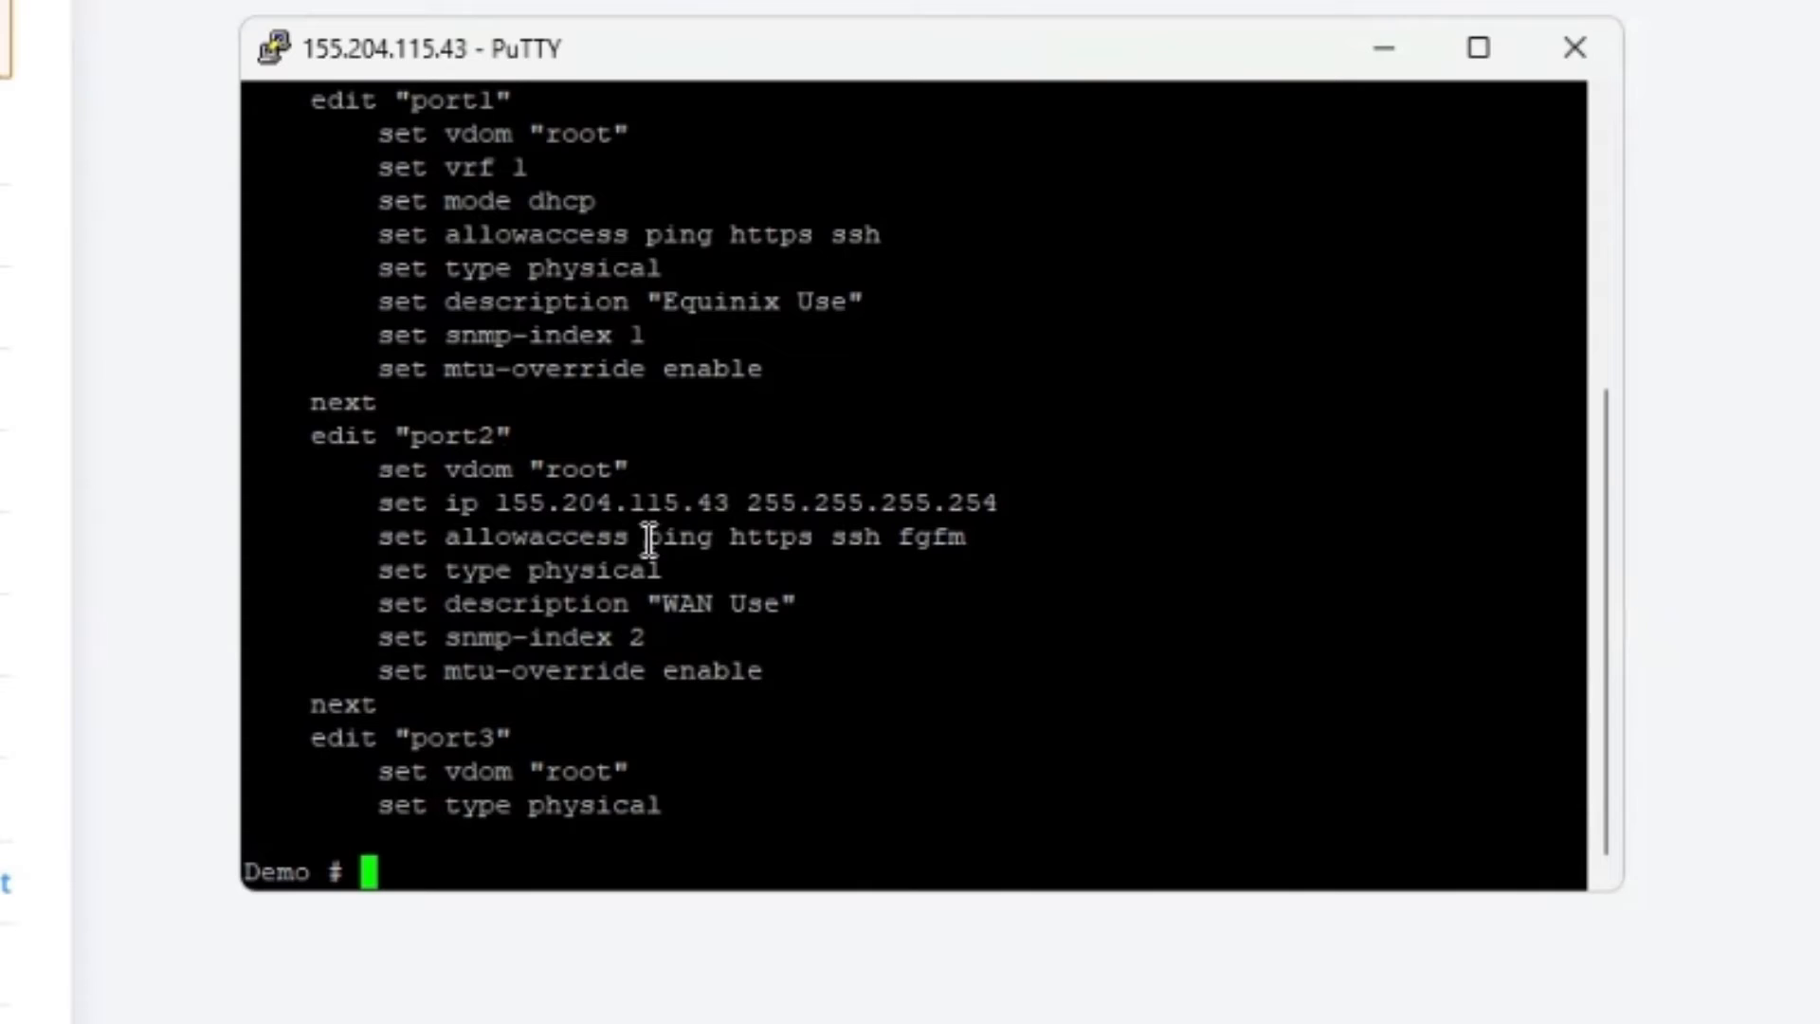
mouse_move(842, 543)
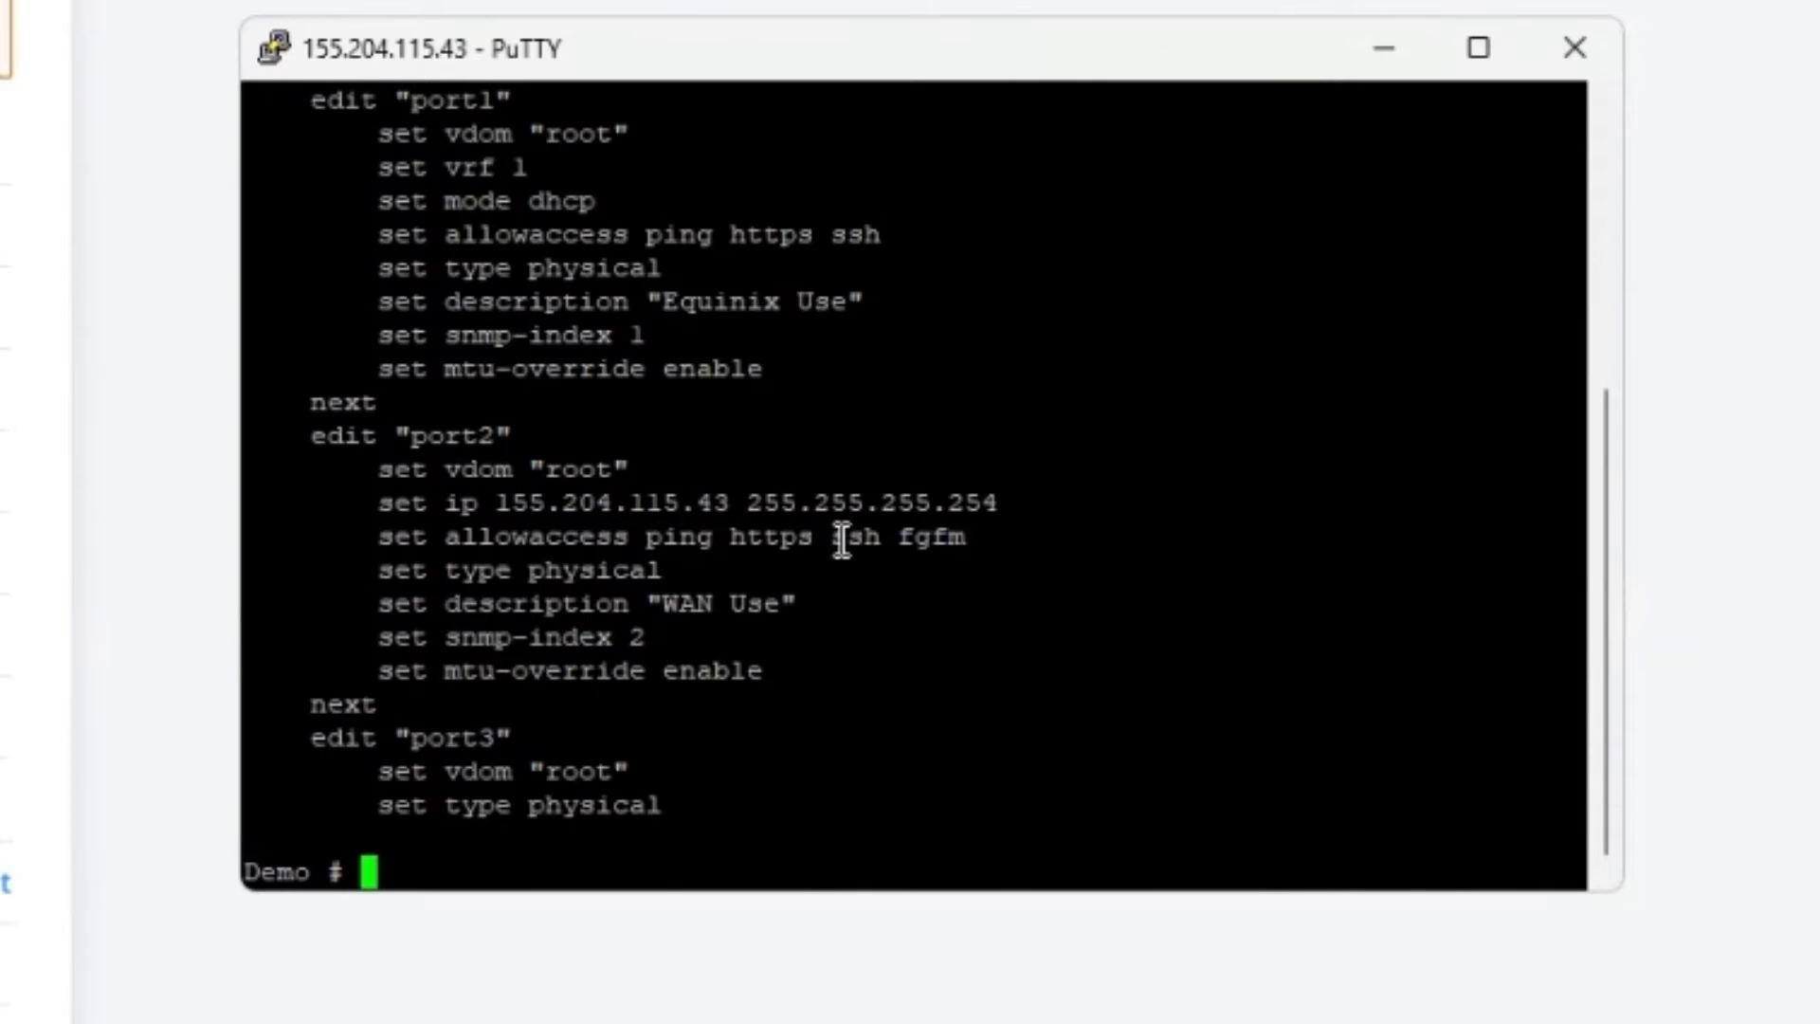
mouse_move(958, 540)
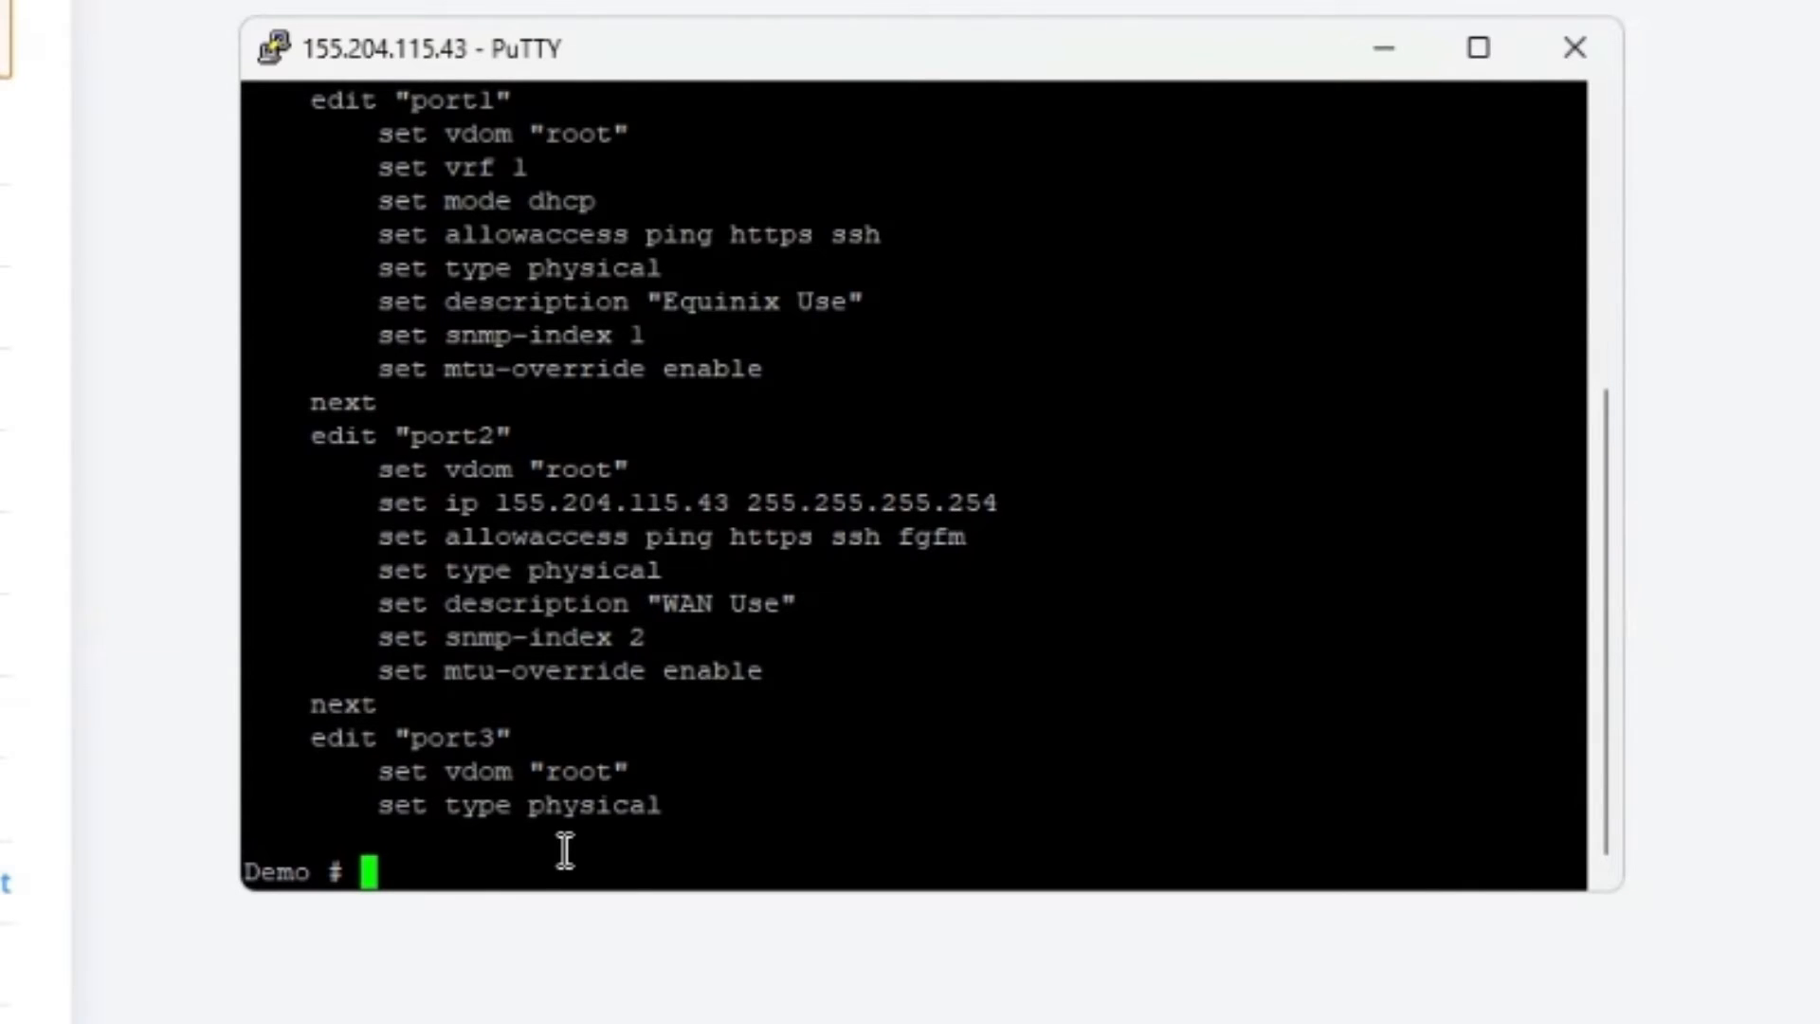
Run config system interface, edit port2, and set its allowaccess to http.
type("config")
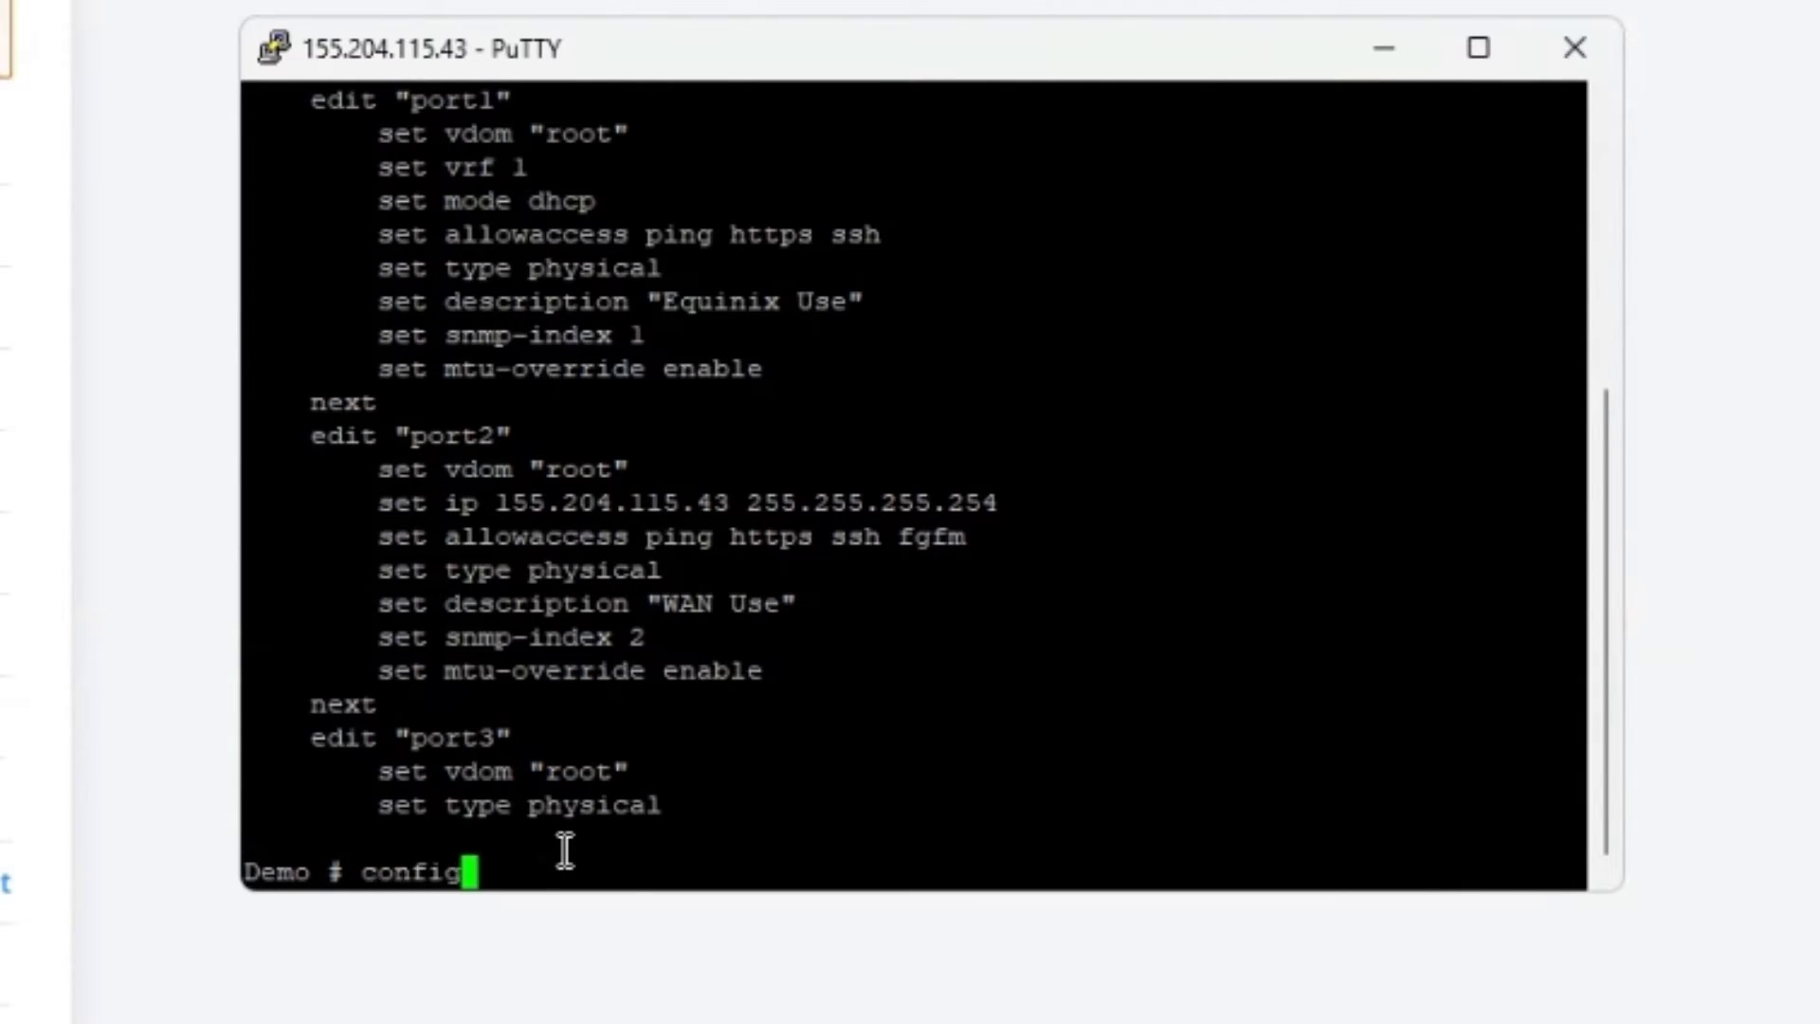
type("system interfac")
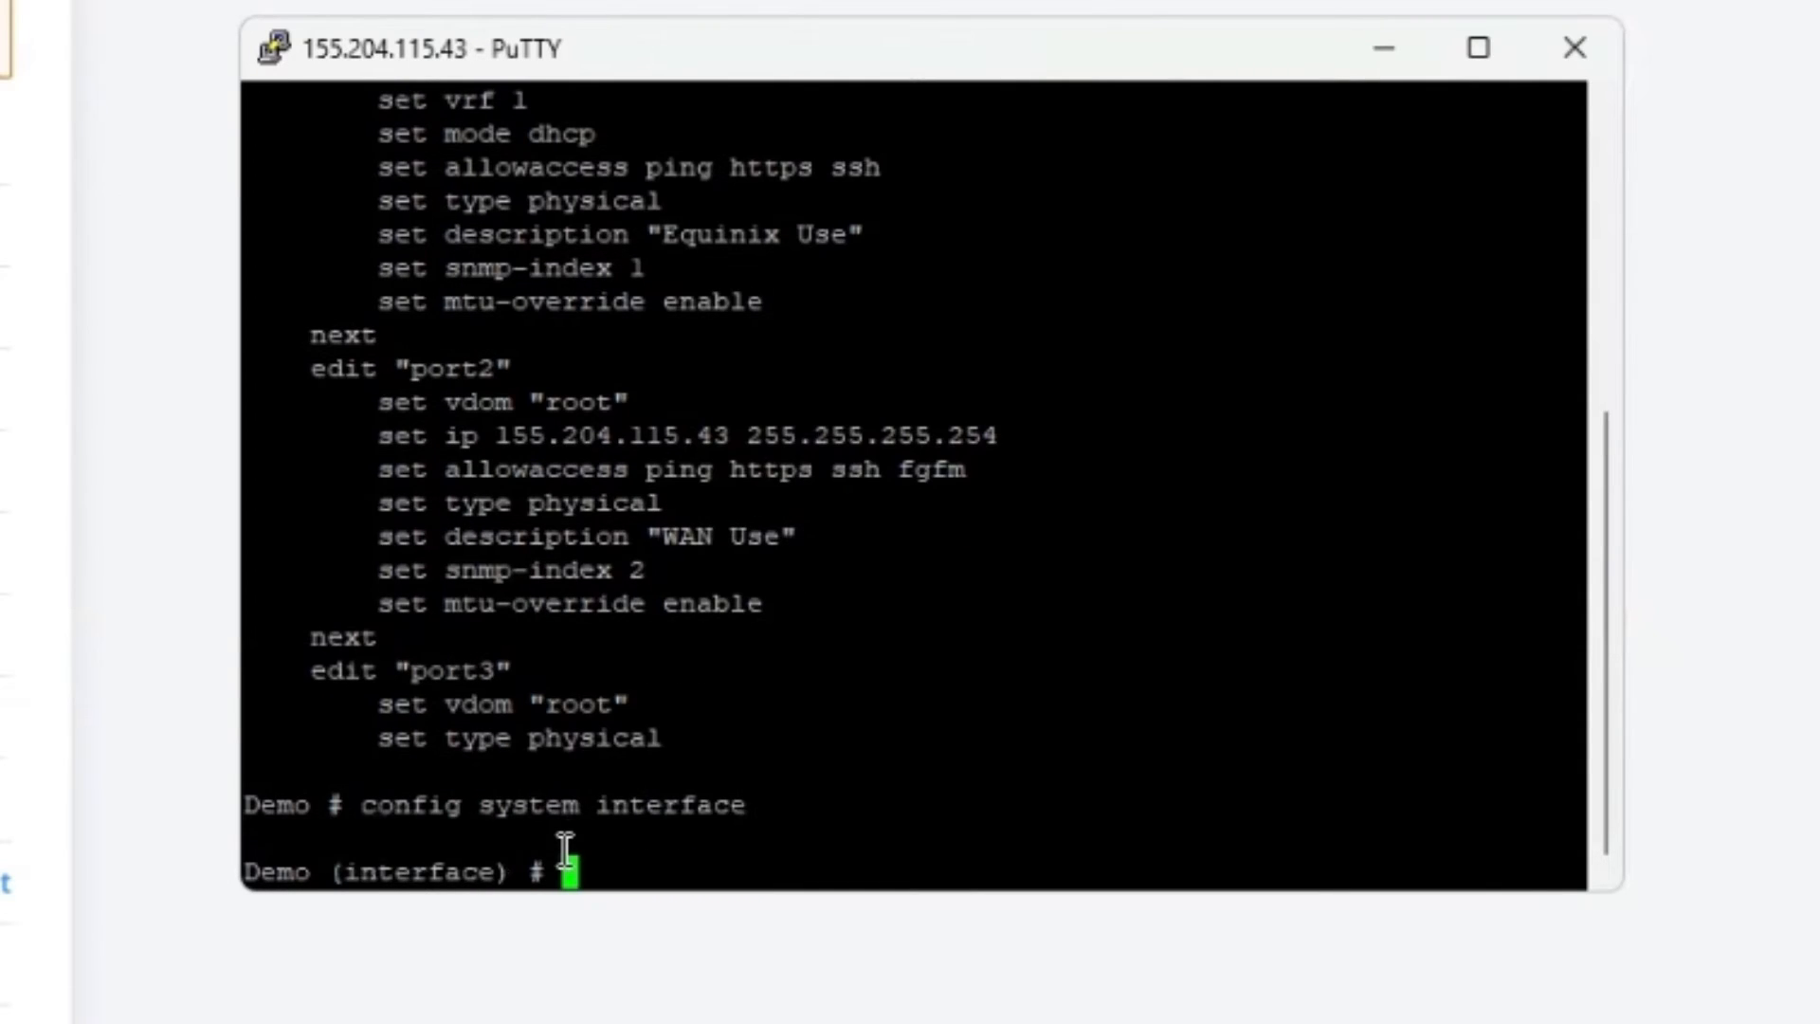
type("edit port2")
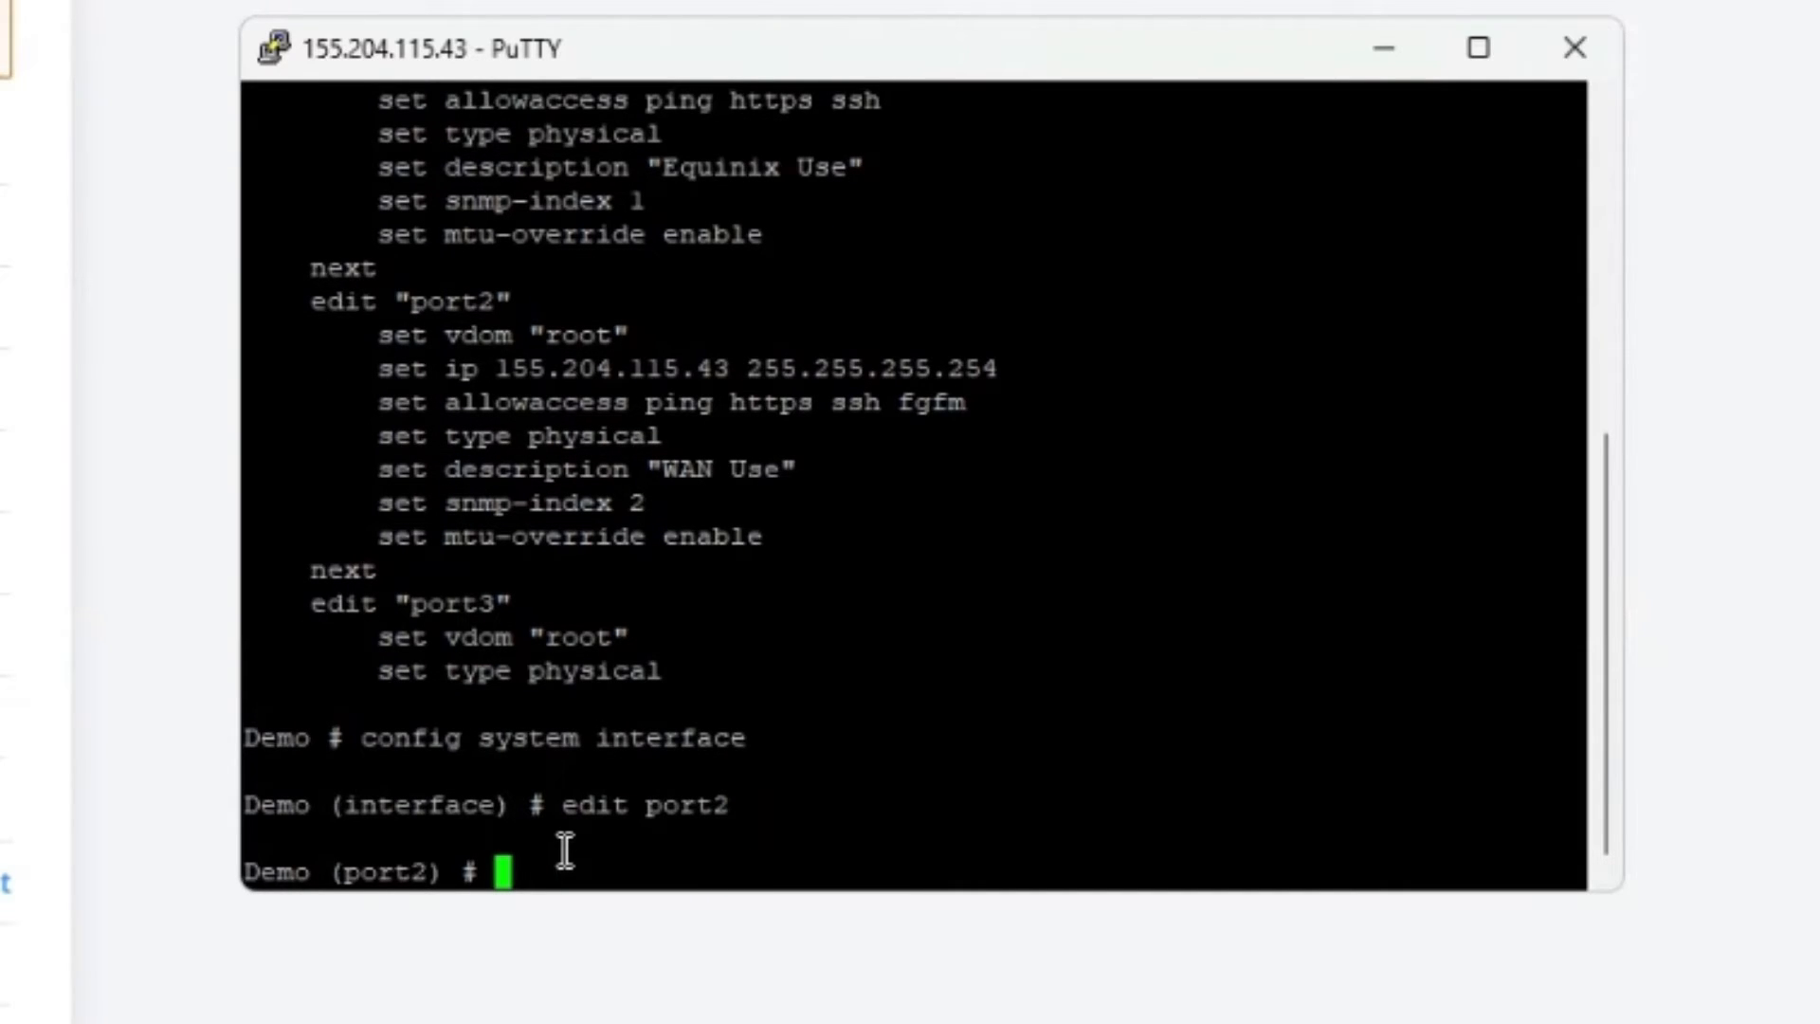
type("set")
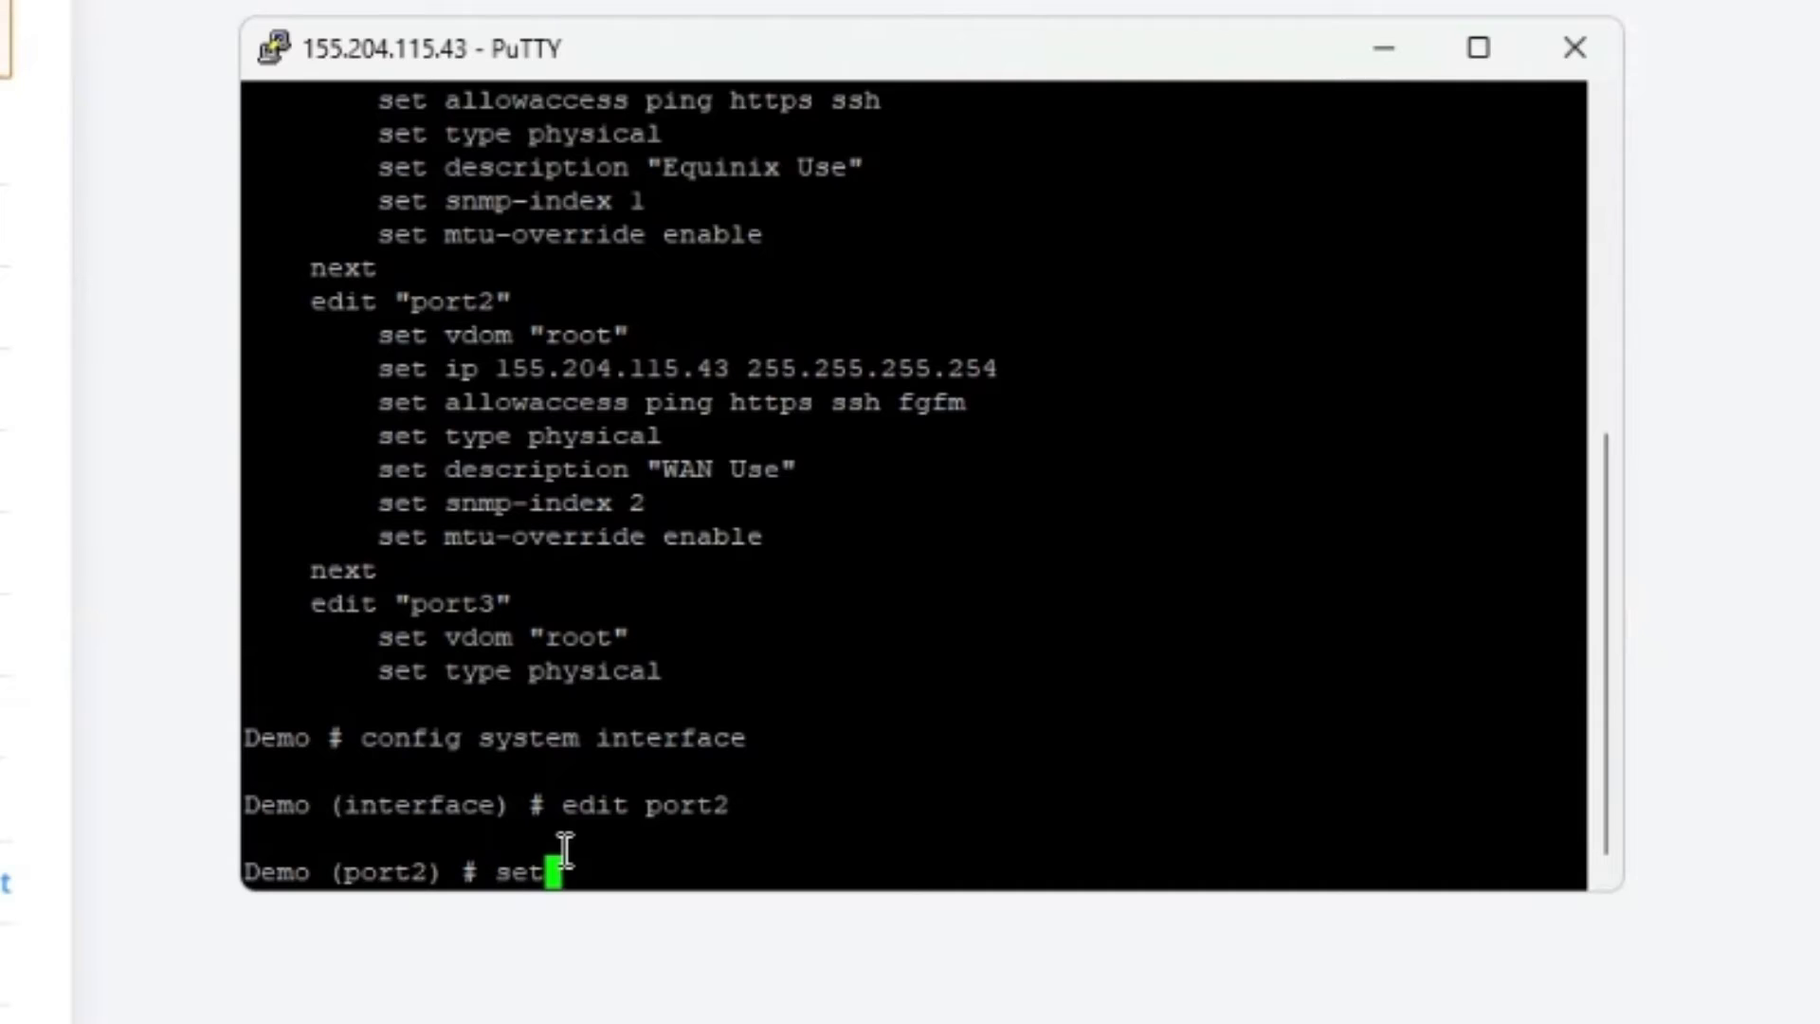
type("allowaccess")
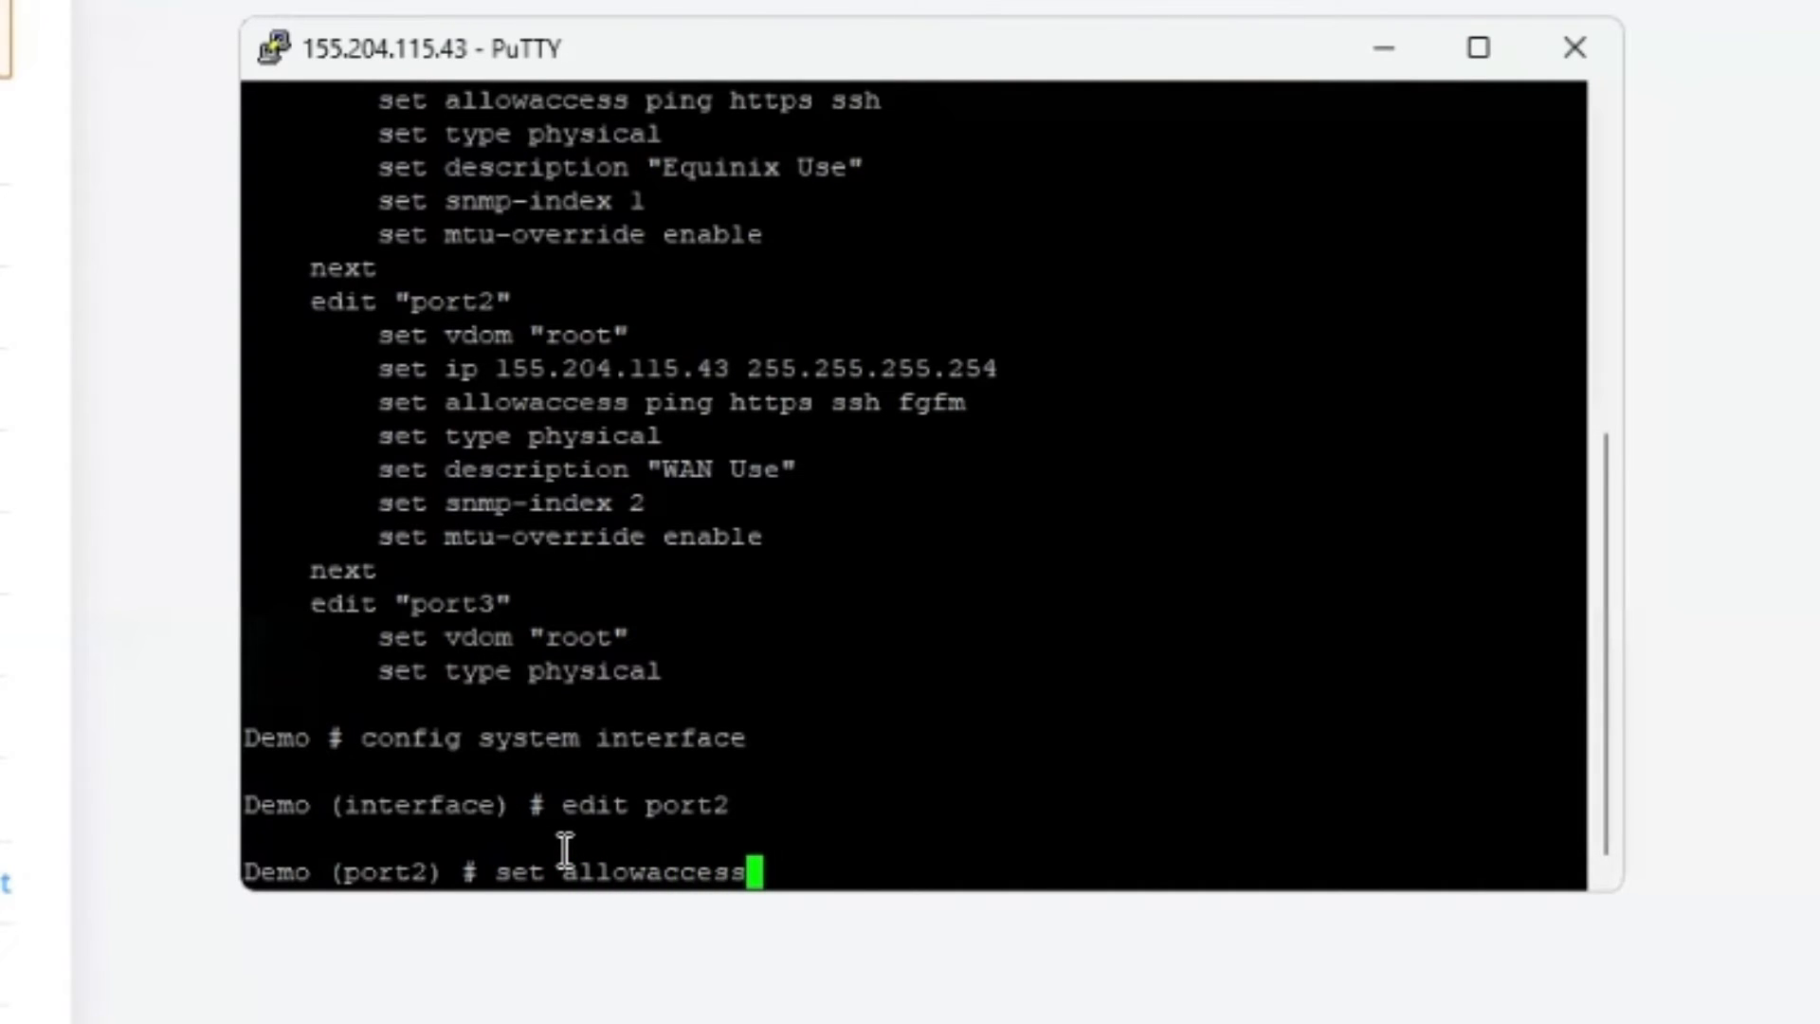
type("http")
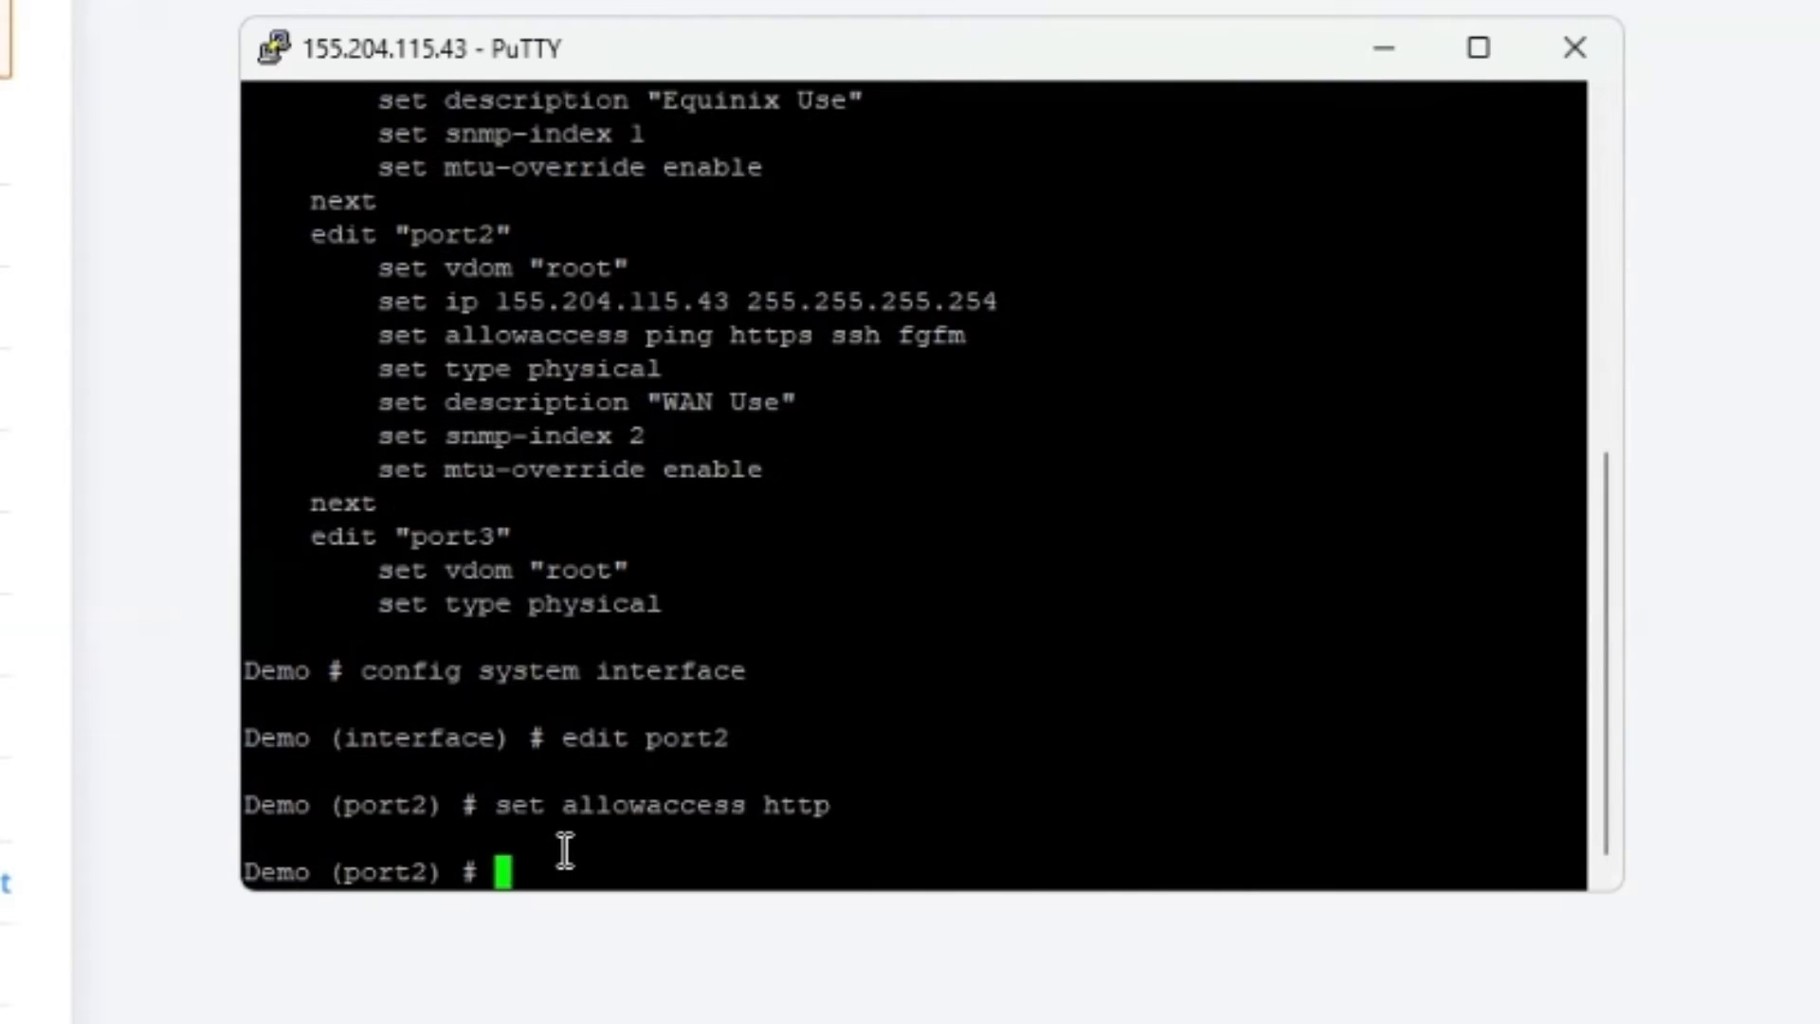
type("e")
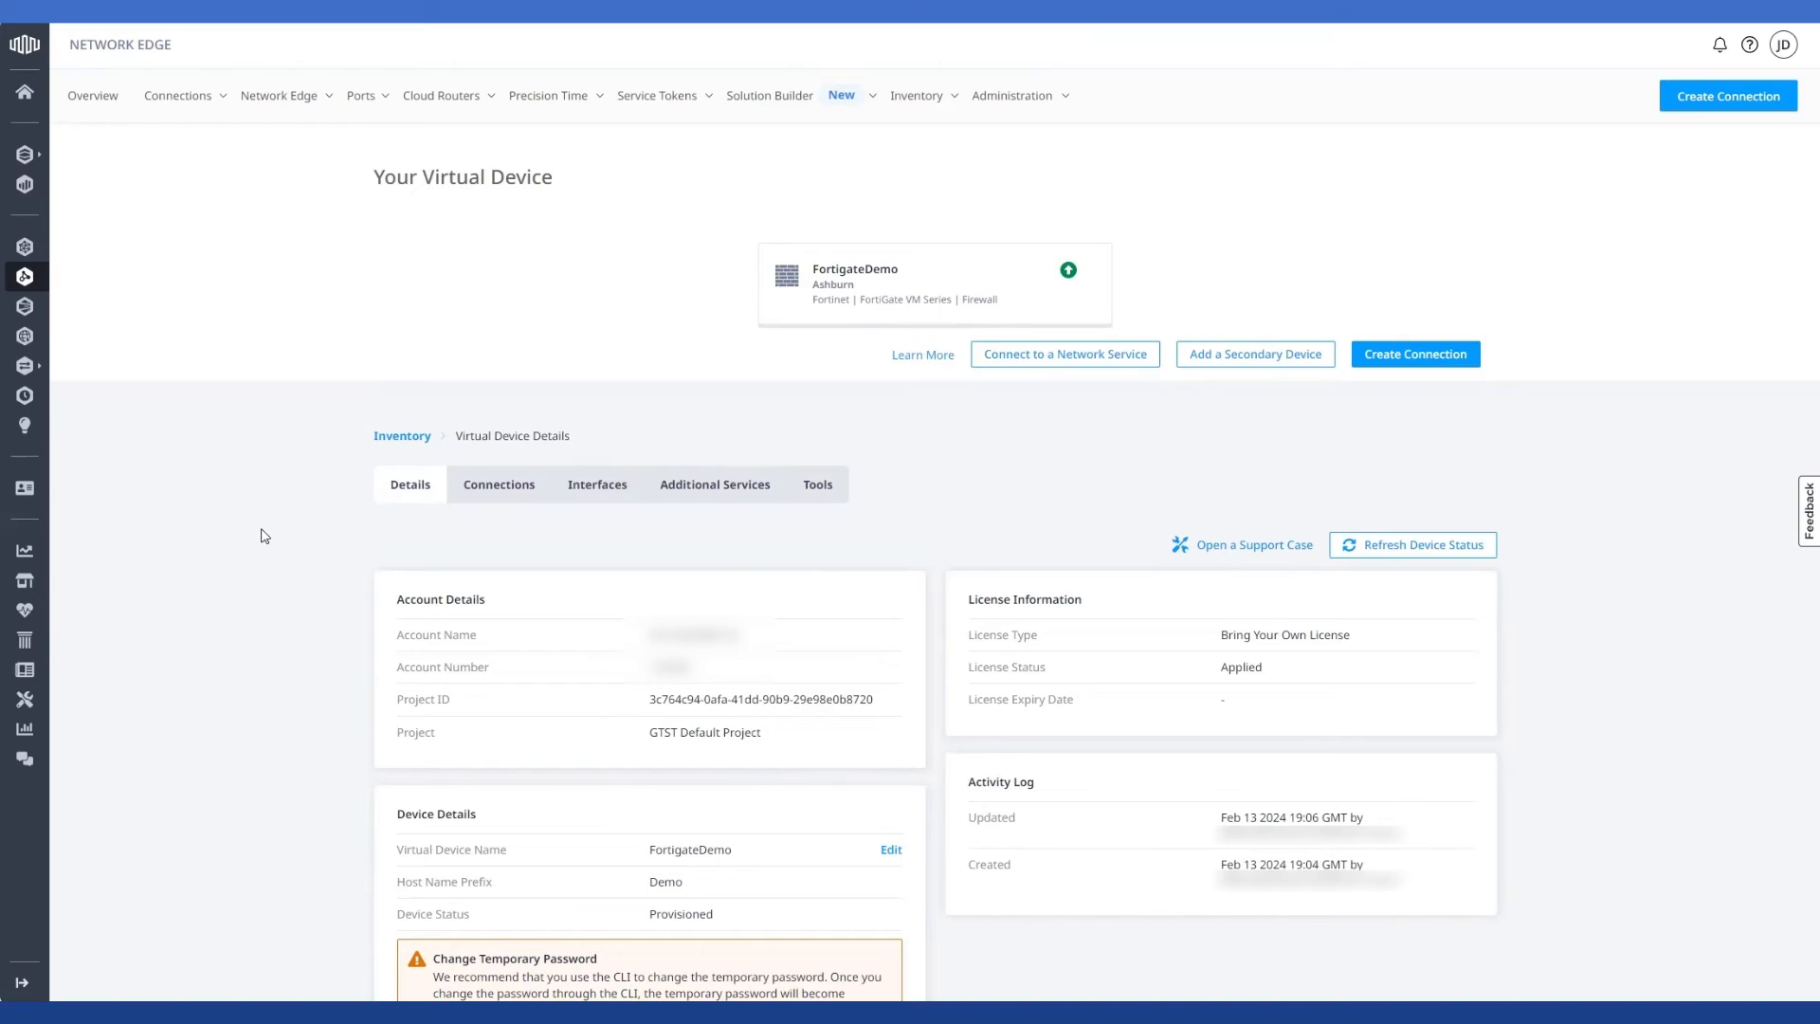
Show FortigateDemo's Tools and launch a console session from Console Access.
scroll("down", 3)
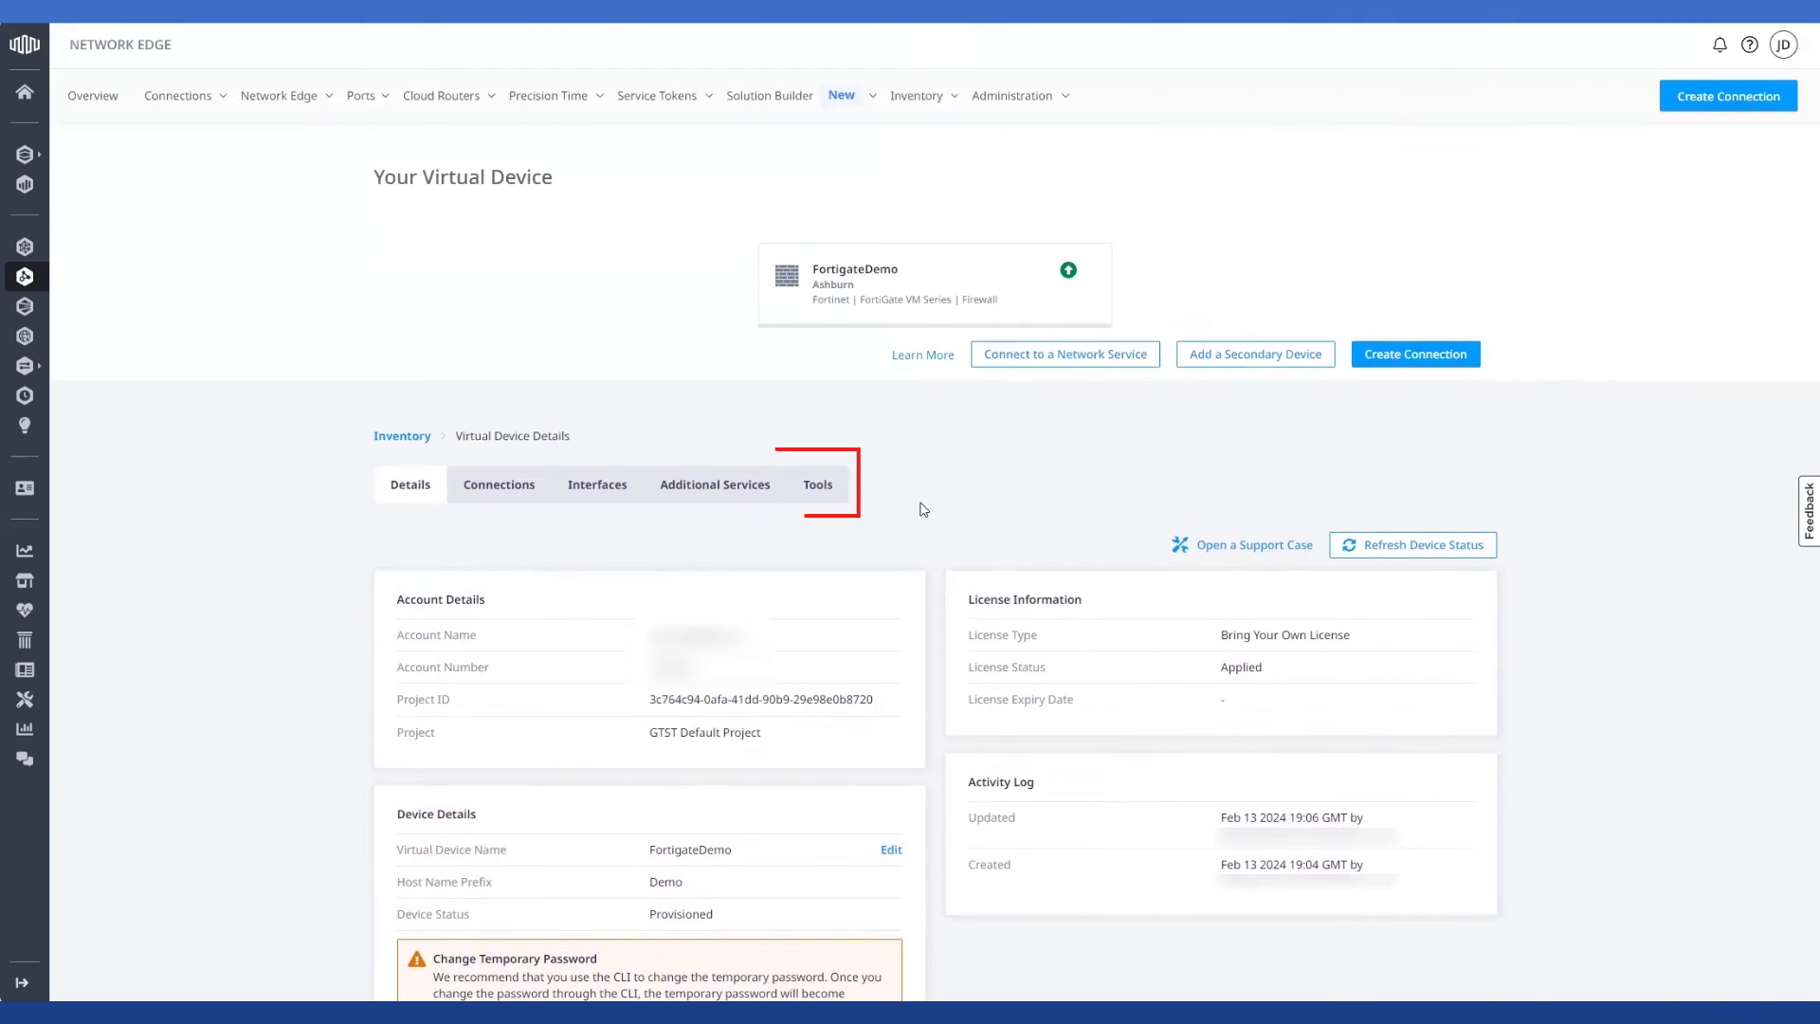
mouse_move(818, 485)
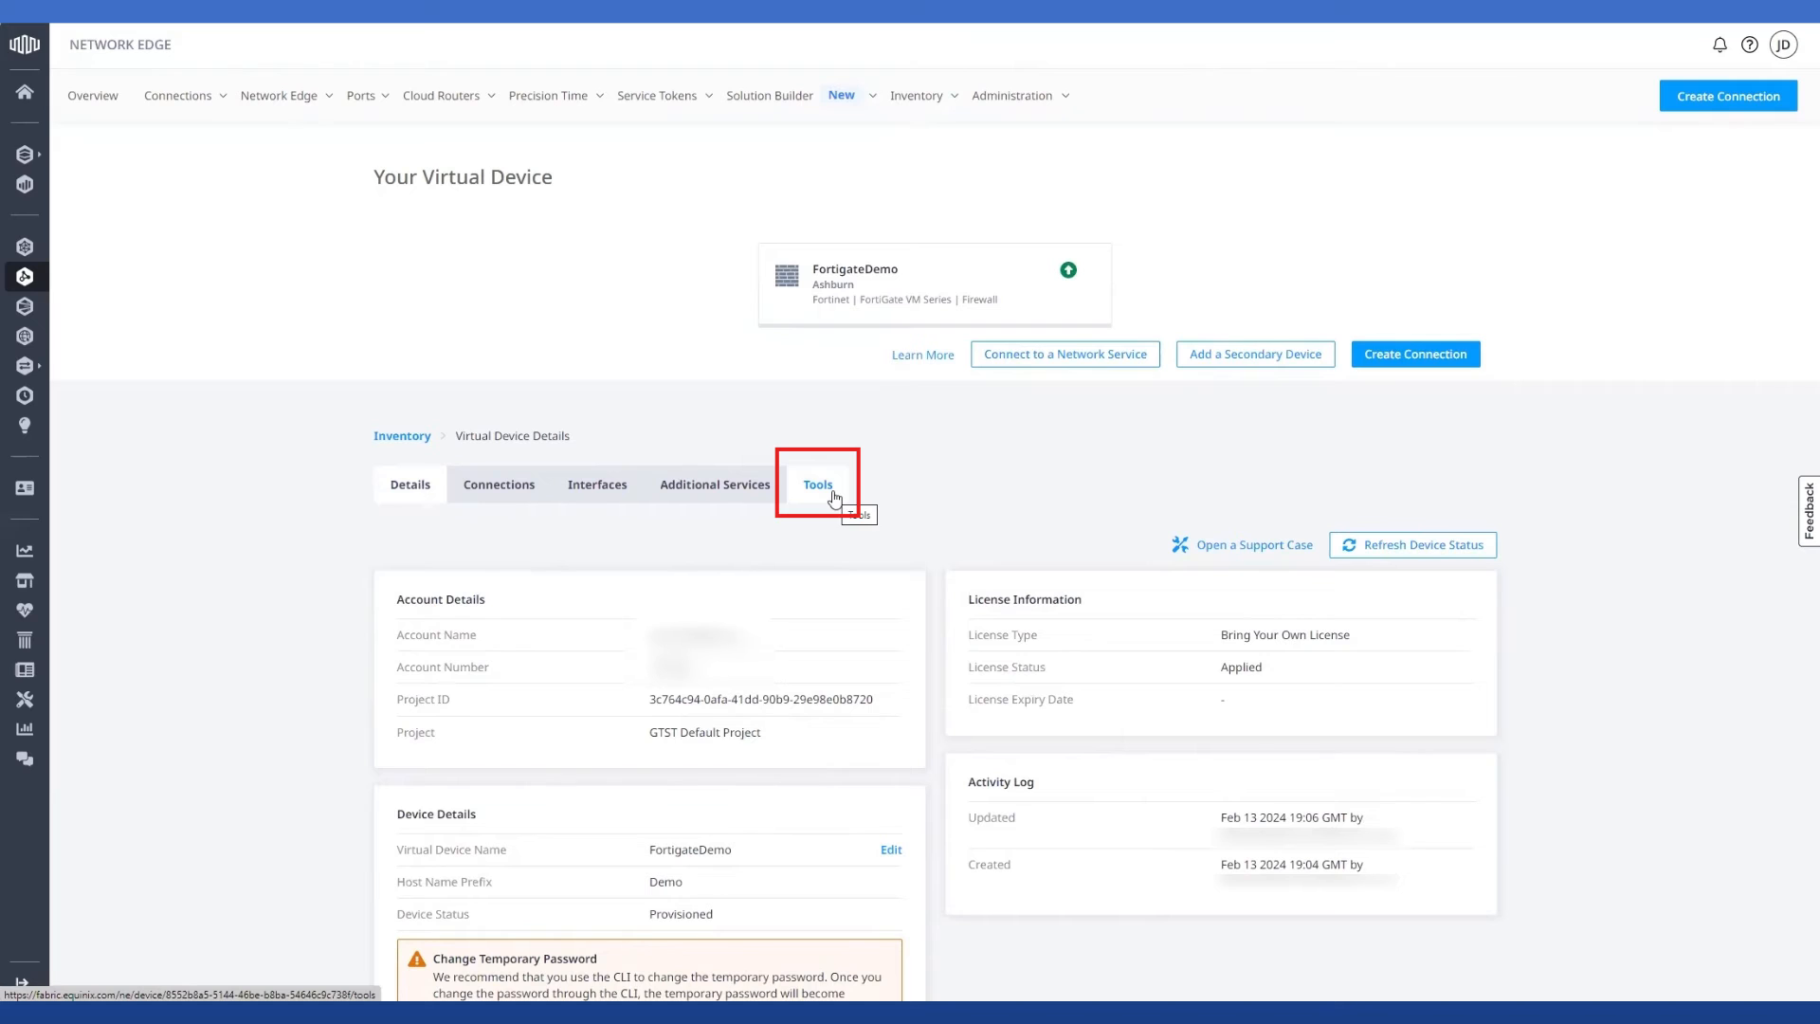
left_click(817, 485)
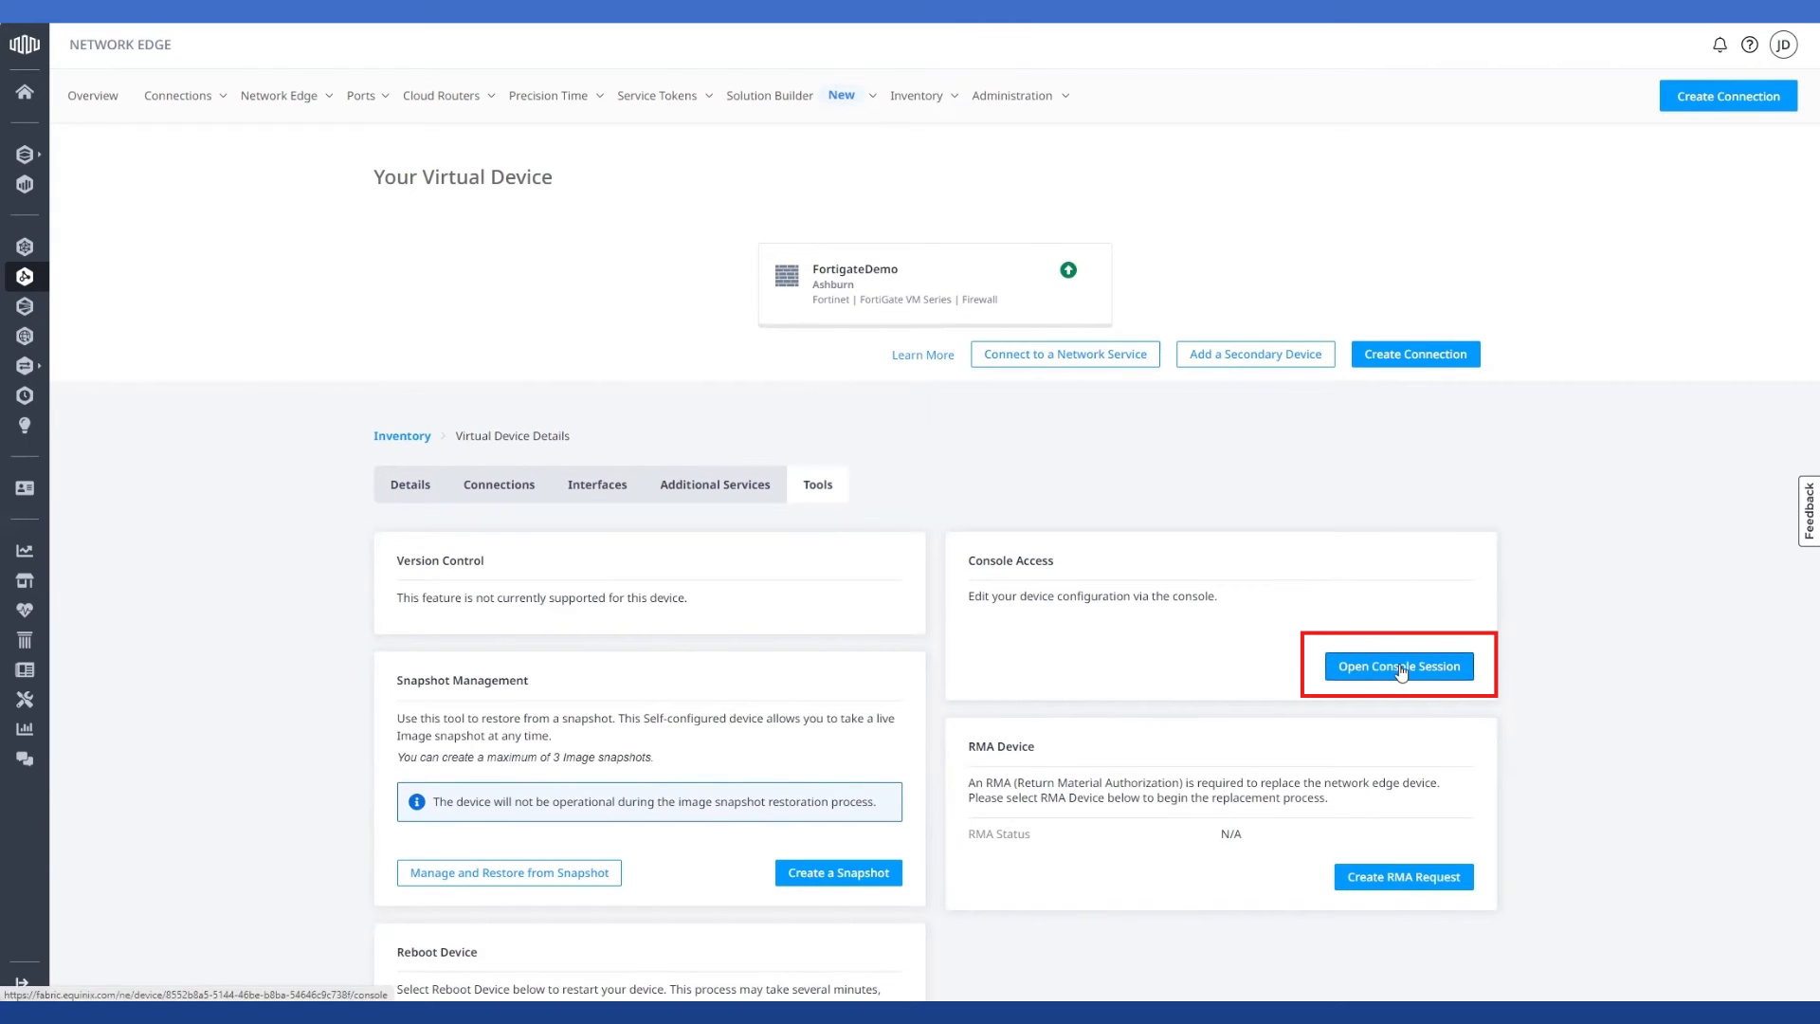
left_click(1400, 665)
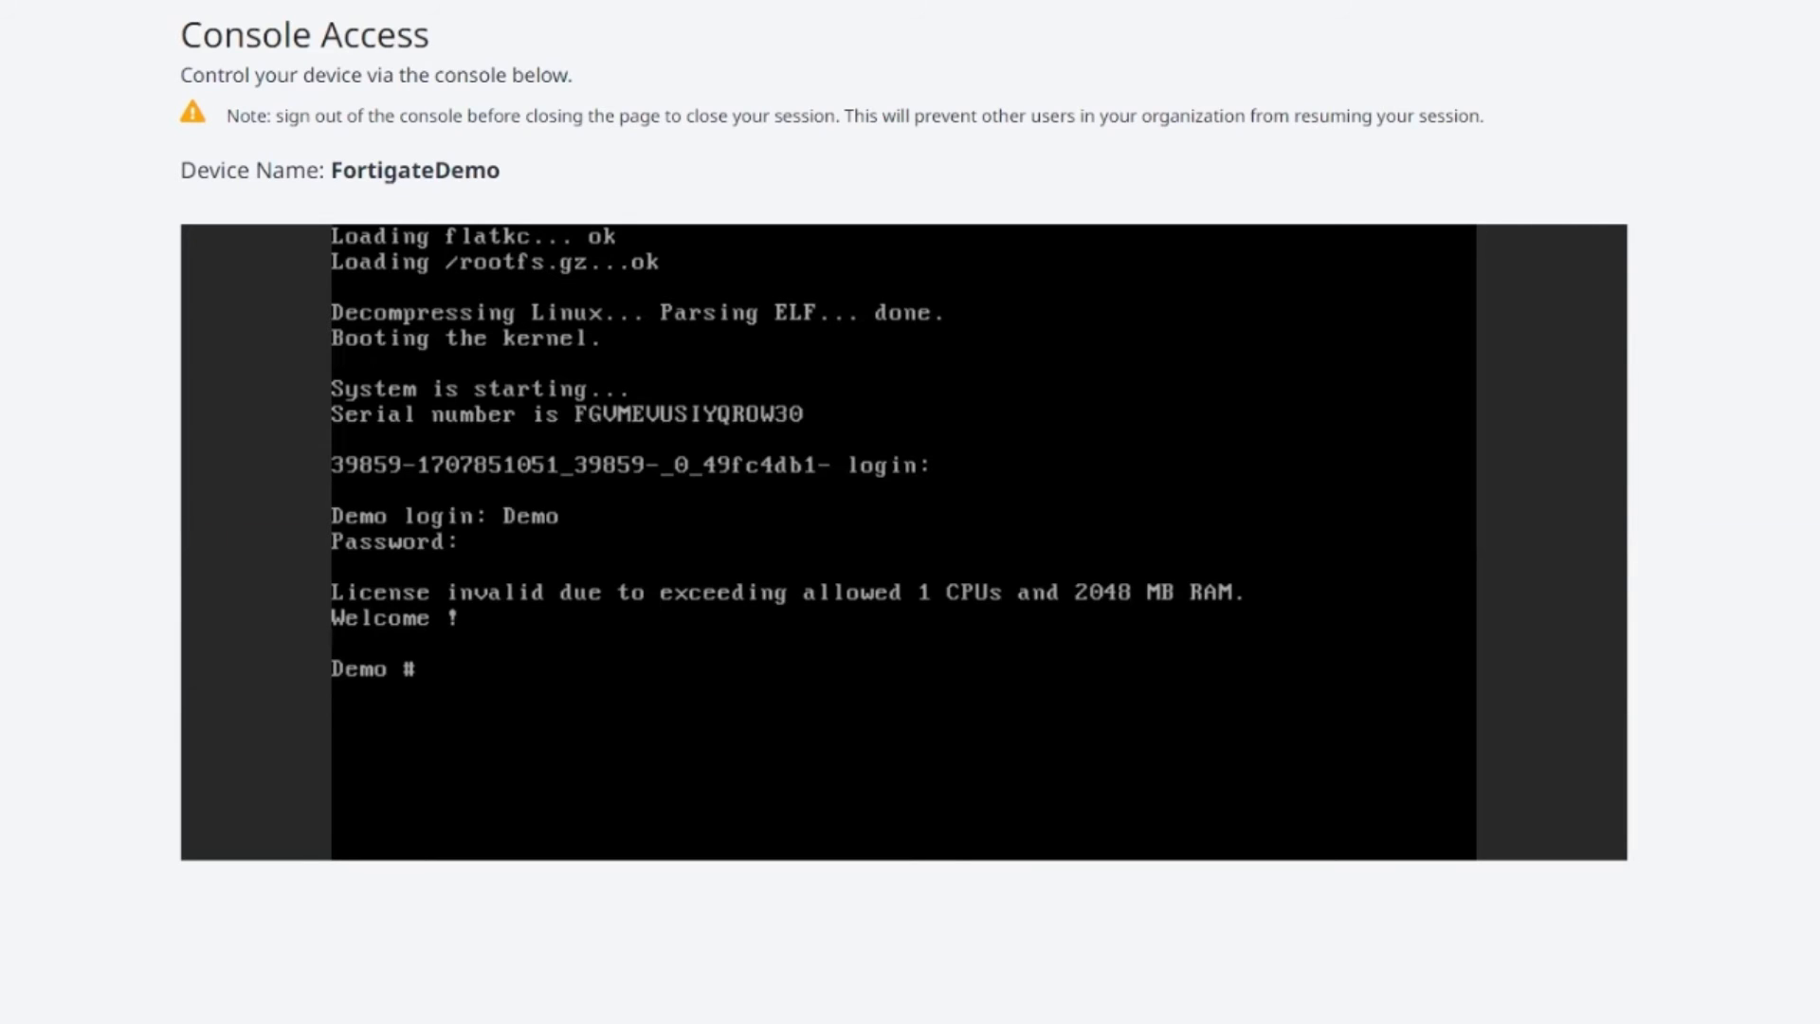
In the web console, set port2 allowaccess to http, https, ssh, ping and fgfm.
type("config system interface")
type("edit")
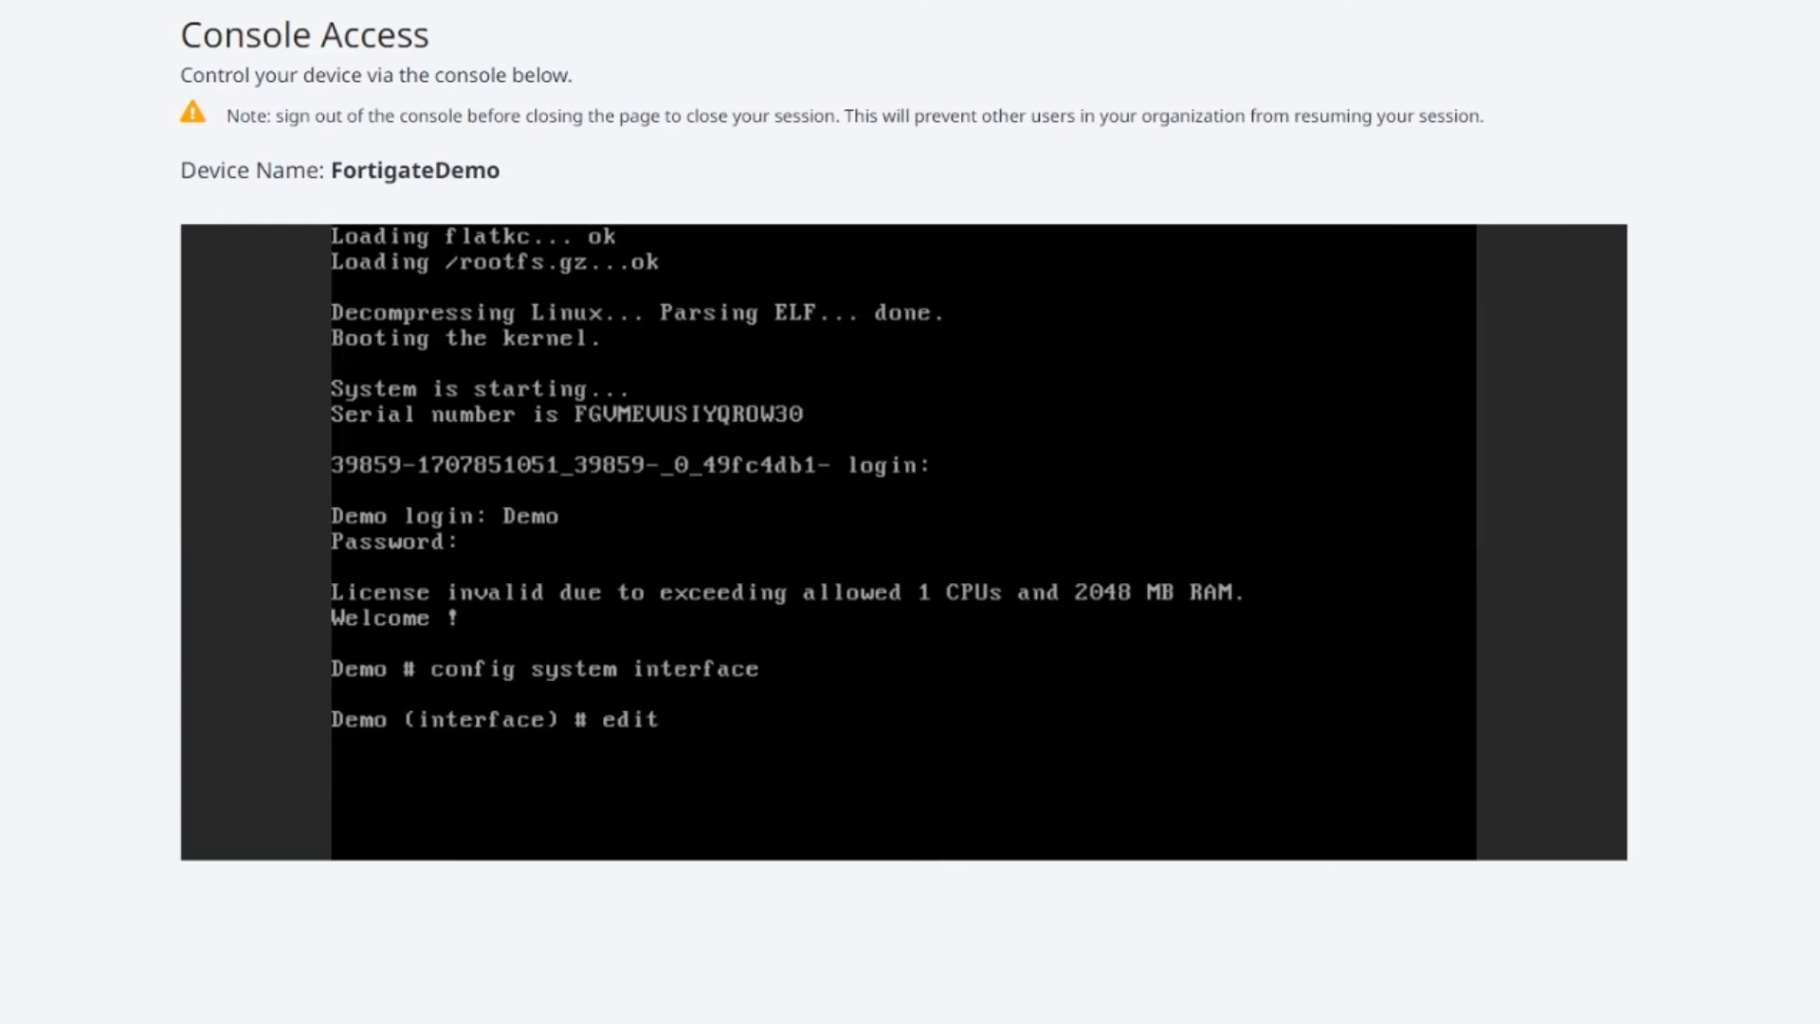
type("port2")
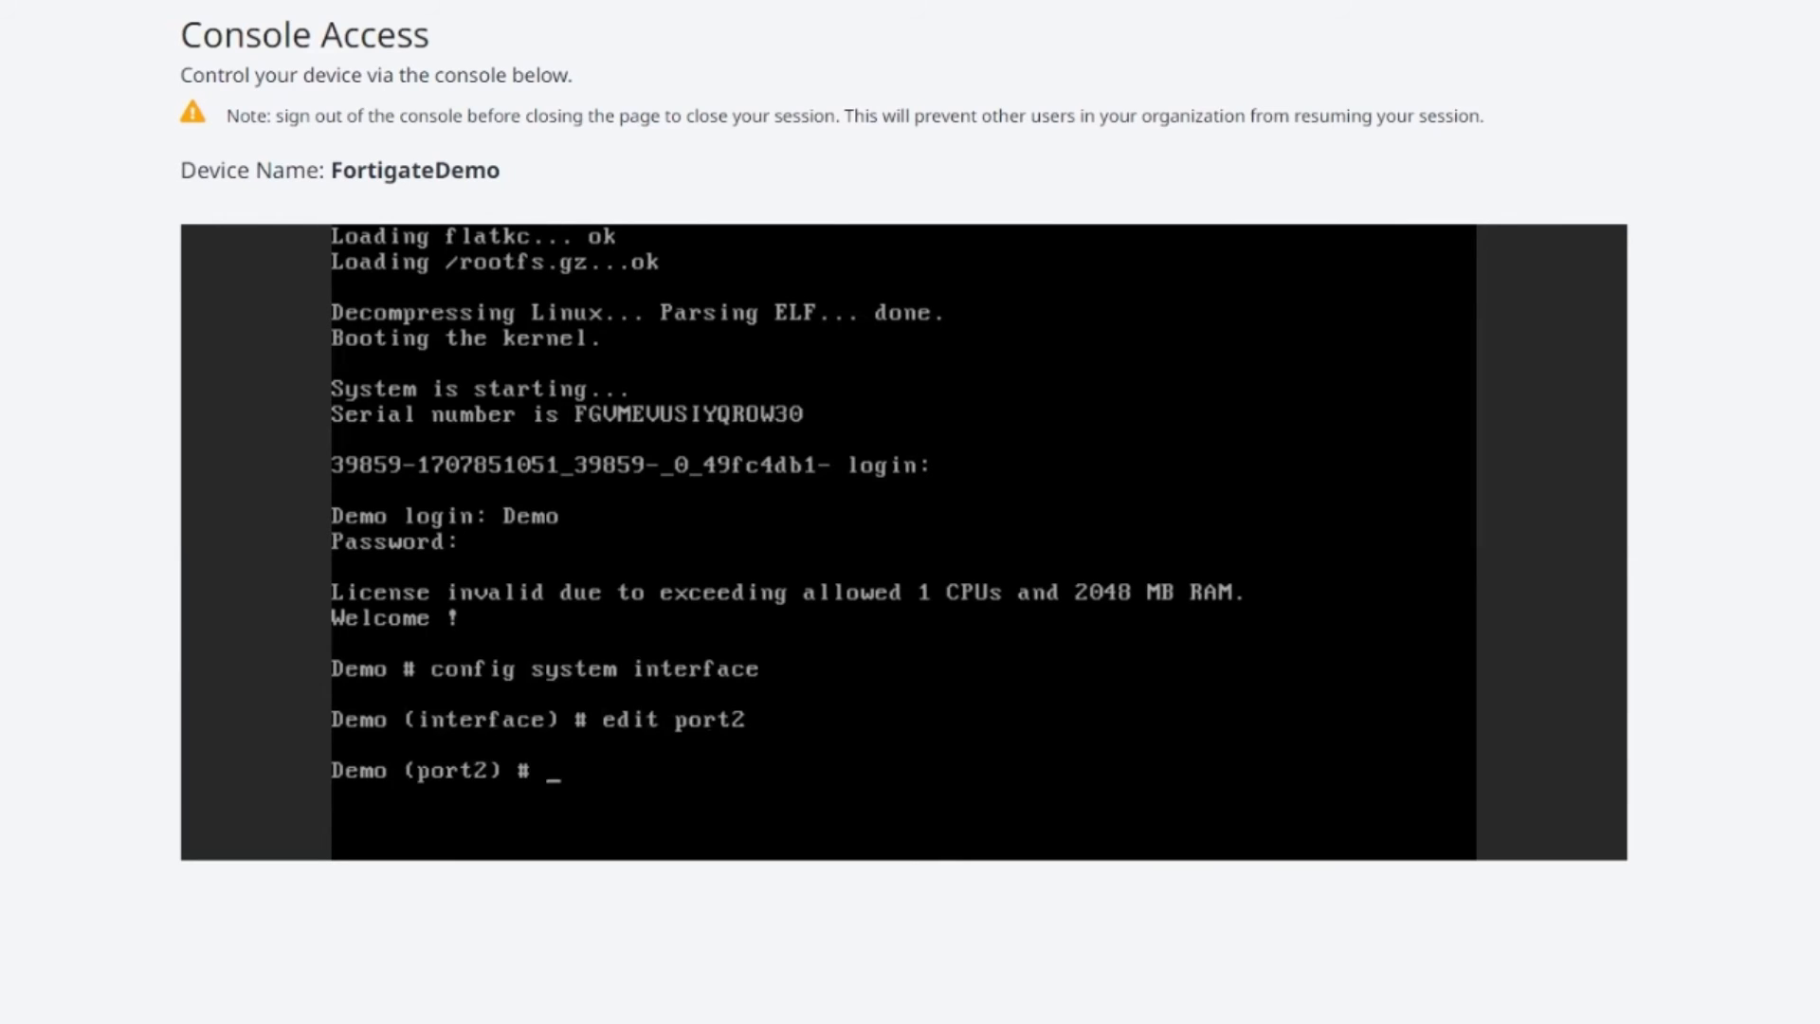
type("set allow")
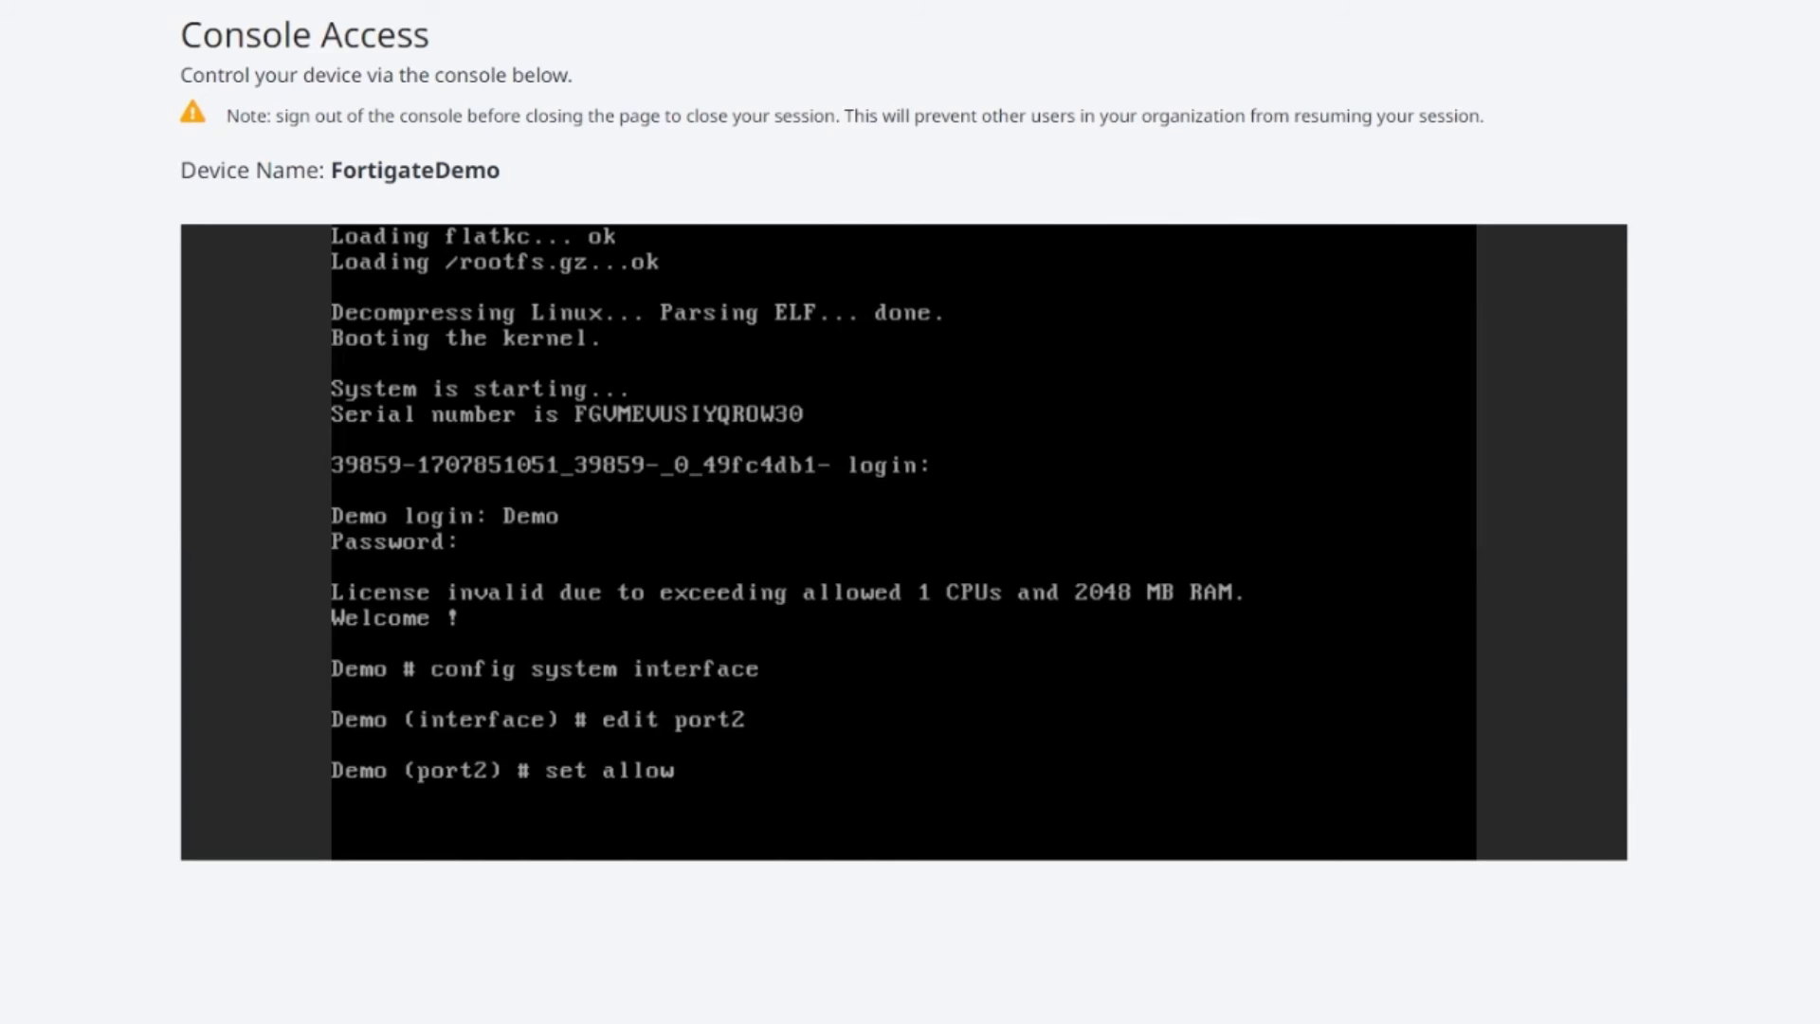
type("access")
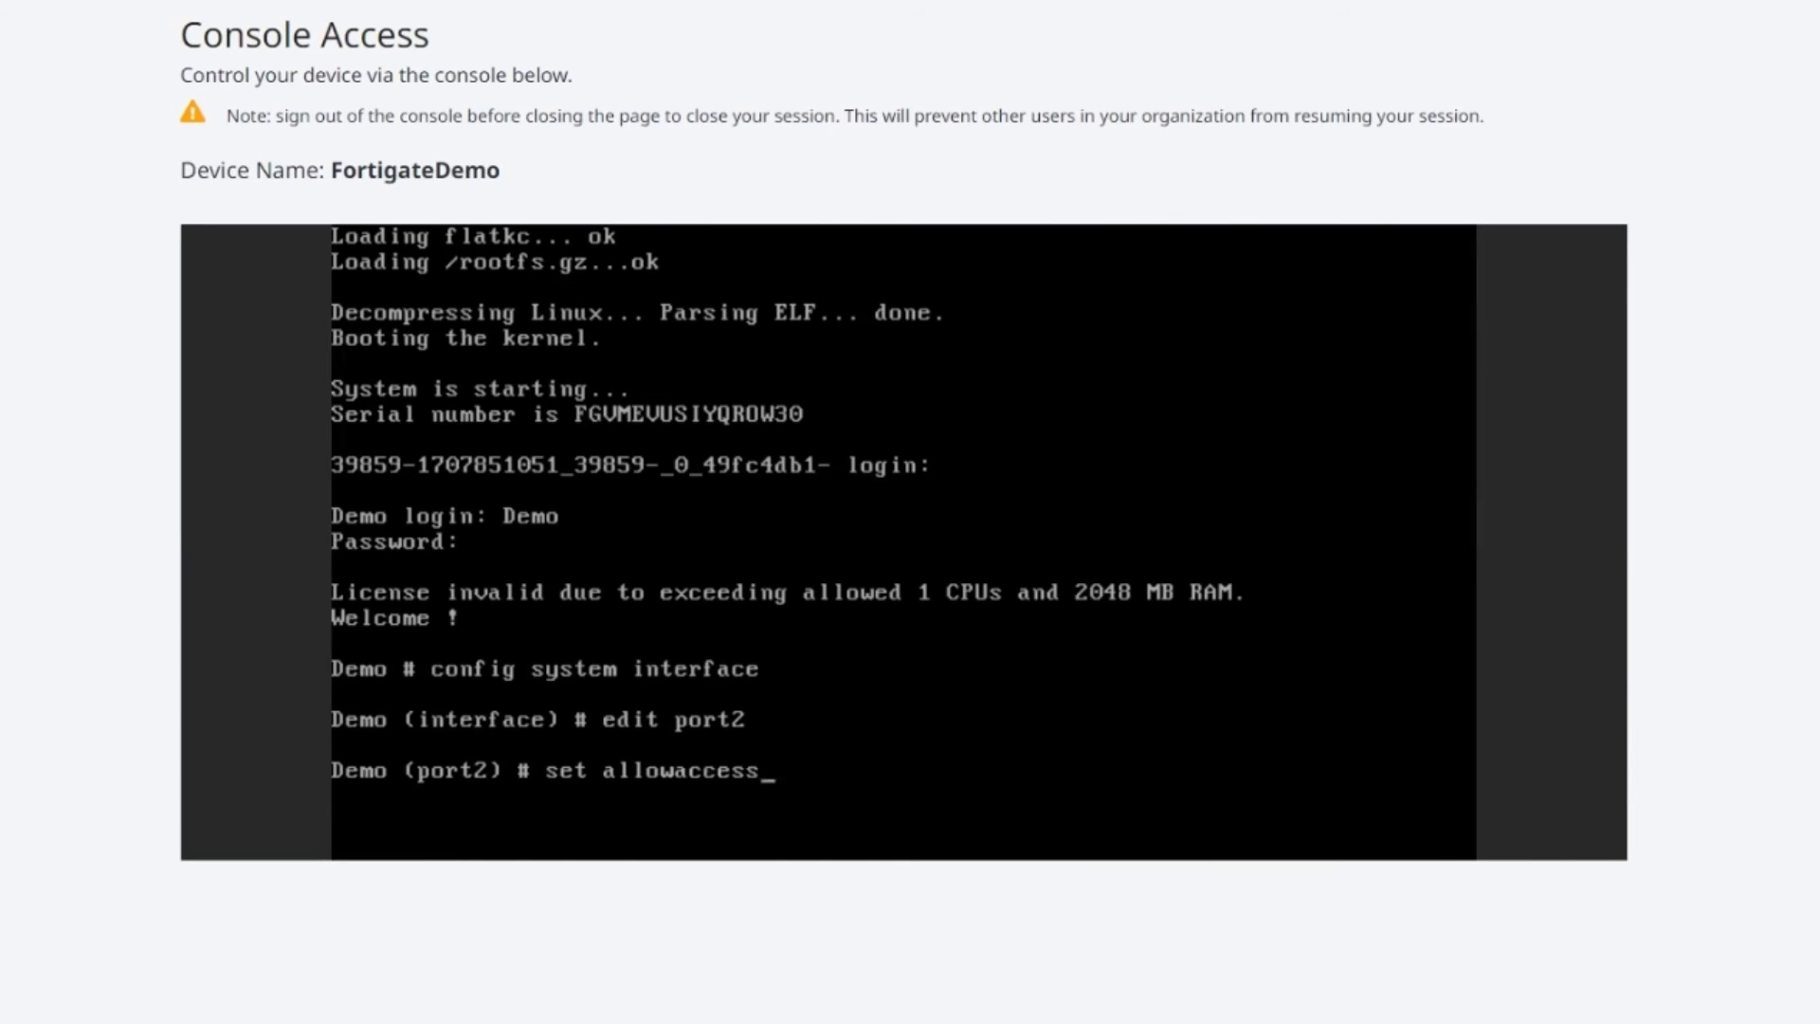
type("h")
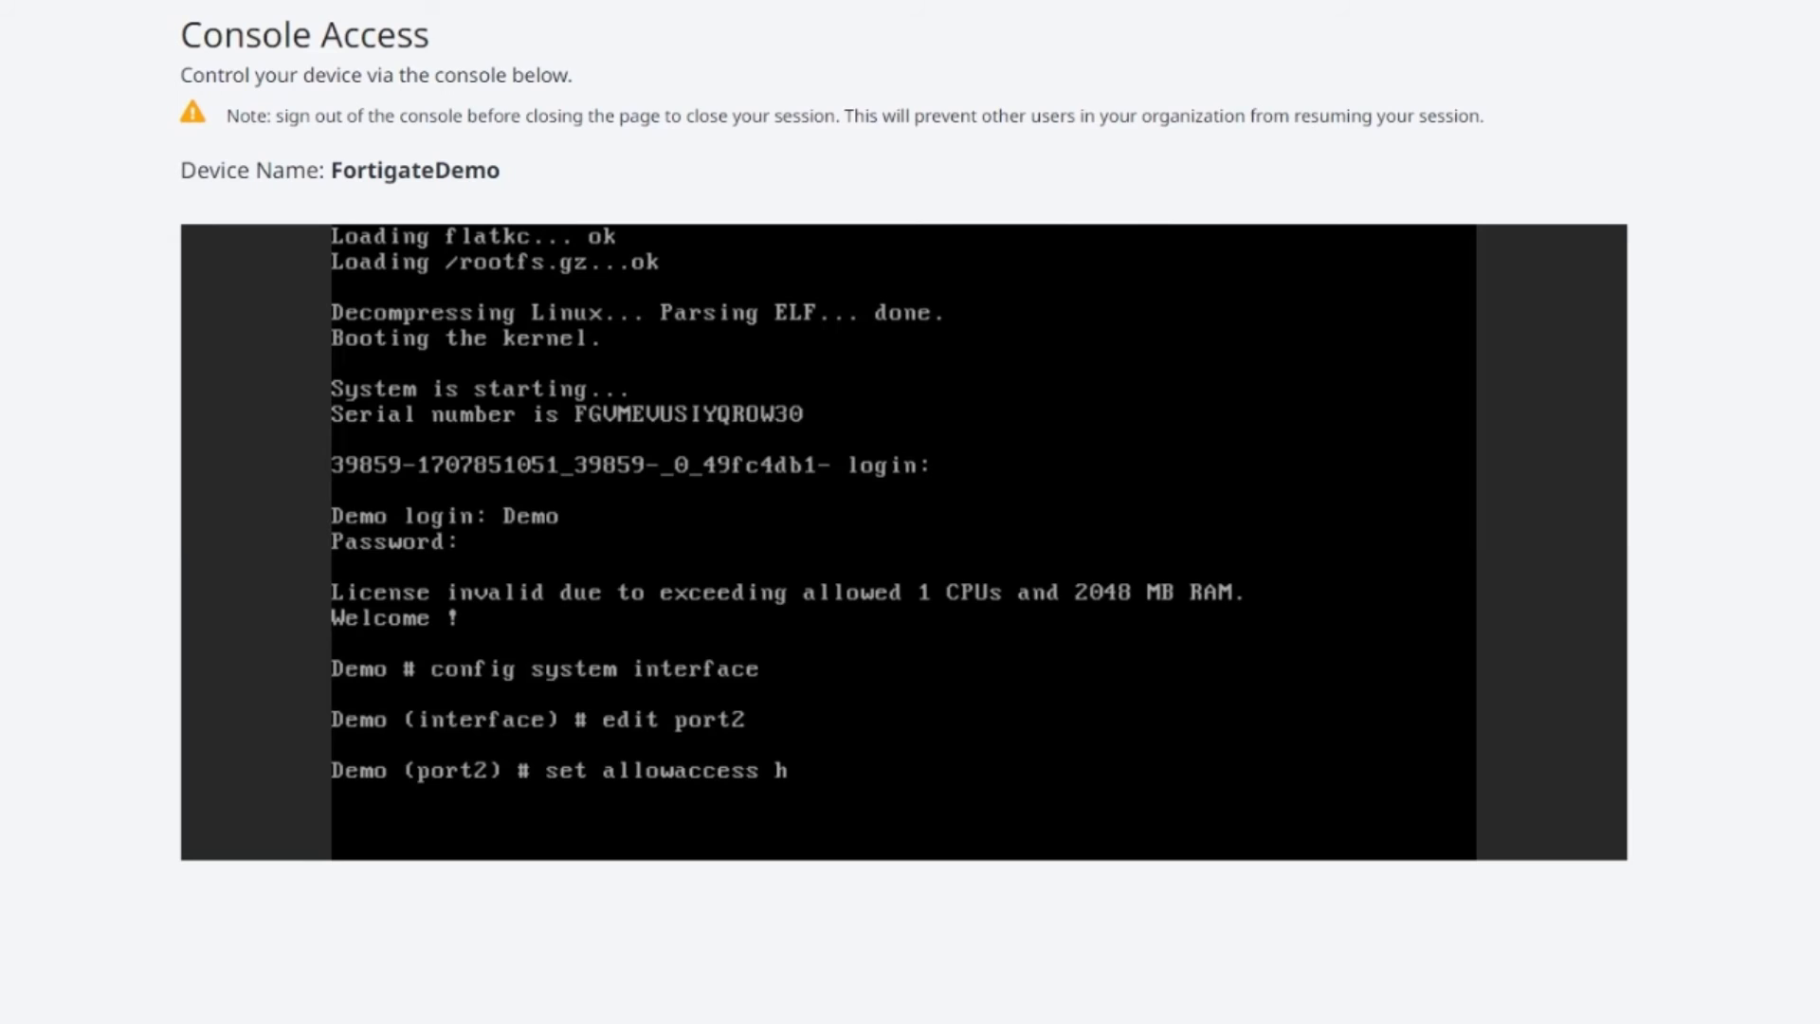
type("ttp https ss")
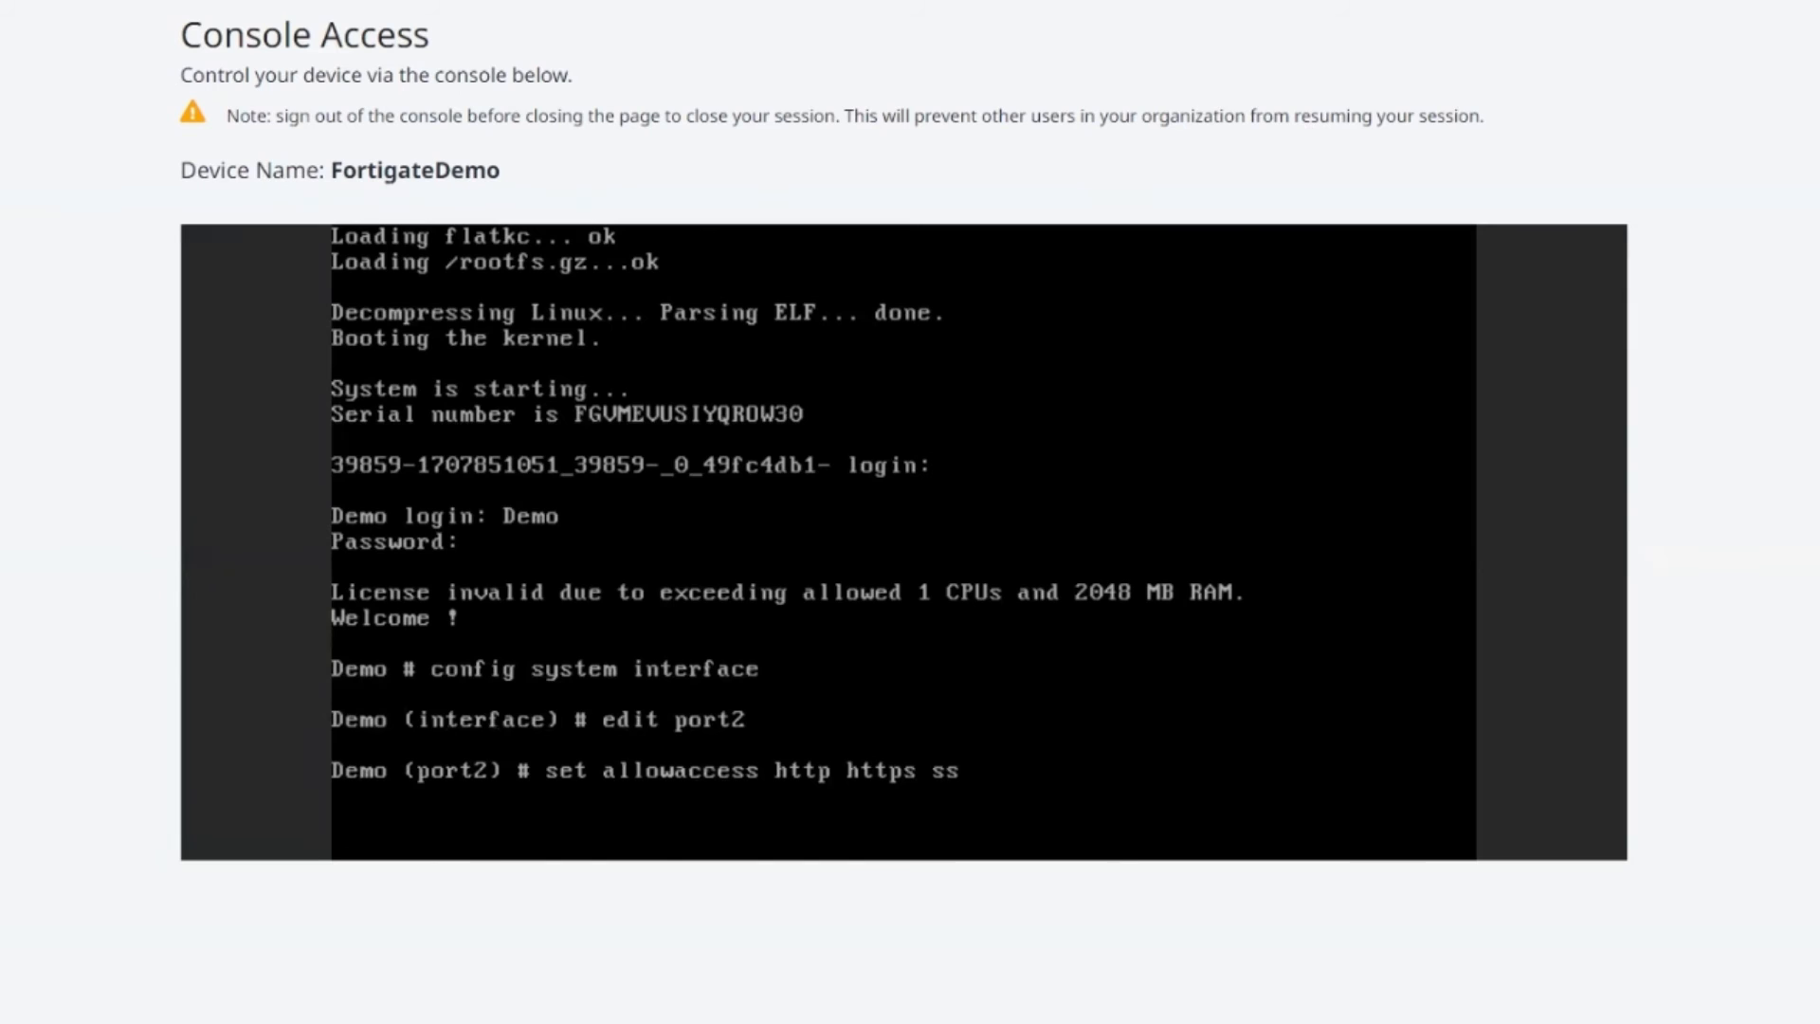
type("h ping fgfm")
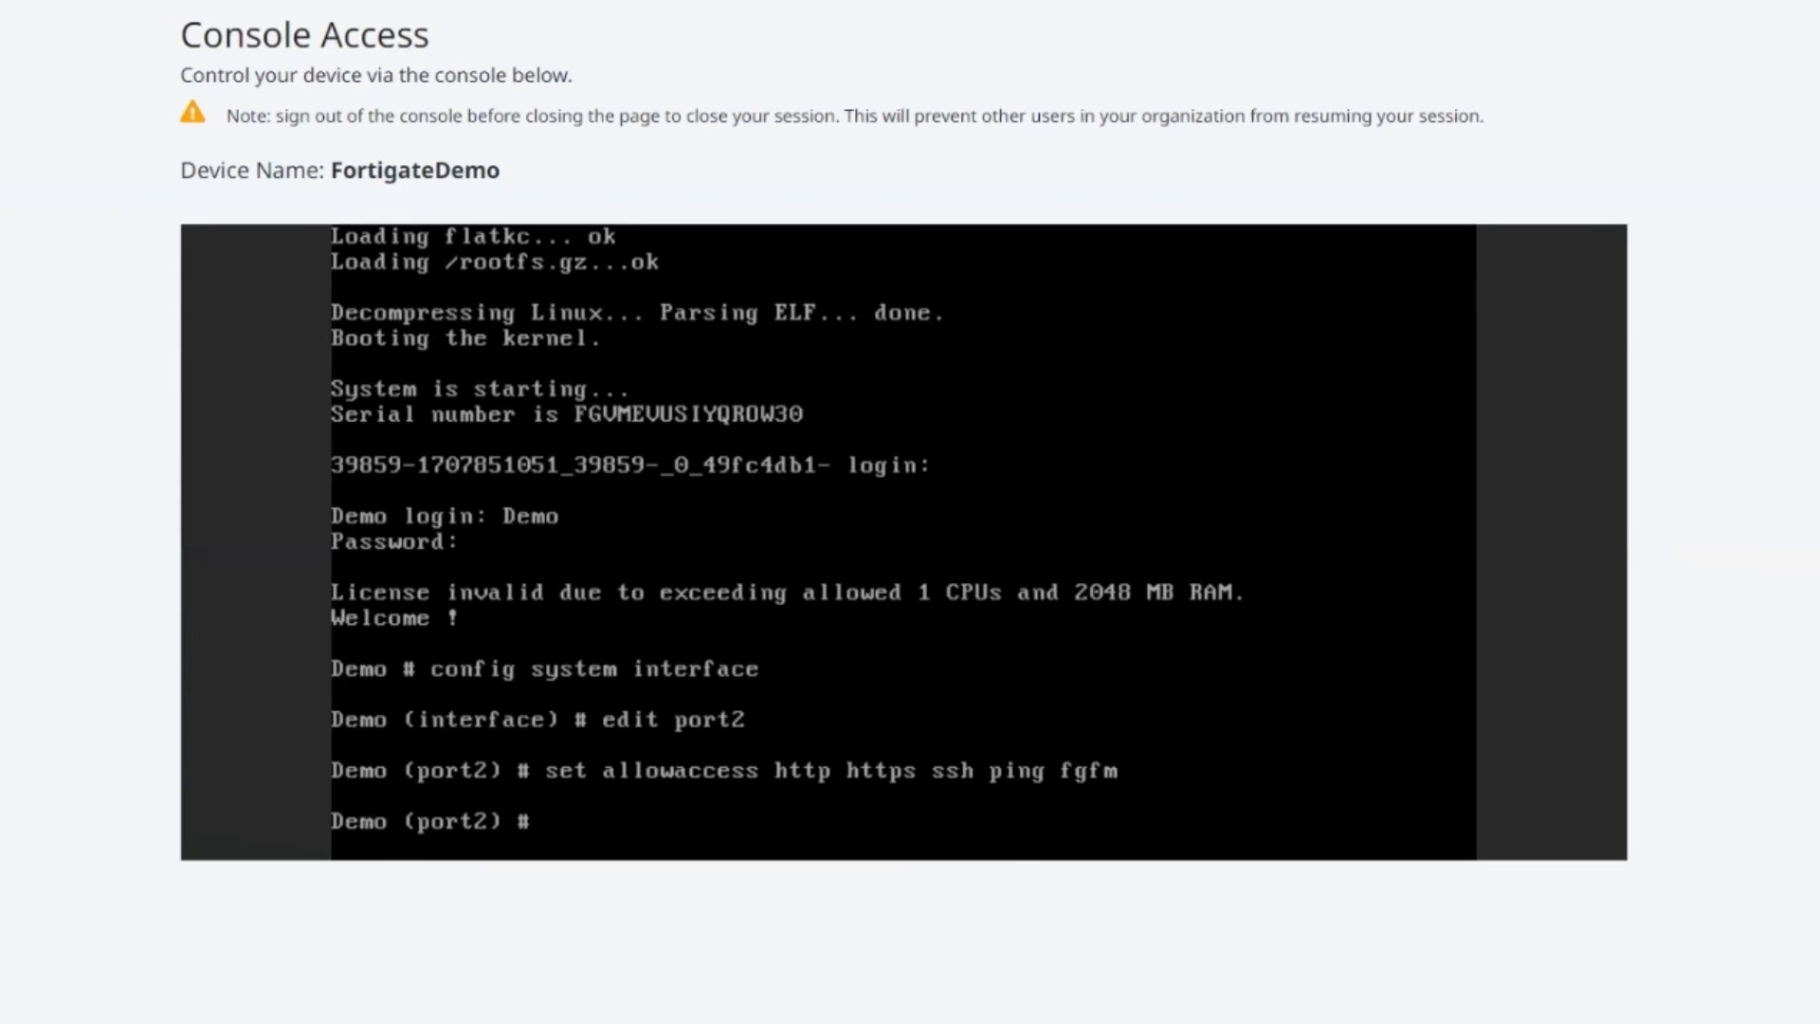
type("end")
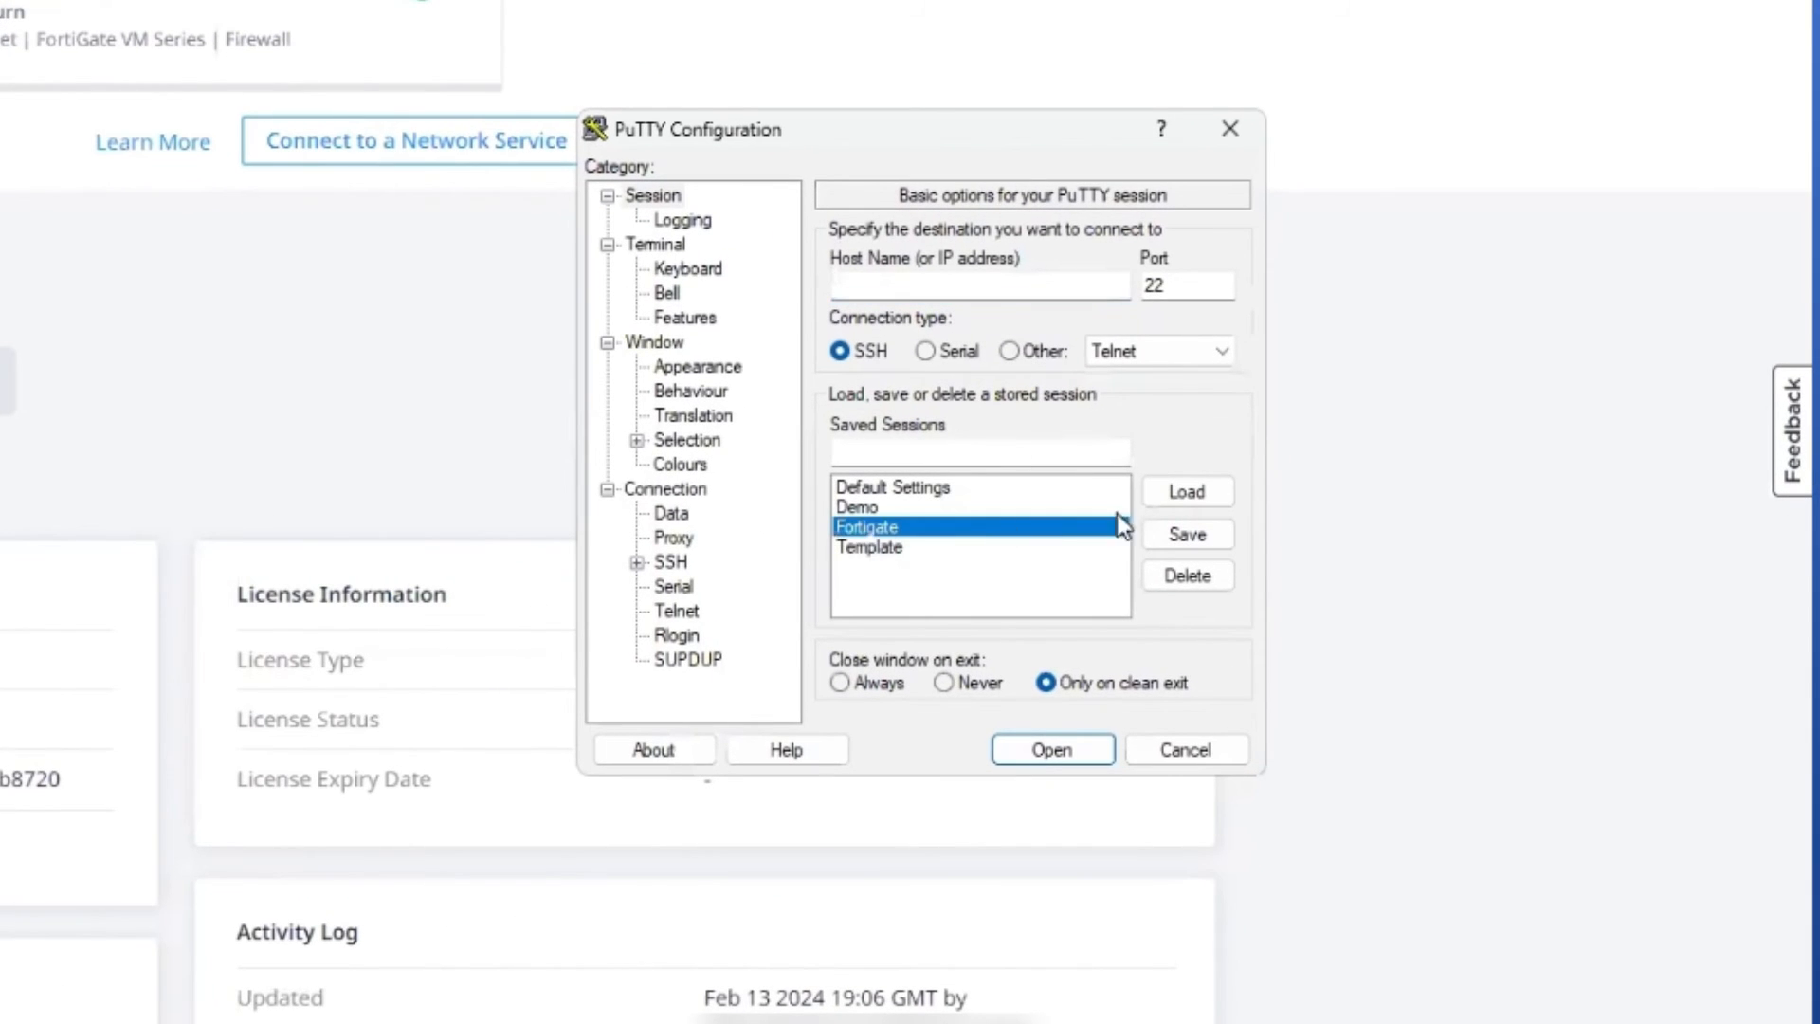
left_click(1050, 749)
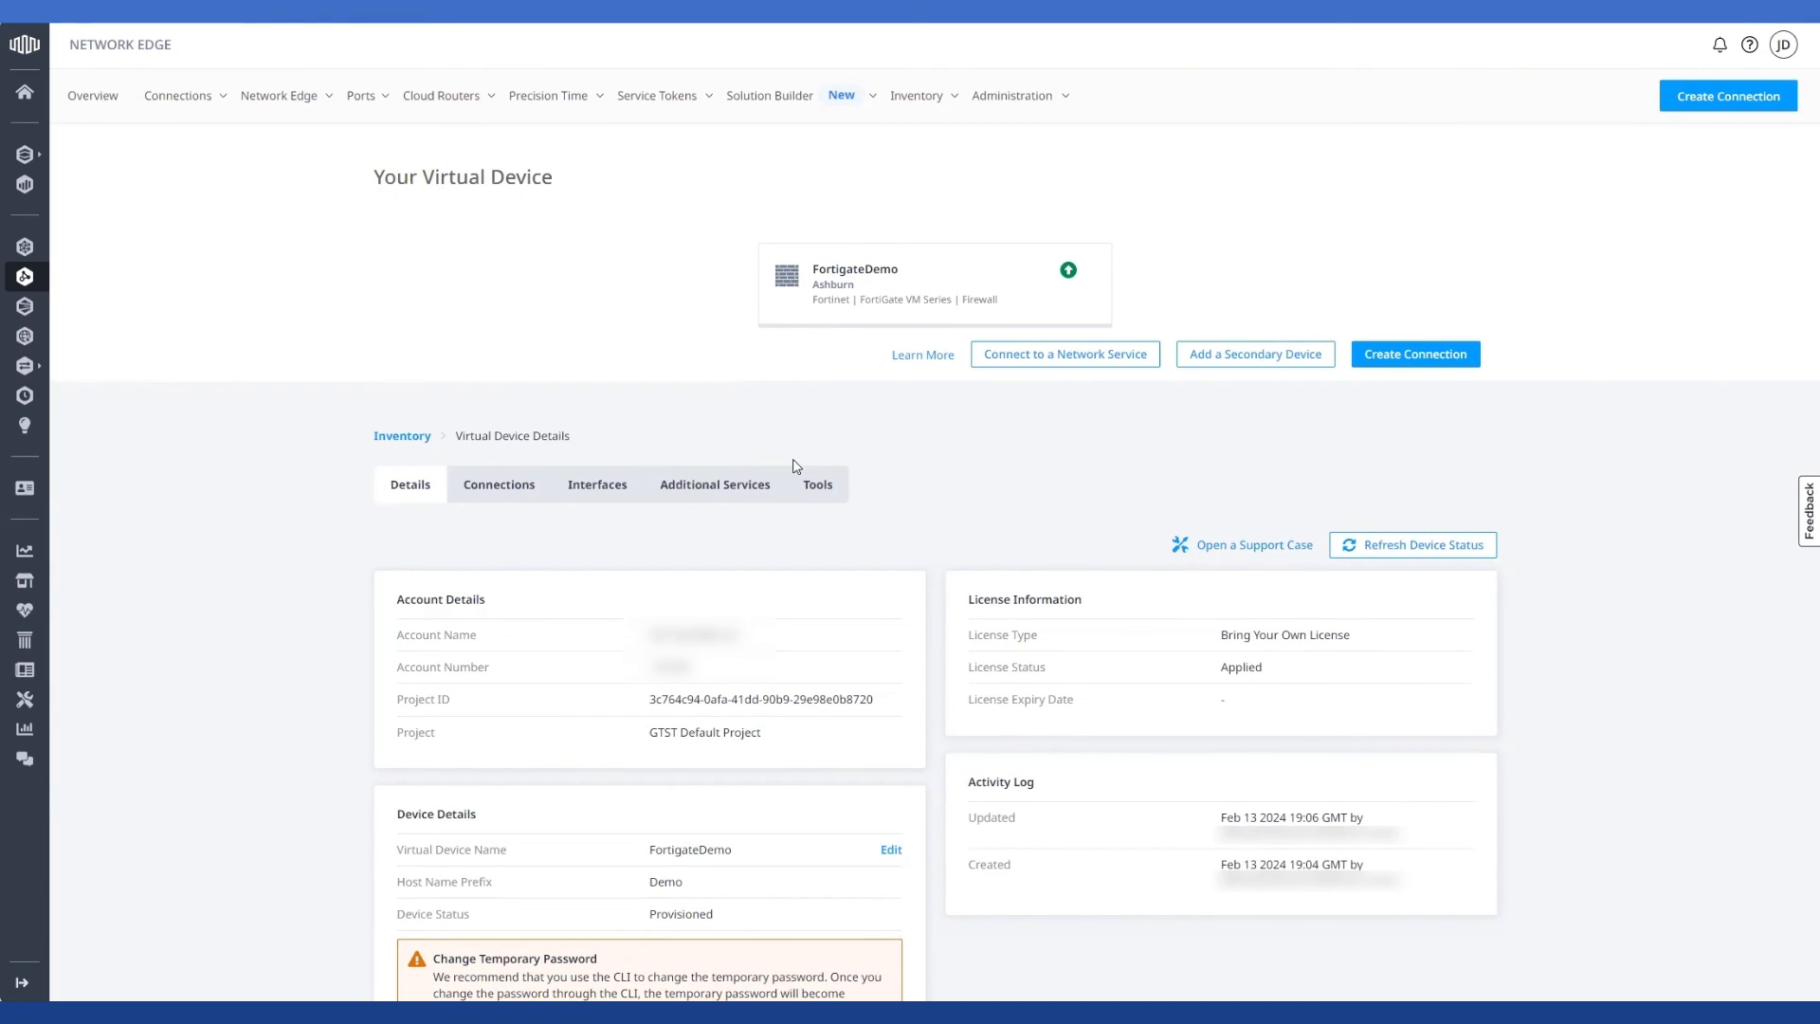
Open the device's FQDN link in the browser from its right-click menu.
scroll("down", 3)
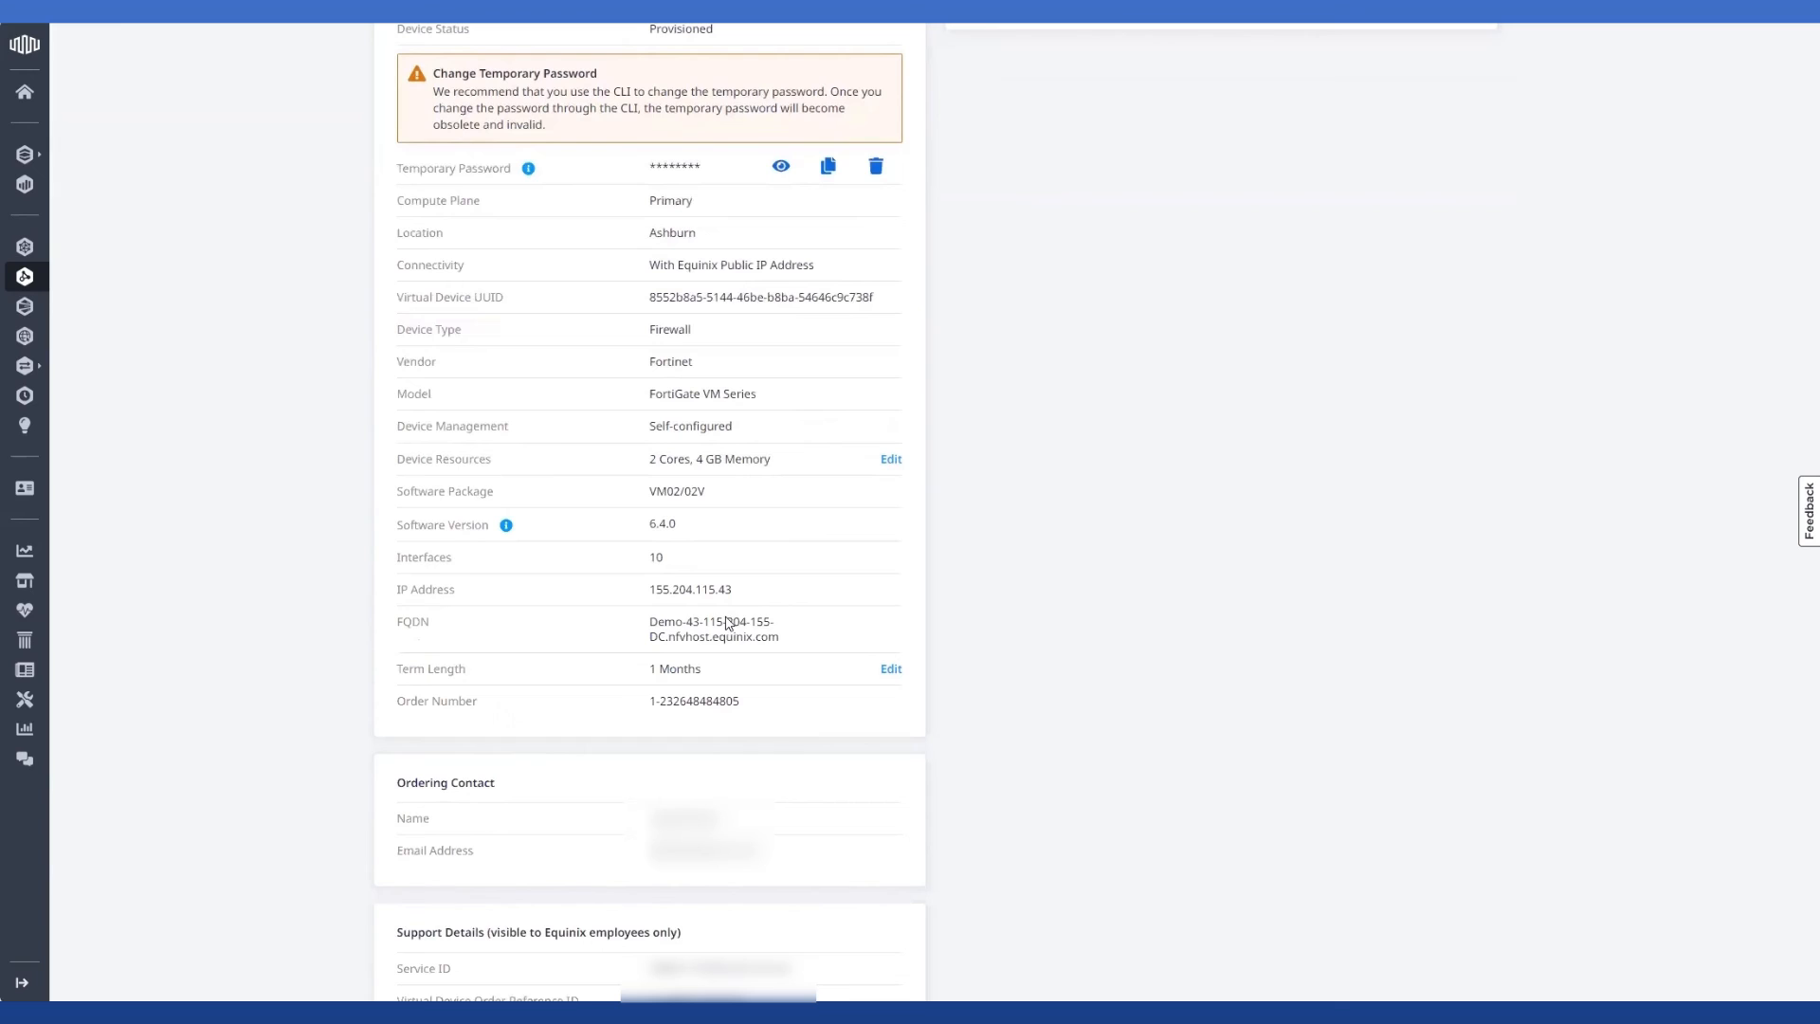
right_click(710, 621)
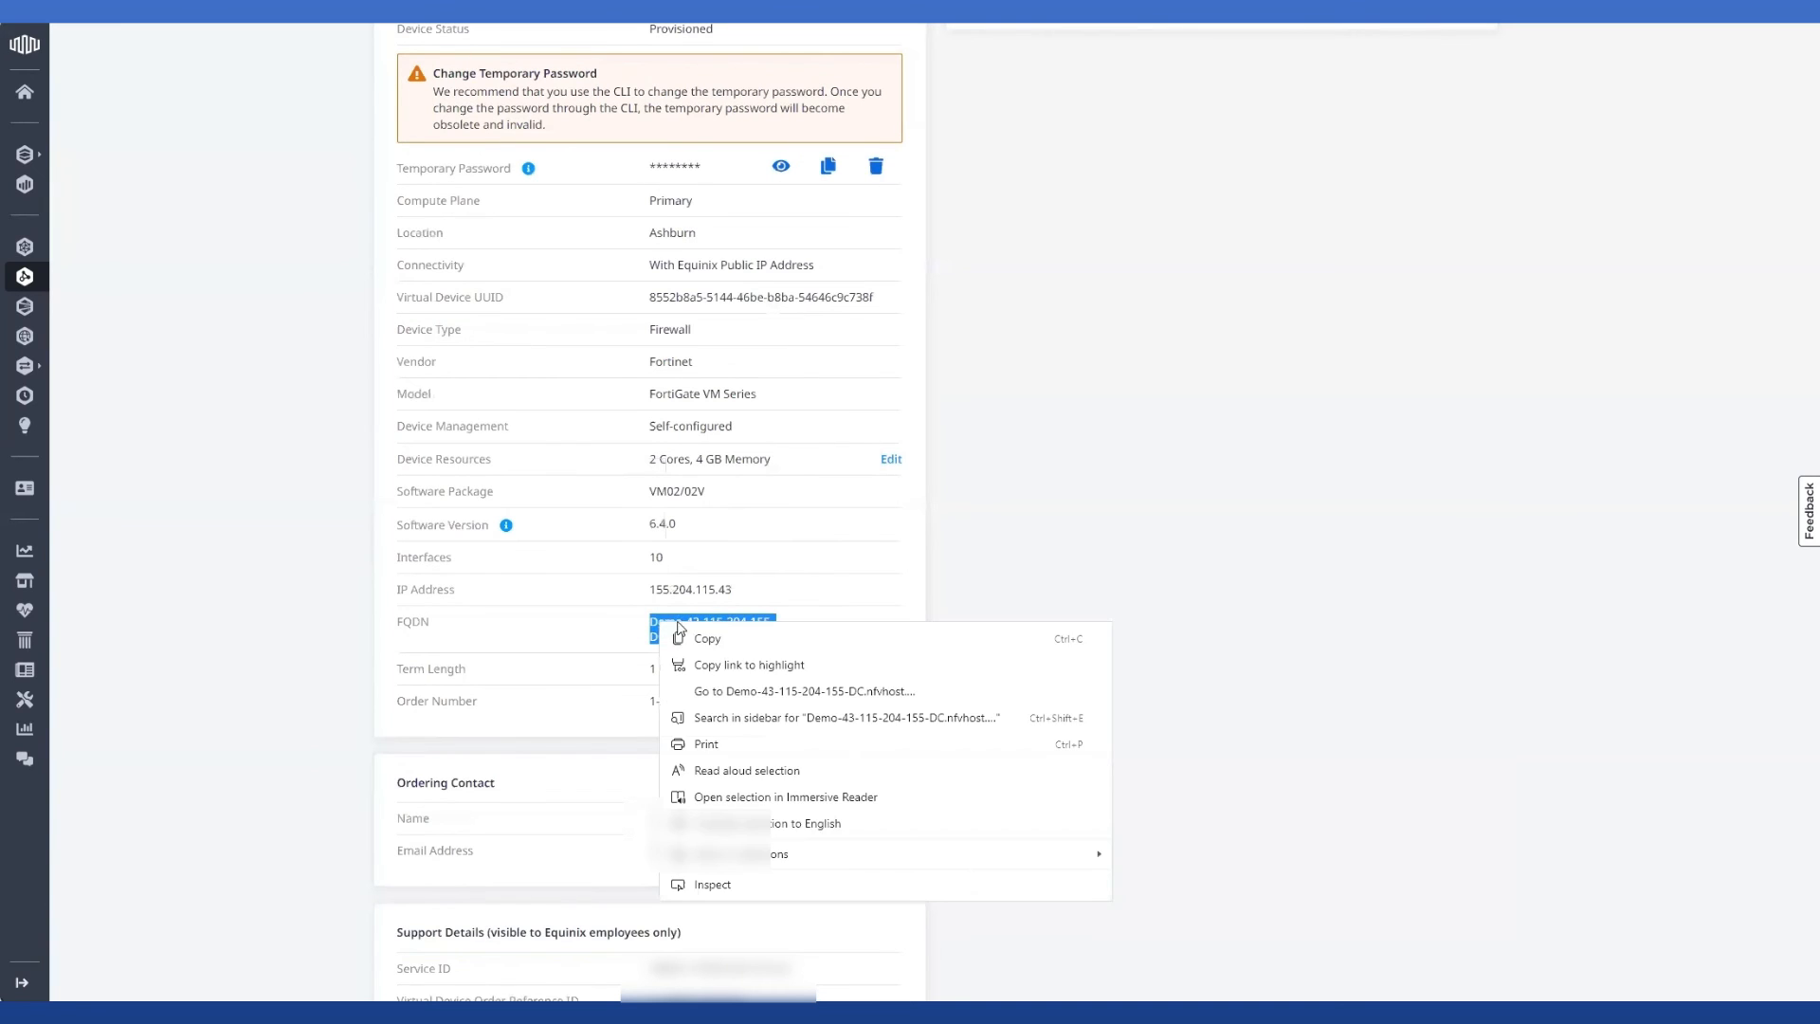
left_click(803, 691)
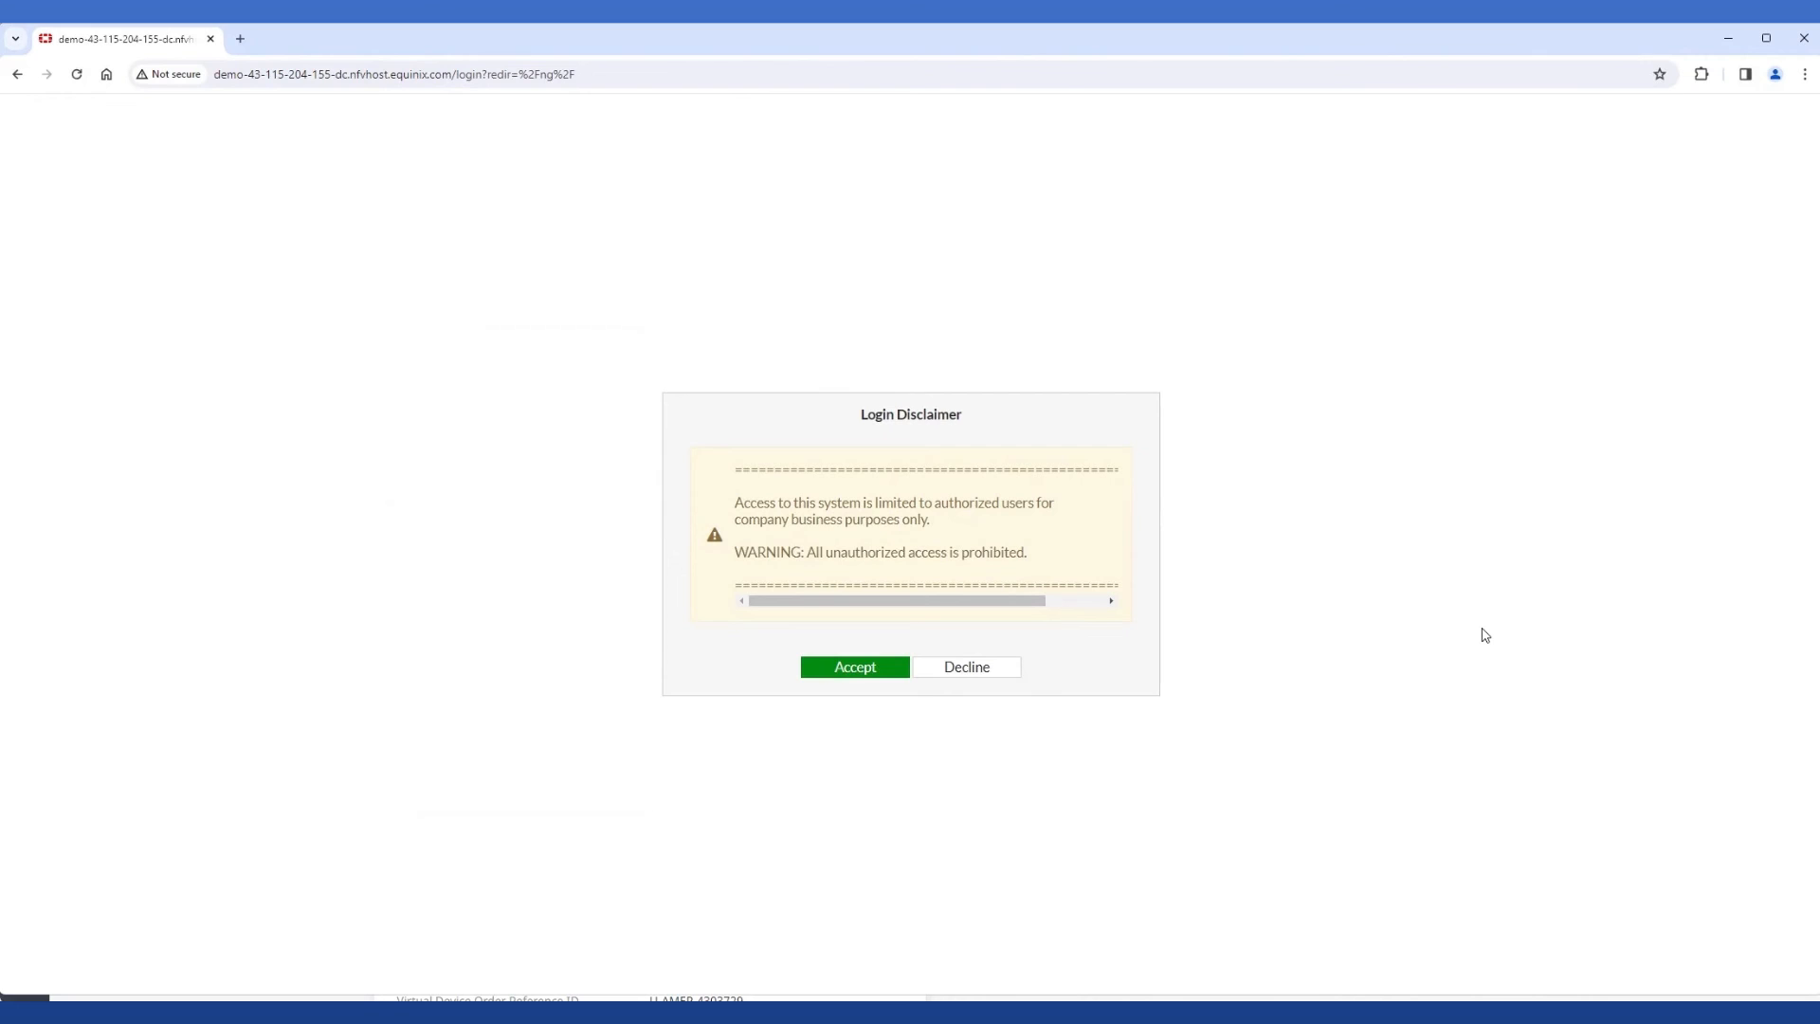
Accept the login disclaimer and sign in to the FortiGate GUI as Demo.
left_click(855, 666)
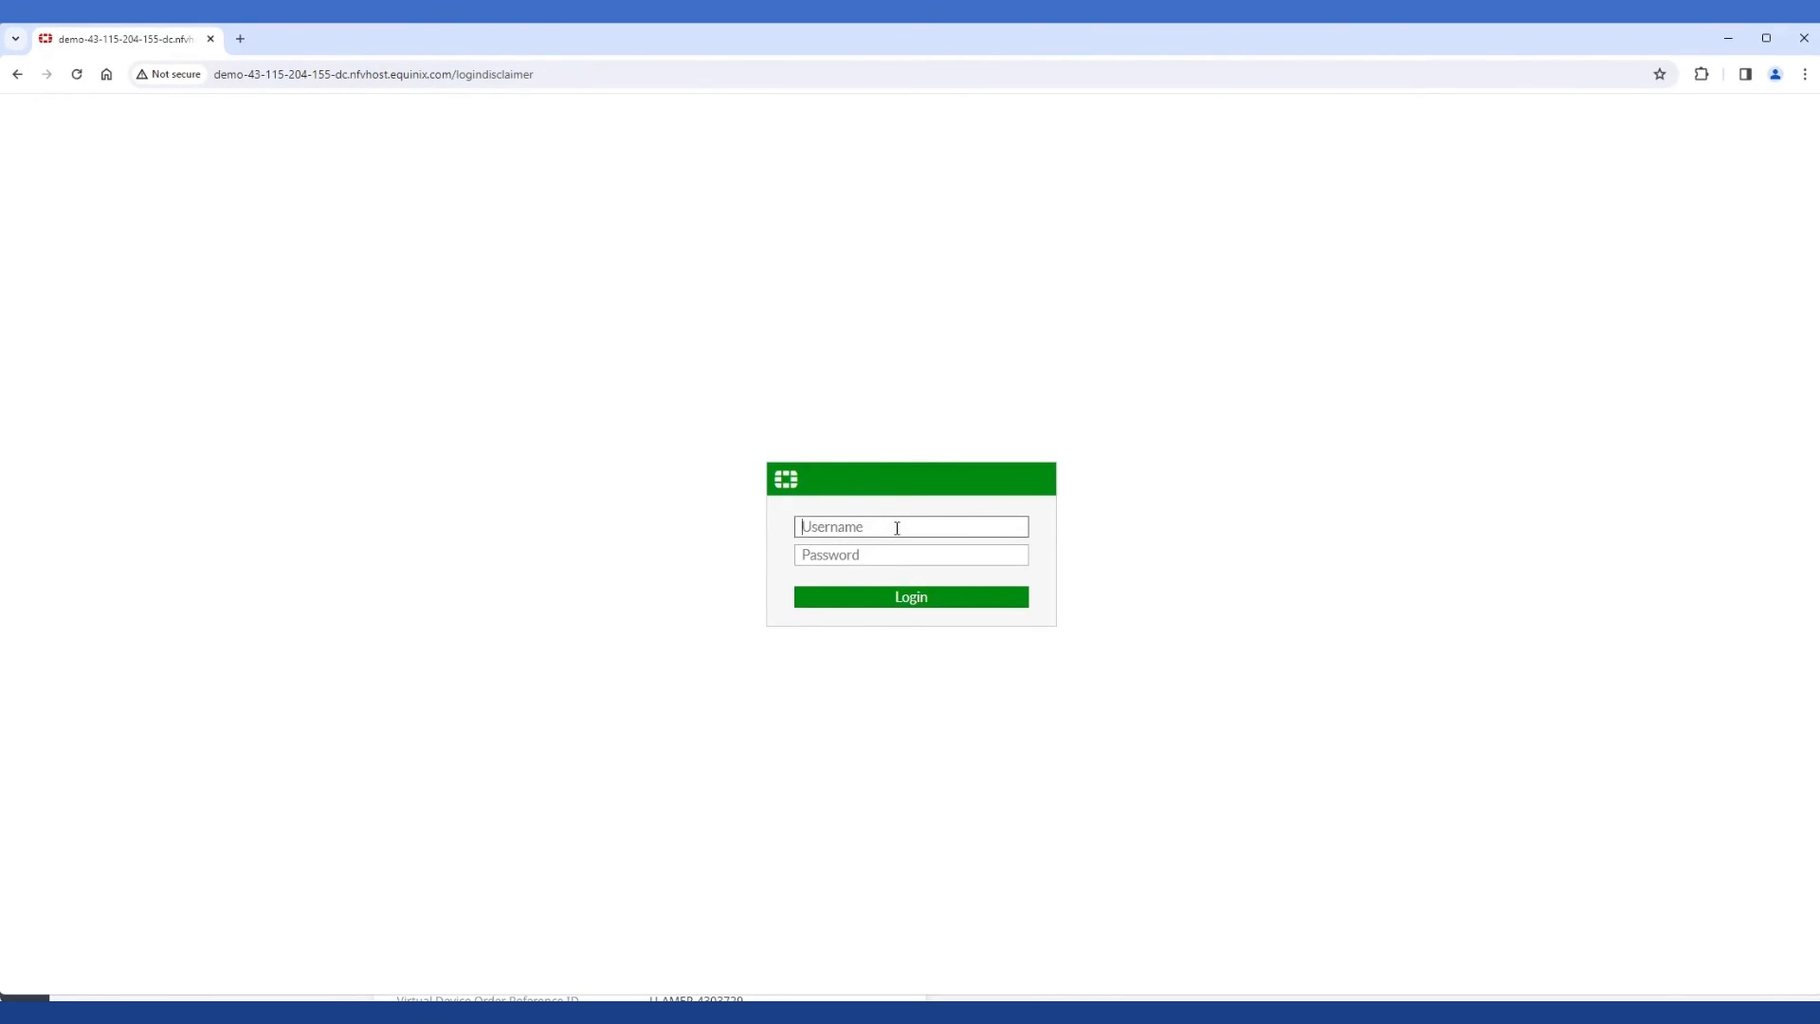
type("Demo")
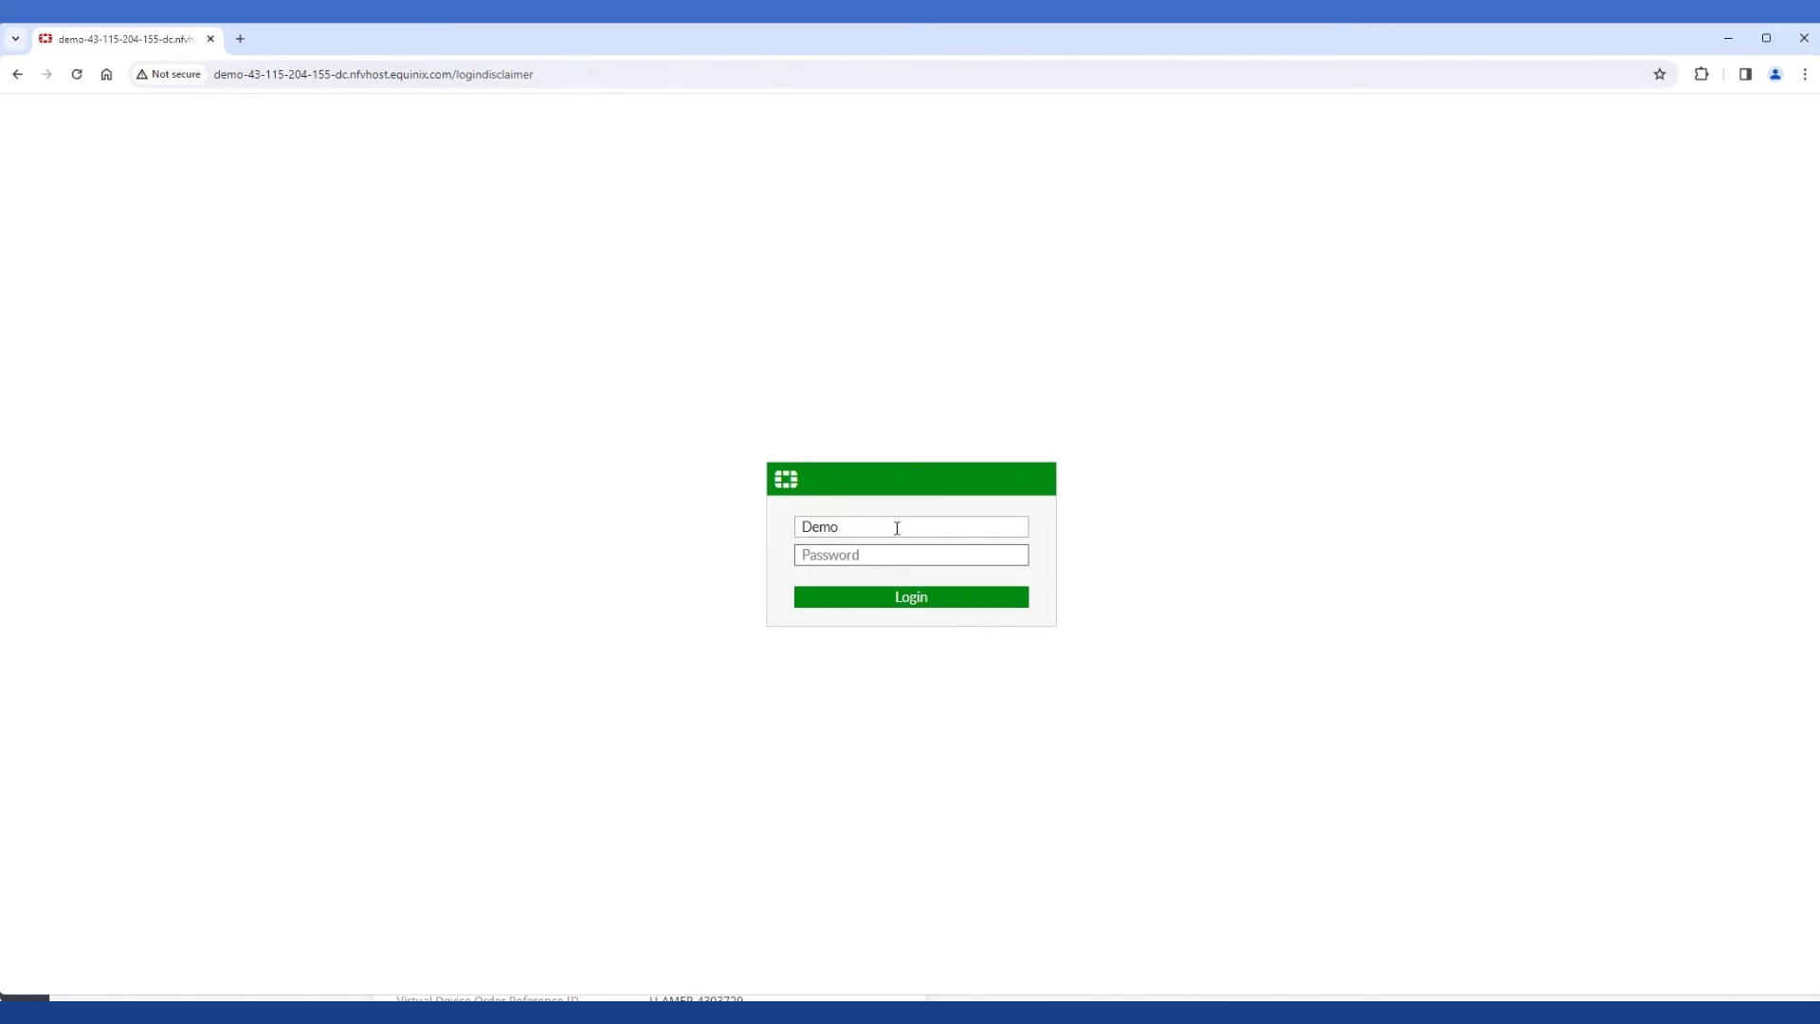
left_click(910, 596)
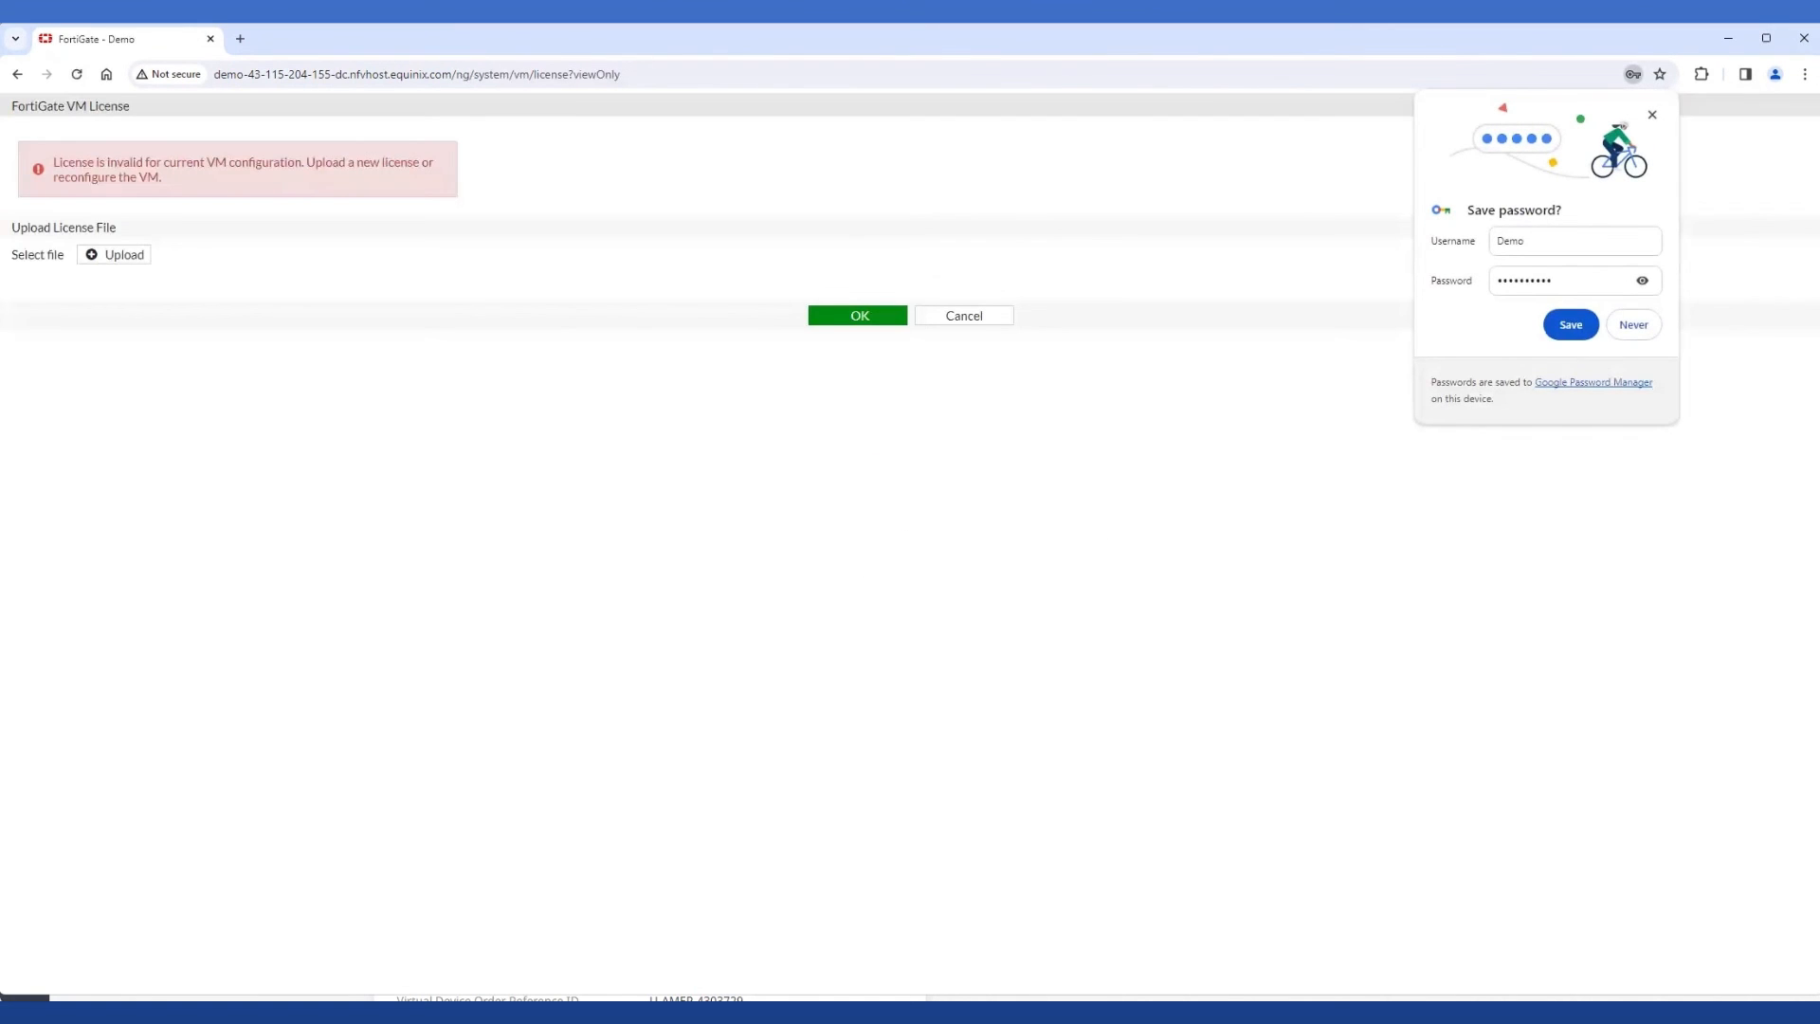